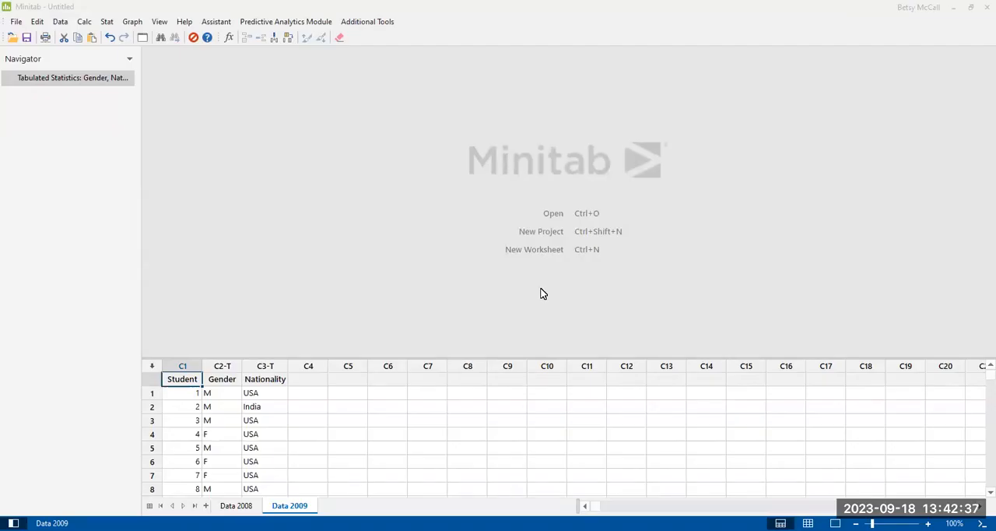
mouse_move(541, 296)
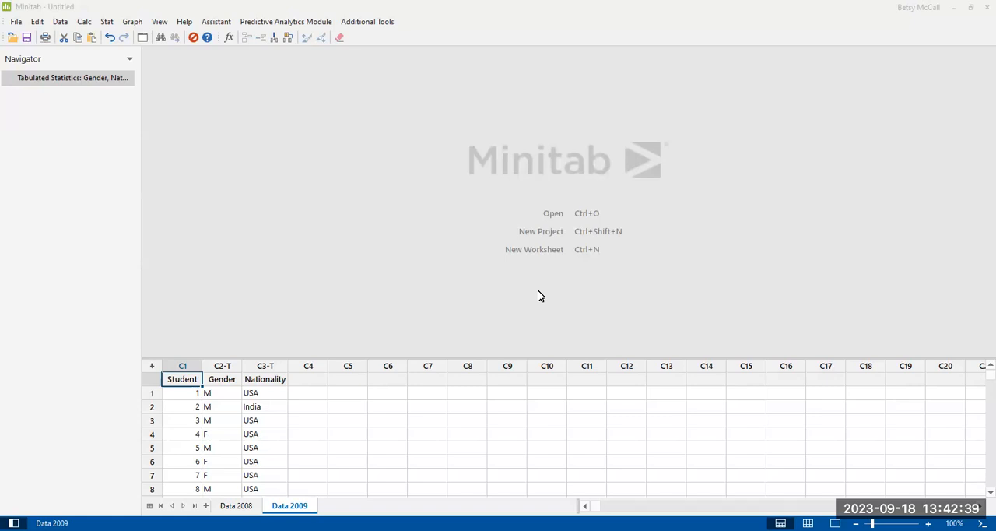
mouse_move(420, 336)
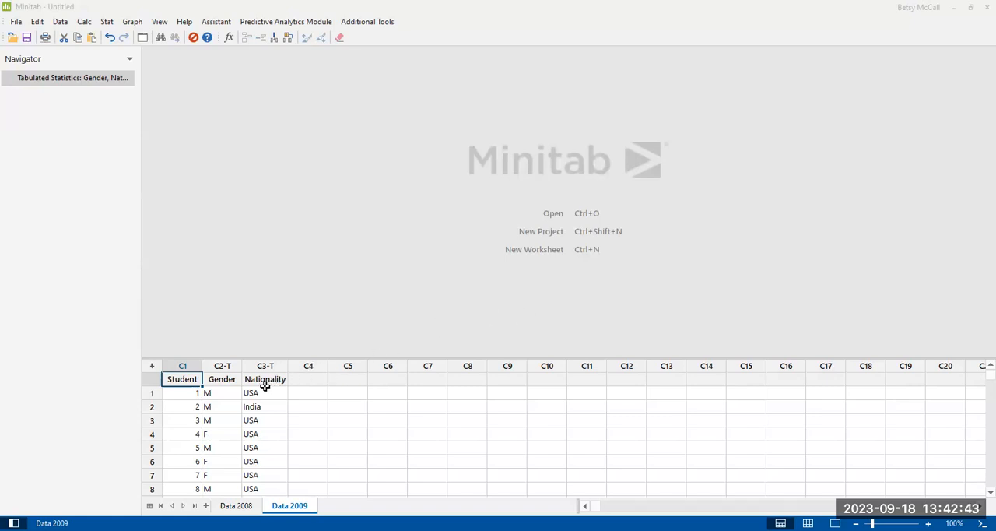
mouse_move(246, 443)
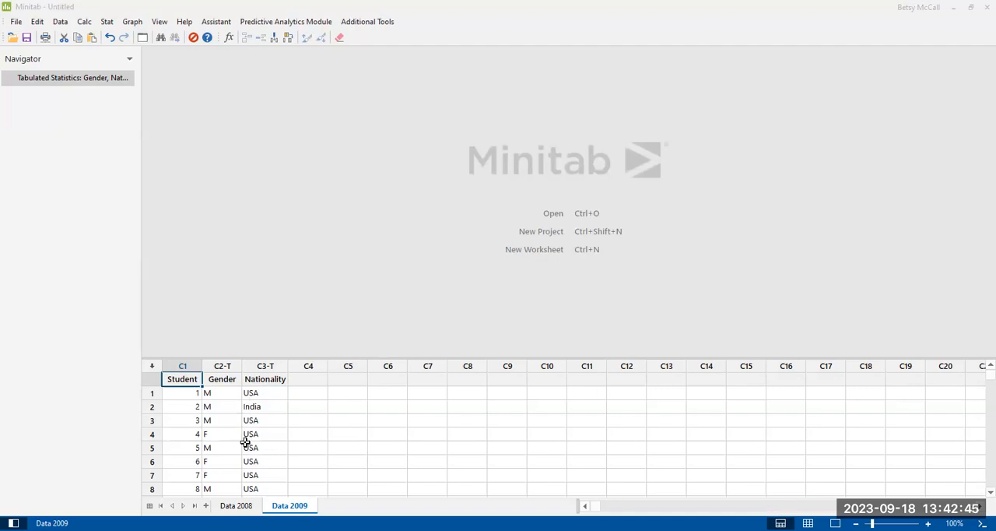
mouse_move(270, 474)
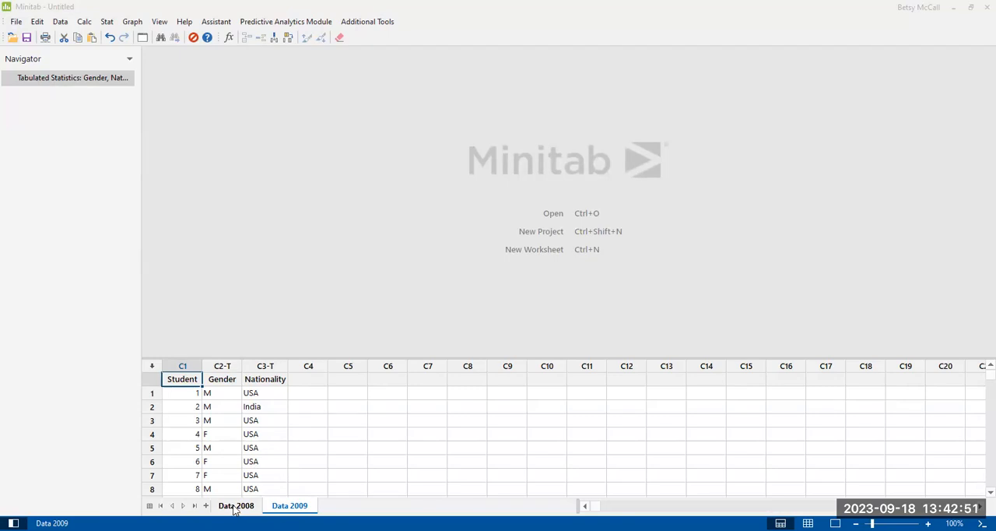
- Open the Graph menu to start a bar chart of the Data 2009 student data
left_click(290, 505)
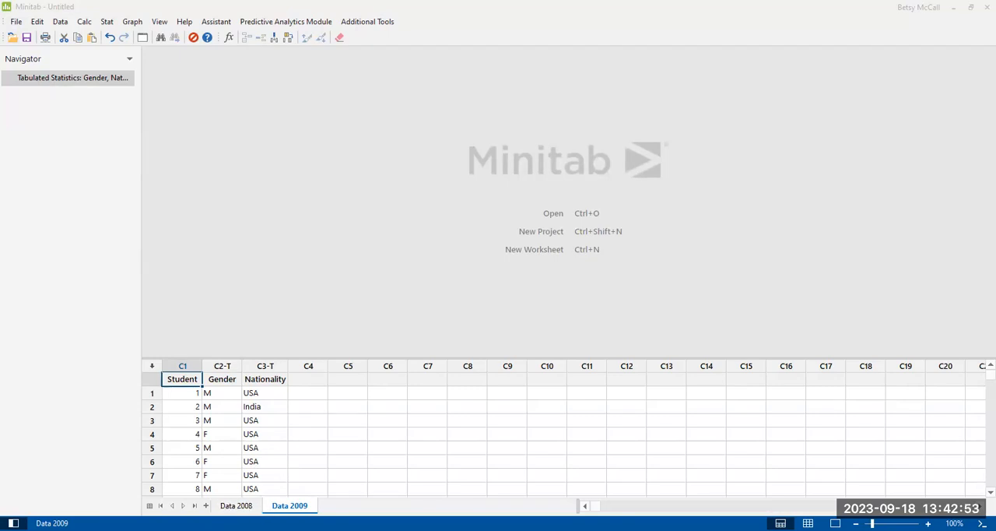
mouse_move(226, 423)
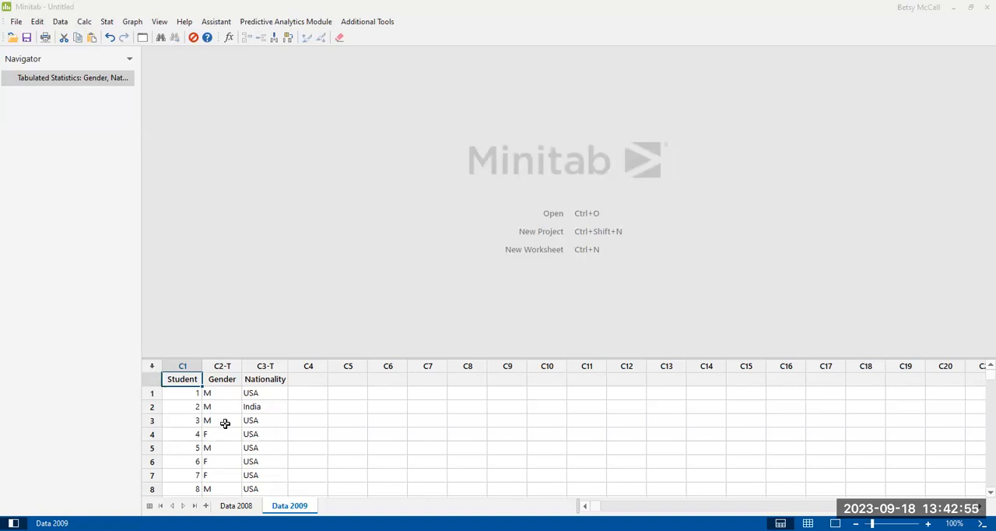
mouse_move(274, 417)
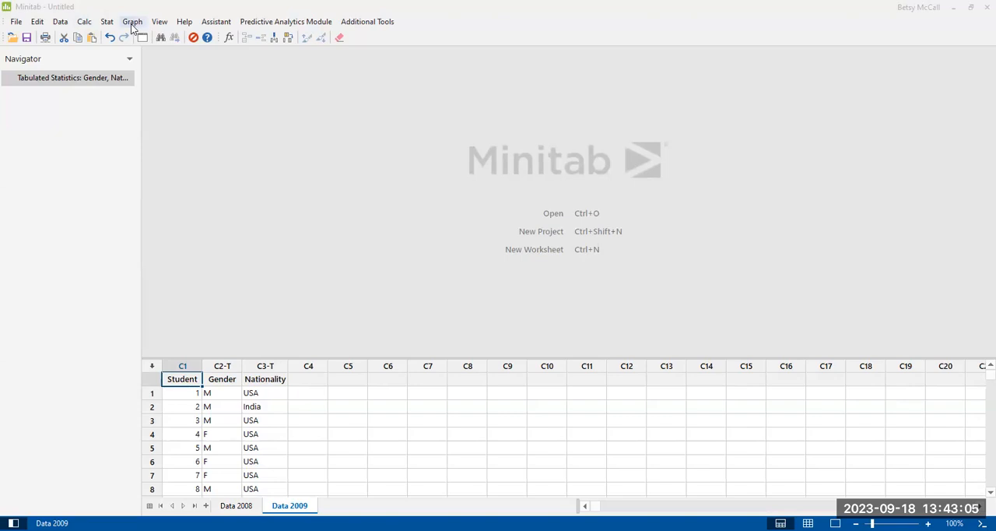
left_click(131, 21)
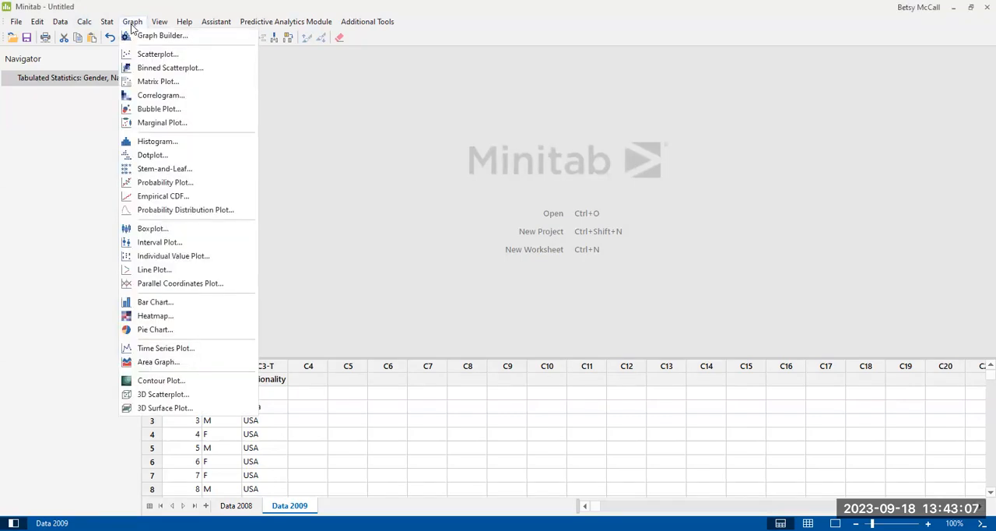
mouse_move(155, 303)
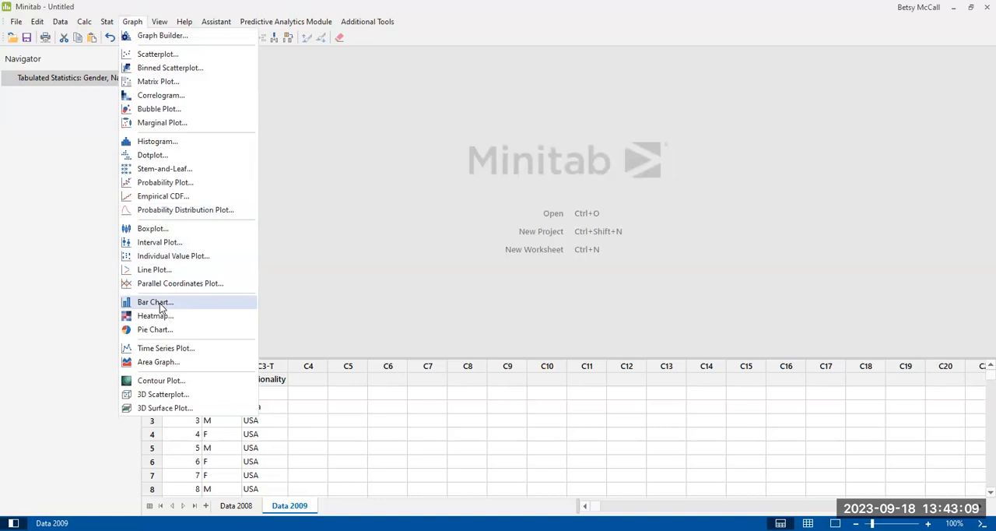
mouse_move(155, 302)
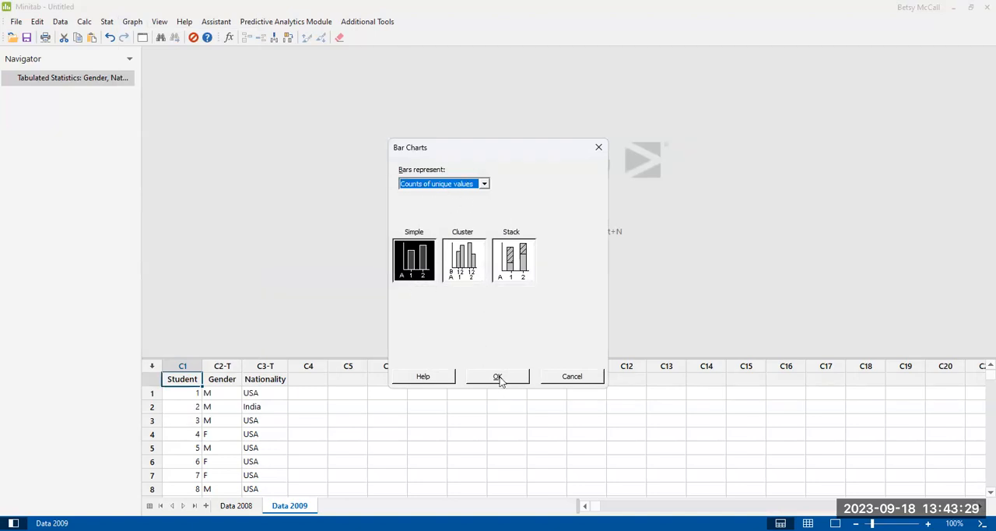
- Accept the Simple counts-of-unique-values bar chart type
left_click(498, 376)
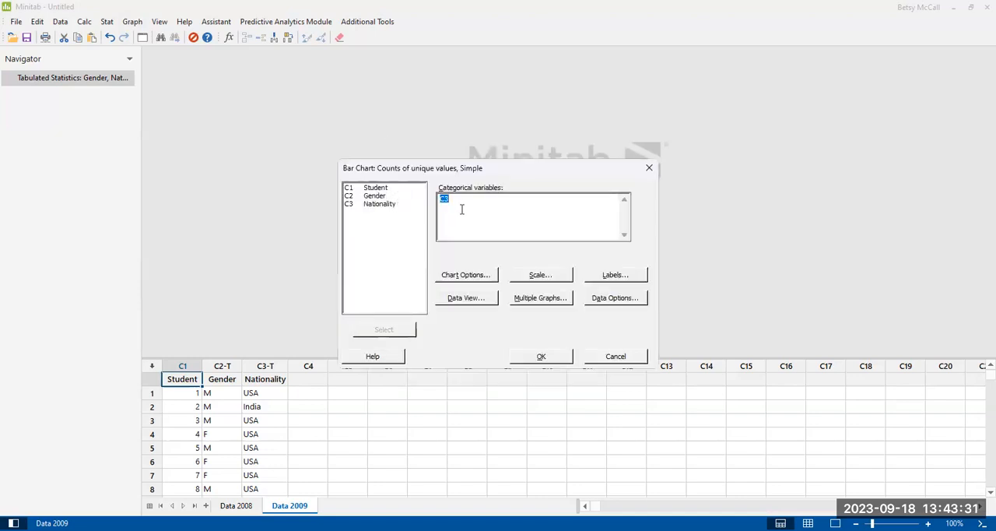
mouse_move(273, 395)
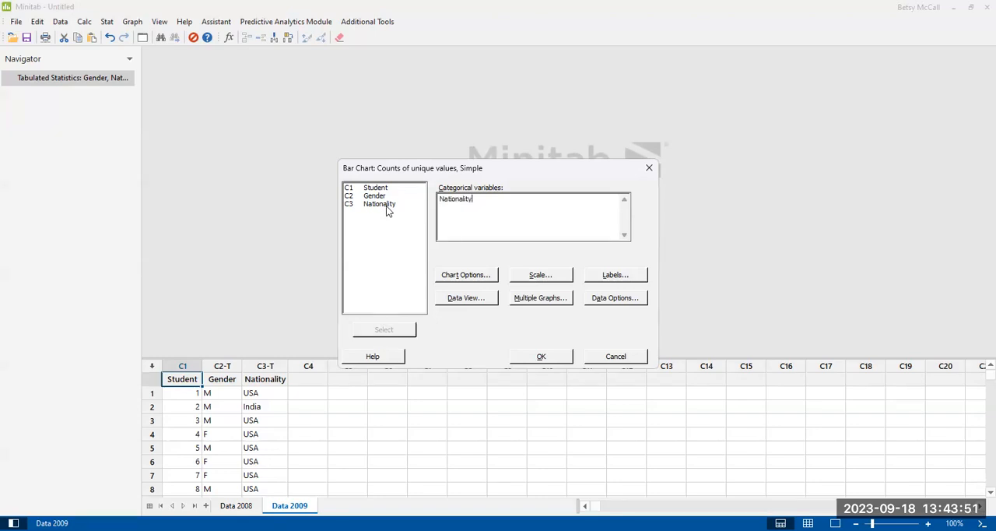
mouse_move(441, 220)
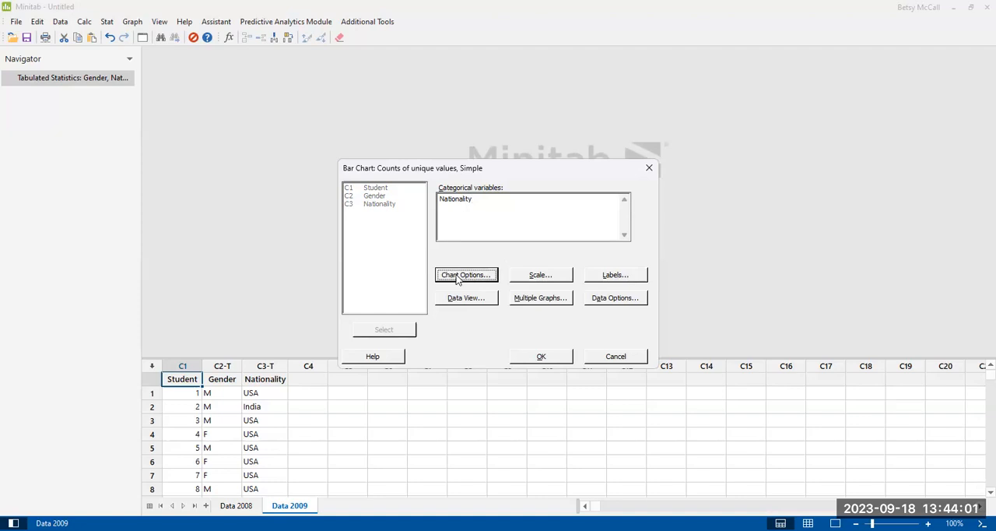
- In Chart Options, order the Main X groups by decreasing Y count
left_click(465, 274)
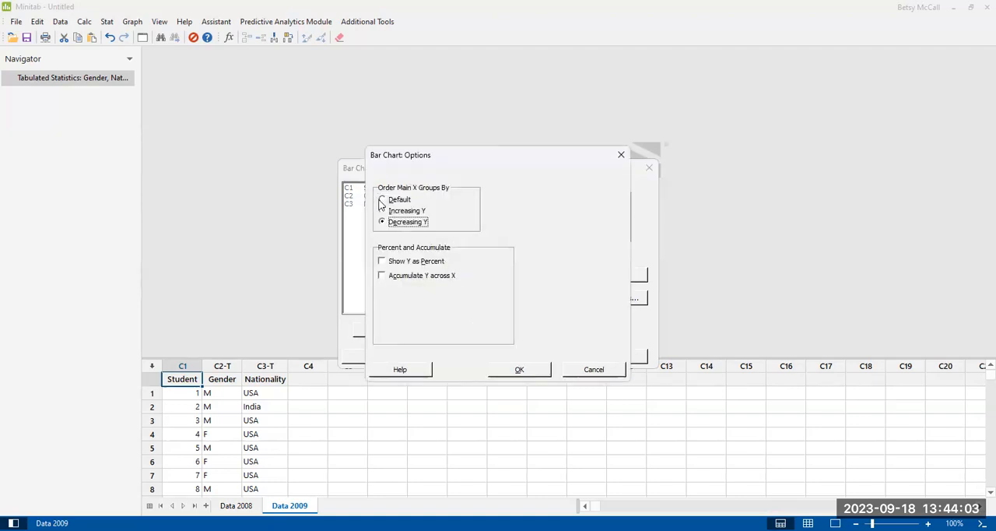
left_click(382, 199)
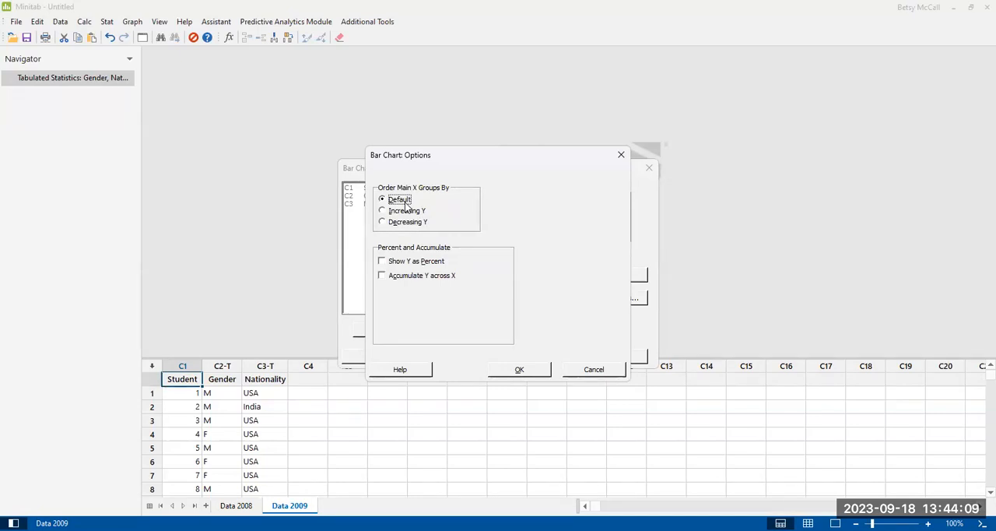
mouse_move(257, 395)
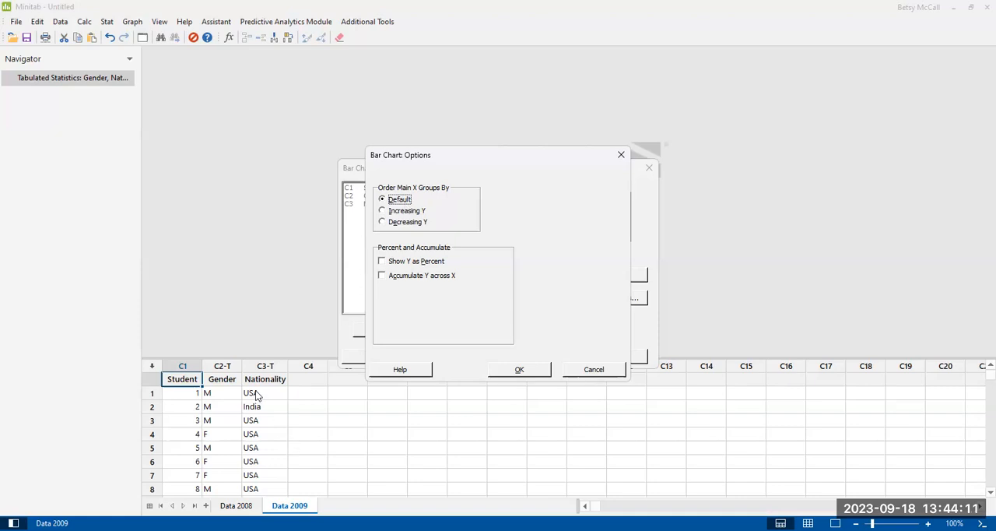
mouse_move(405, 220)
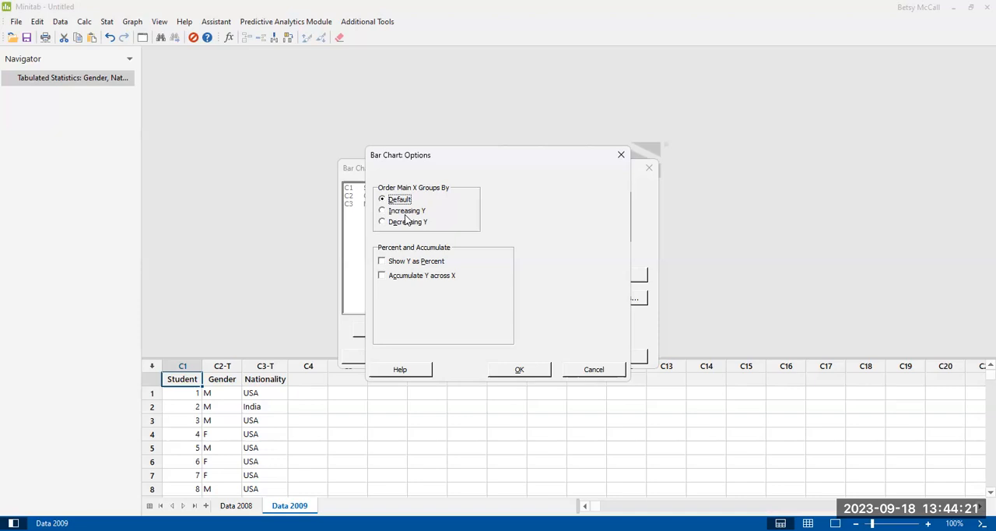
mouse_move(404, 226)
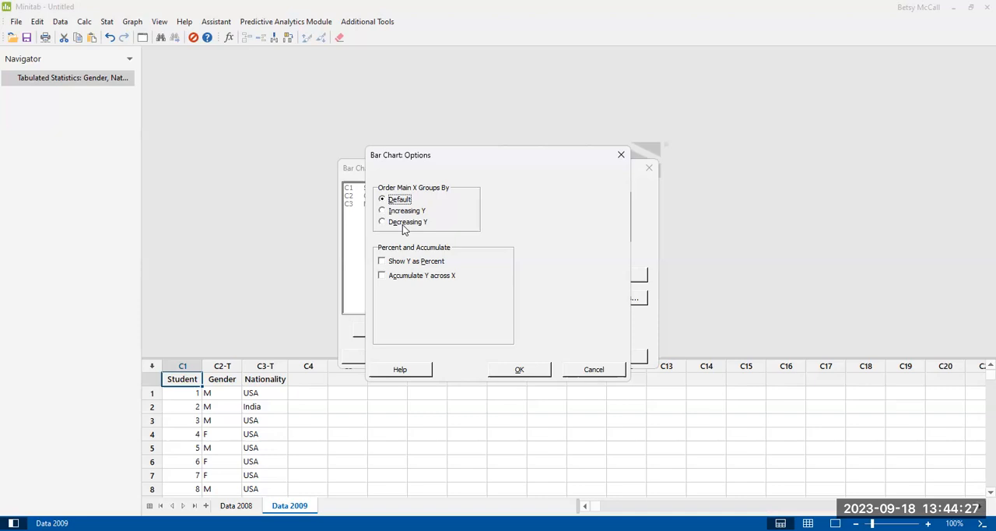
mouse_move(397, 226)
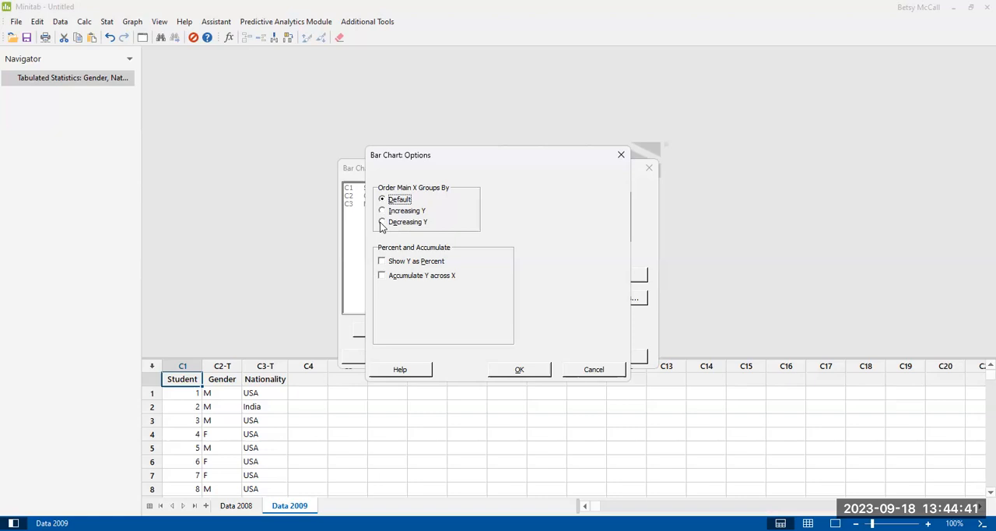
left_click(383, 222)
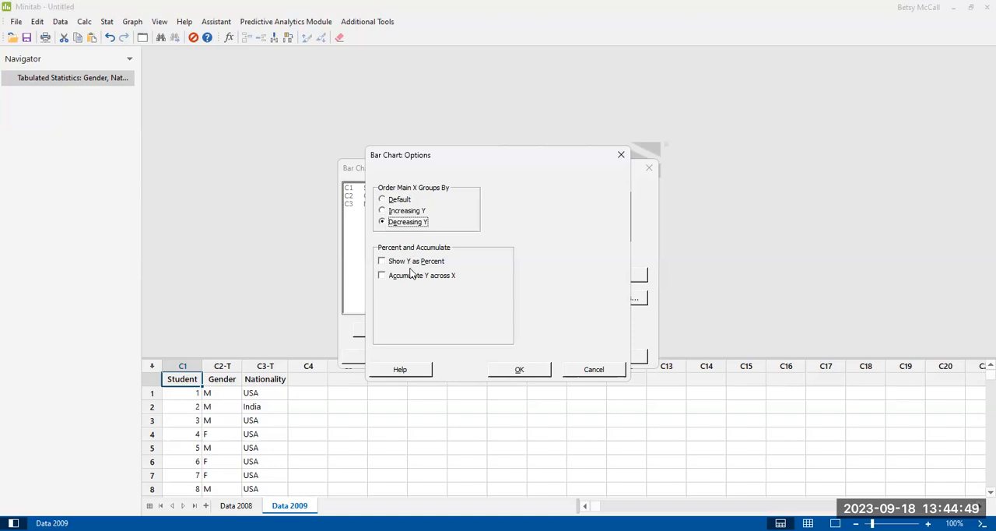
mouse_move(401, 271)
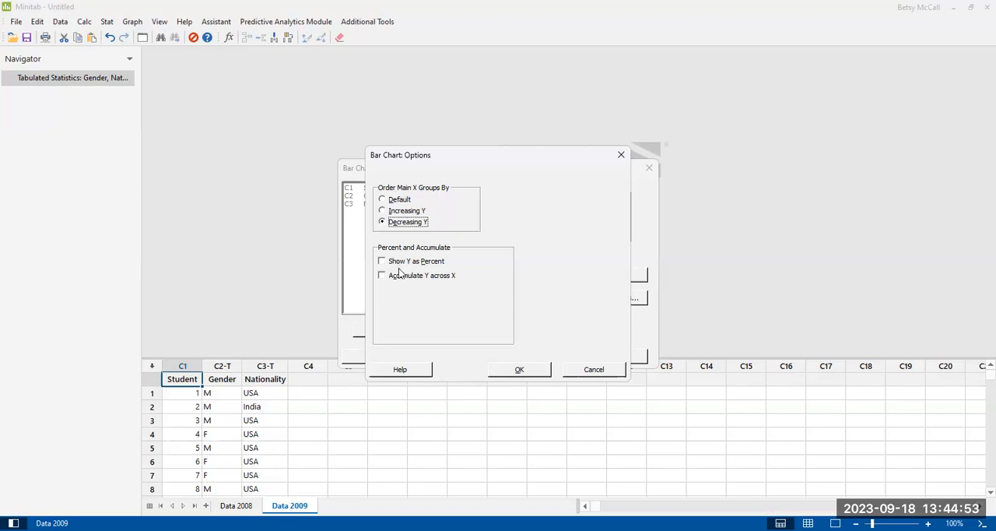
mouse_move(399, 282)
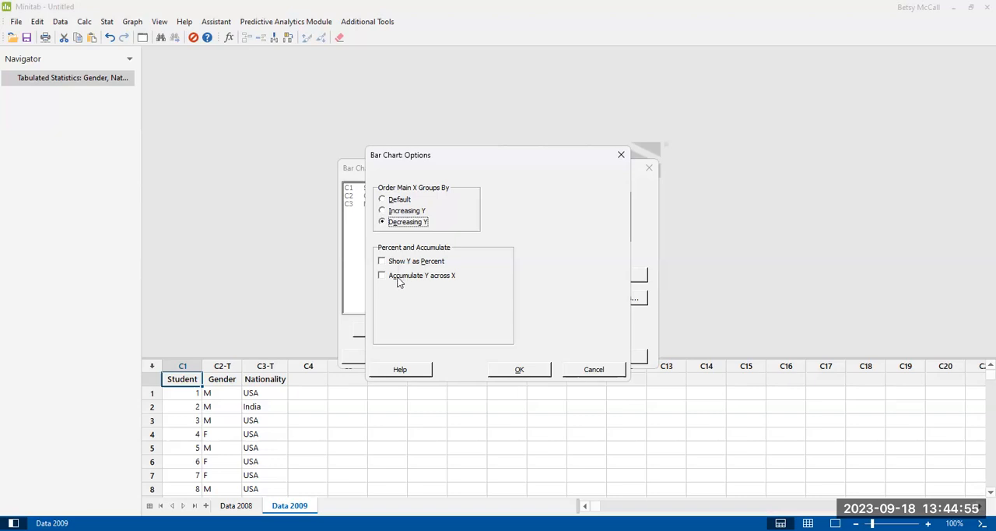
mouse_move(440, 280)
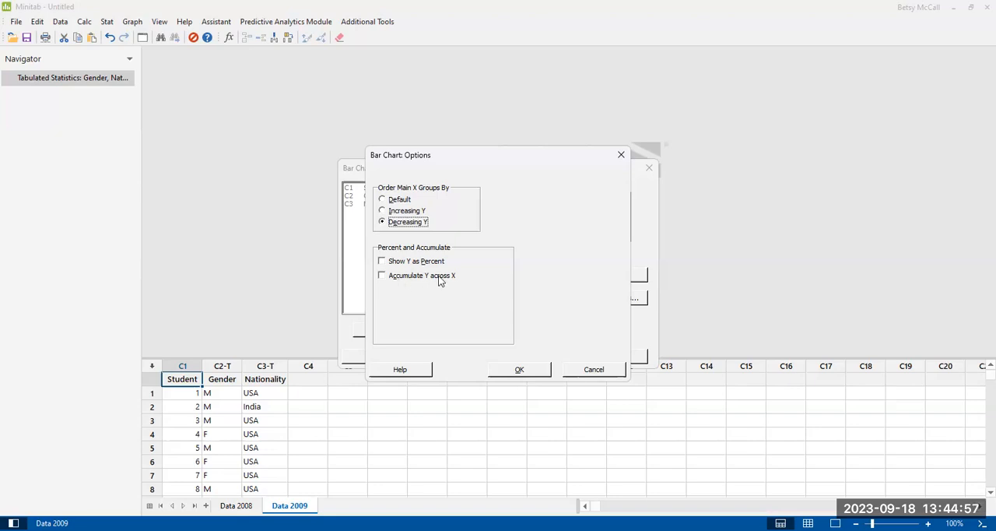
mouse_move(394, 282)
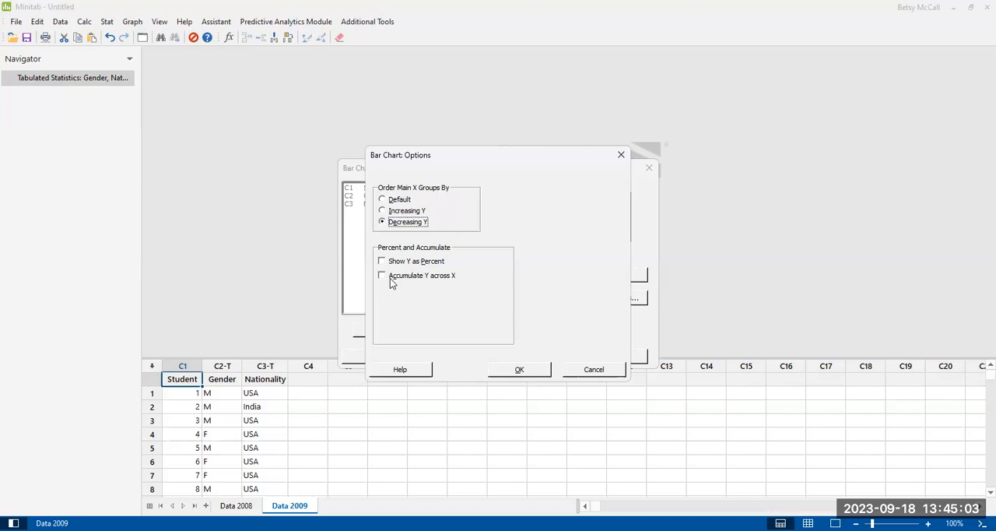
mouse_move(449, 334)
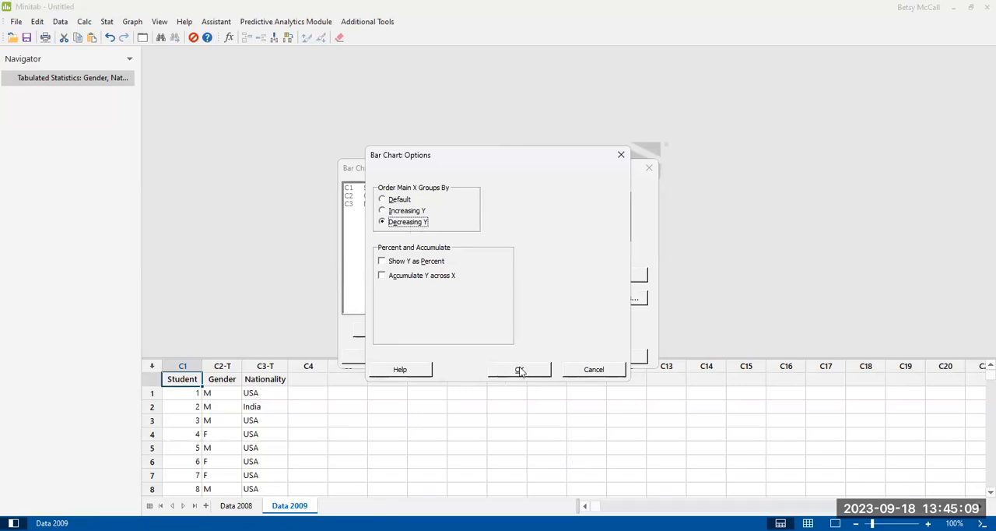
- Confirm the decreasing ordering and title the chart 'Pareto Chart of Student Nationalities'
left_click(519, 369)
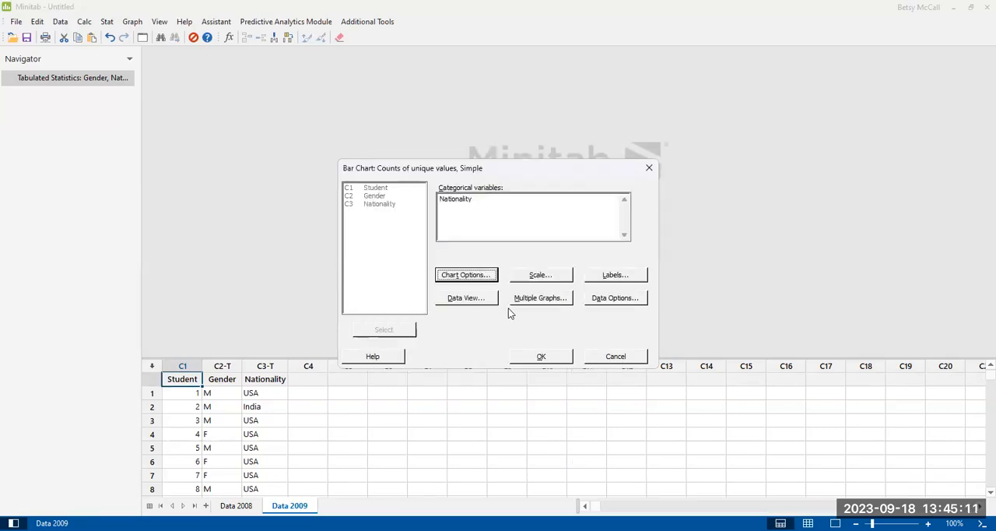
mouse_move(490, 322)
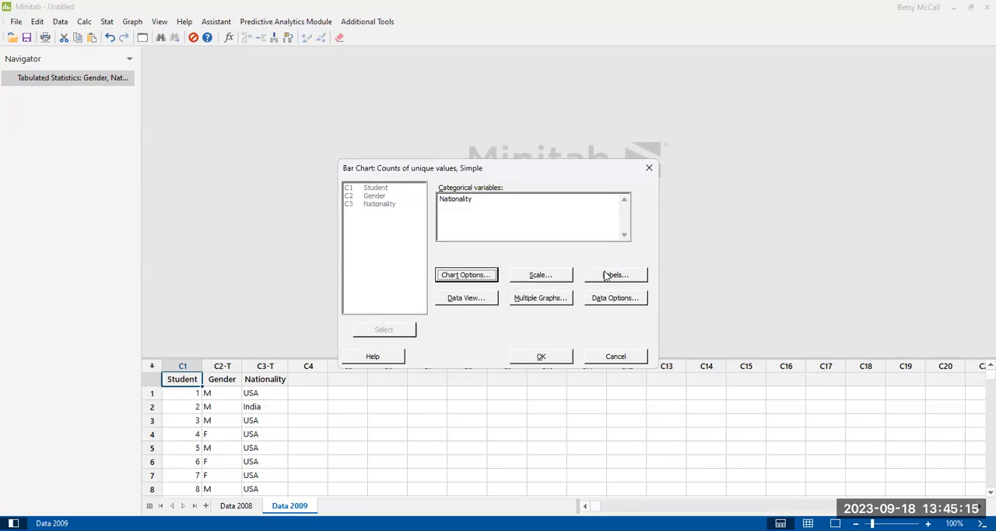
left_click(615, 274)
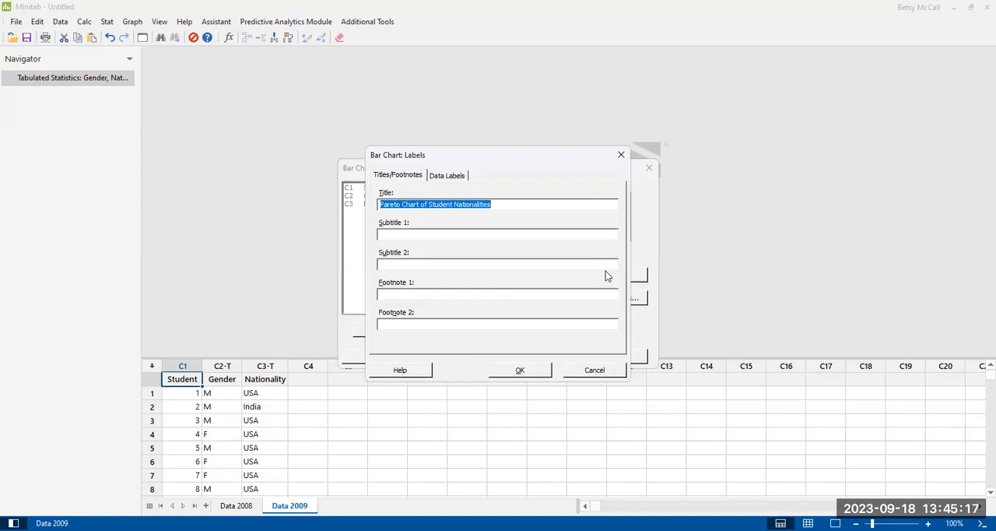
mouse_move(503, 200)
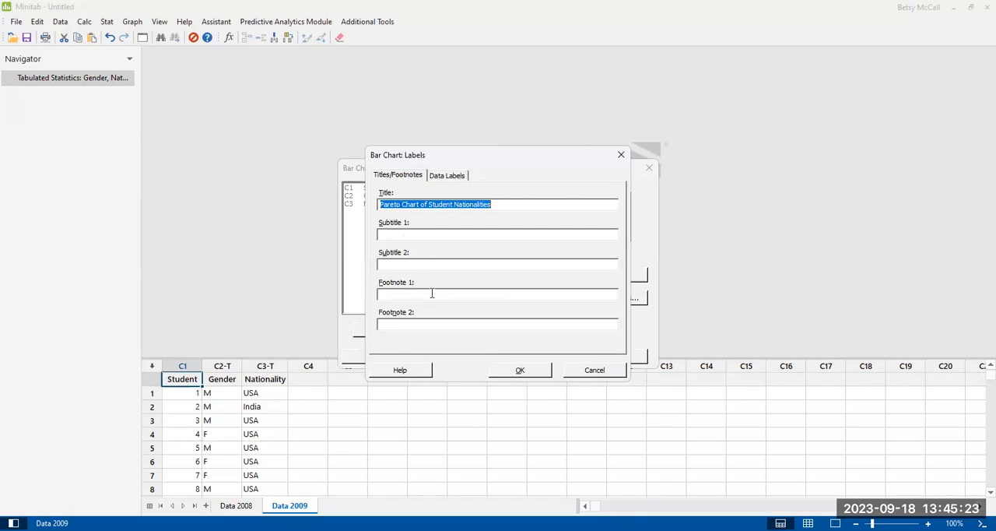
mouse_move(439, 337)
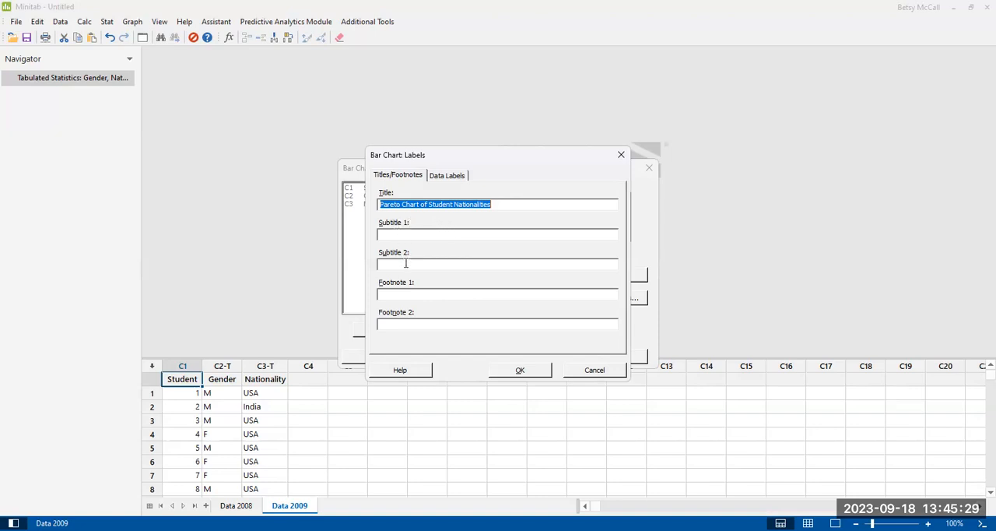
mouse_move(426, 218)
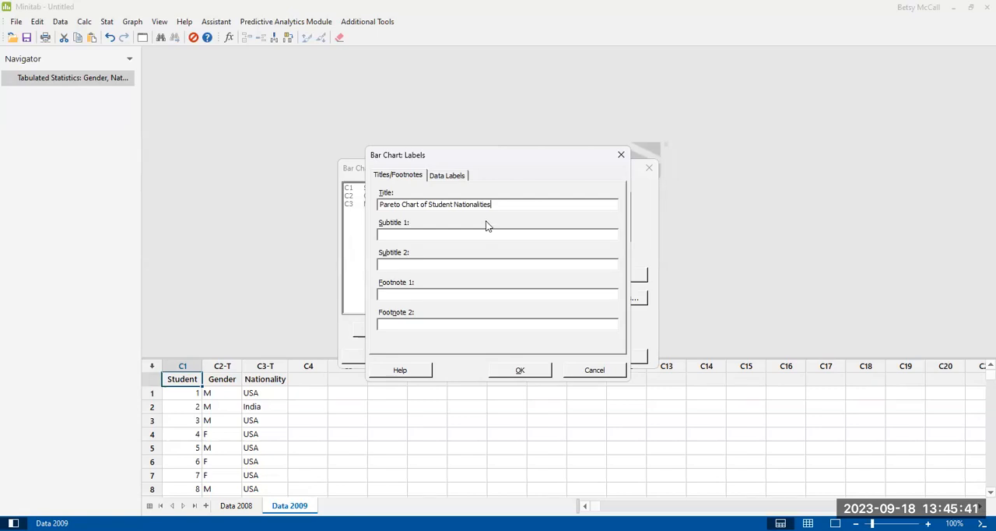
mouse_move(455, 250)
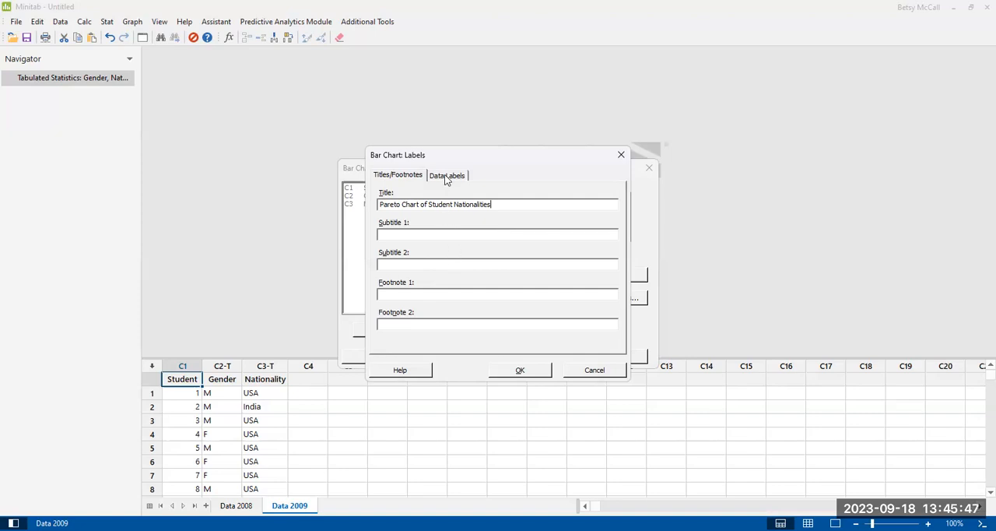
- On the Data Labels tab, choose 'Use y-value labels' to show counts on bars
left_click(447, 175)
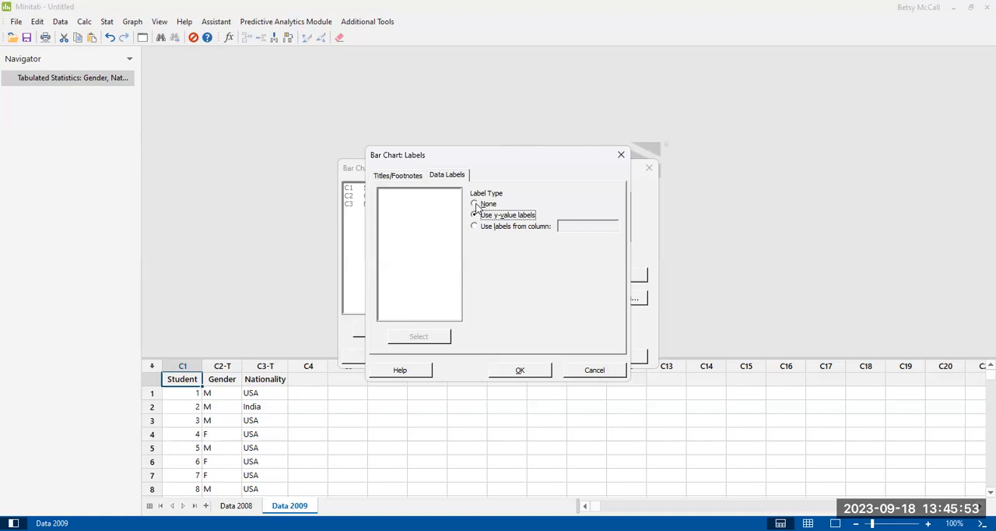
left_click(474, 214)
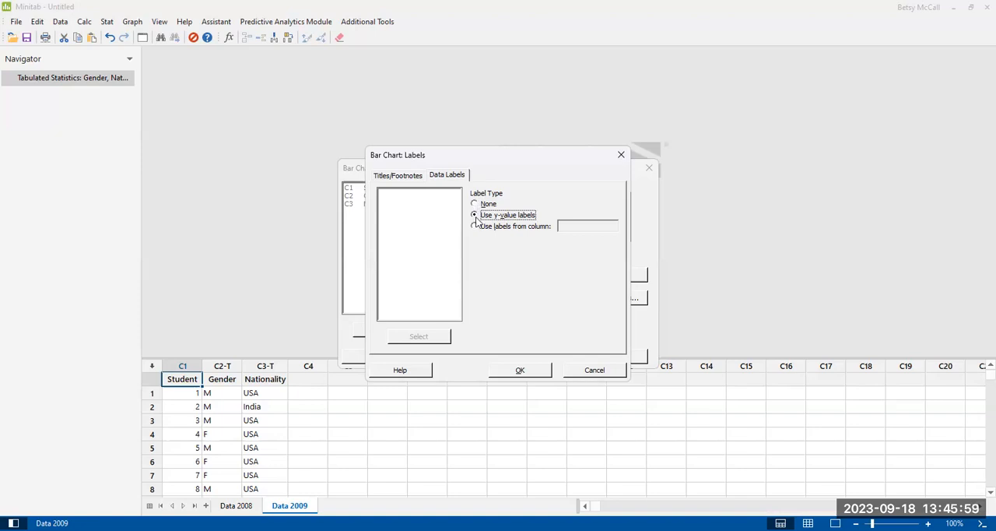
mouse_move(478, 228)
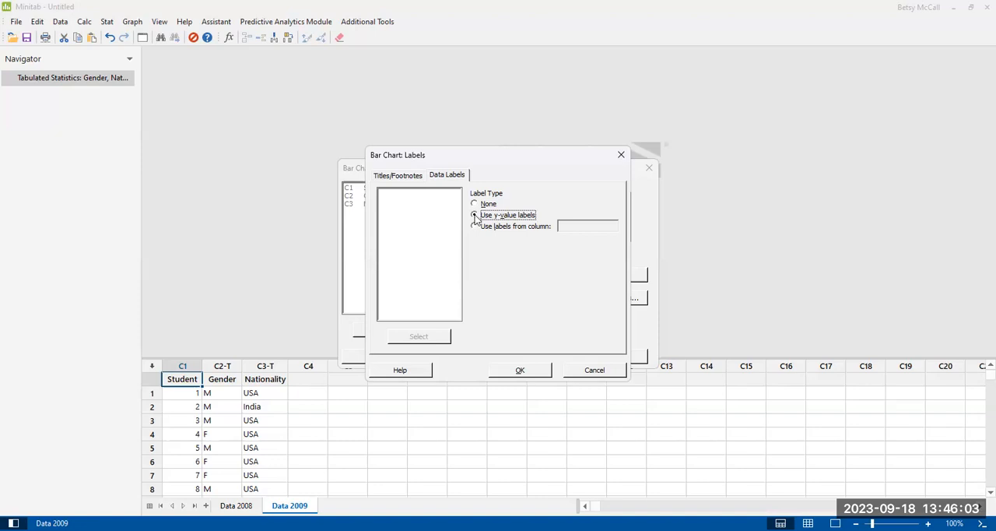
left_click(475, 215)
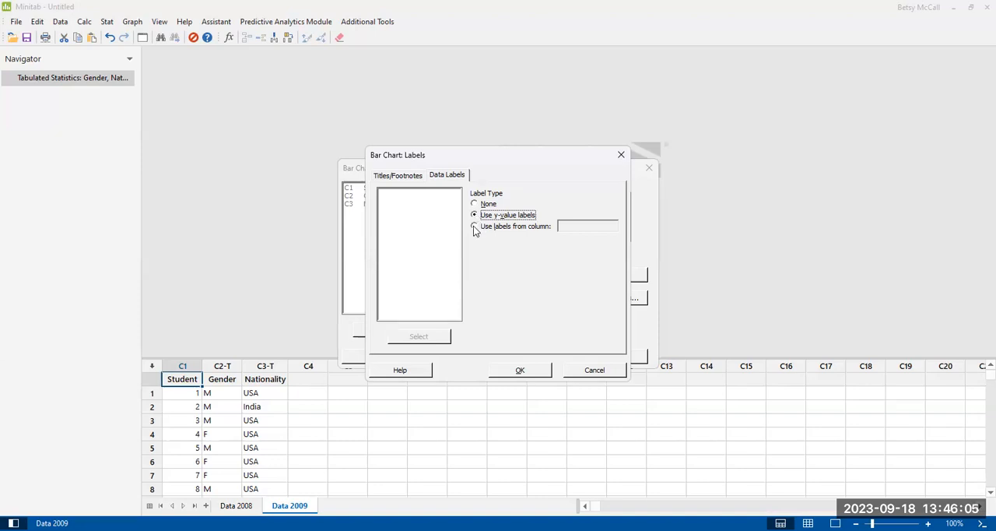
mouse_move(477, 227)
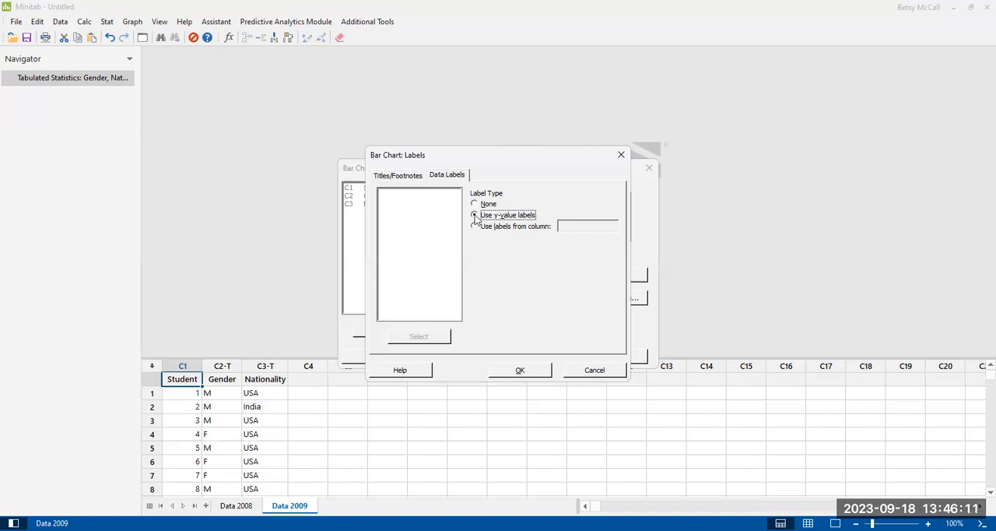
left_click(475, 215)
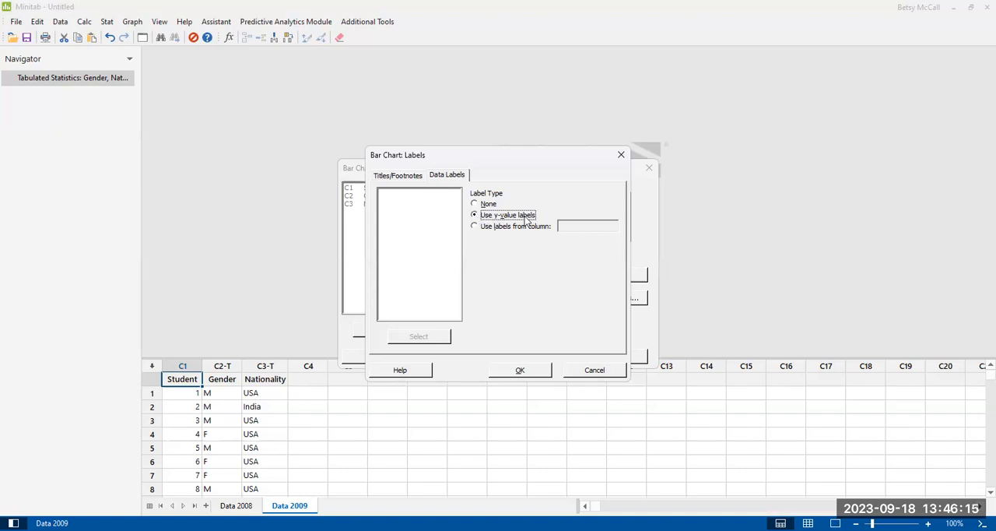
mouse_move(512, 208)
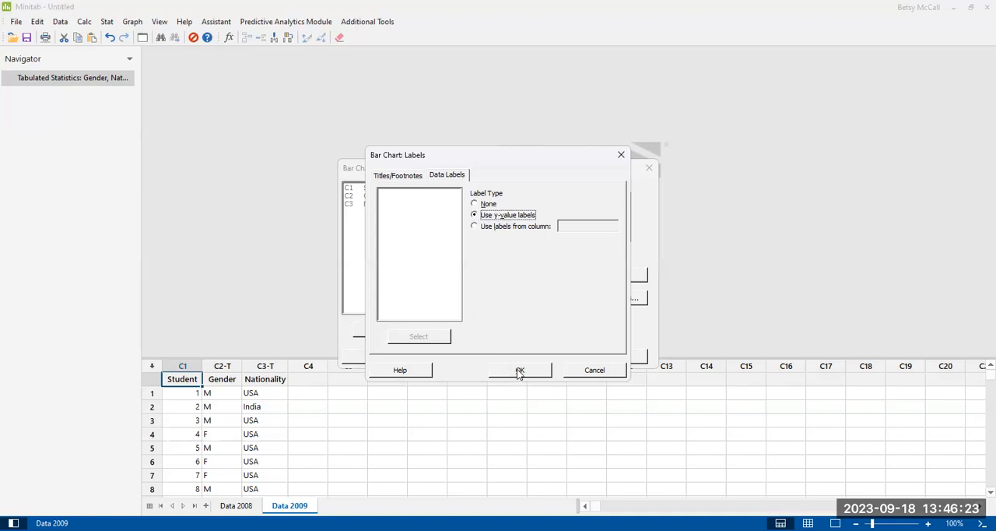
- Apply the title and data labels, and close Scale options unchanged
left_click(520, 370)
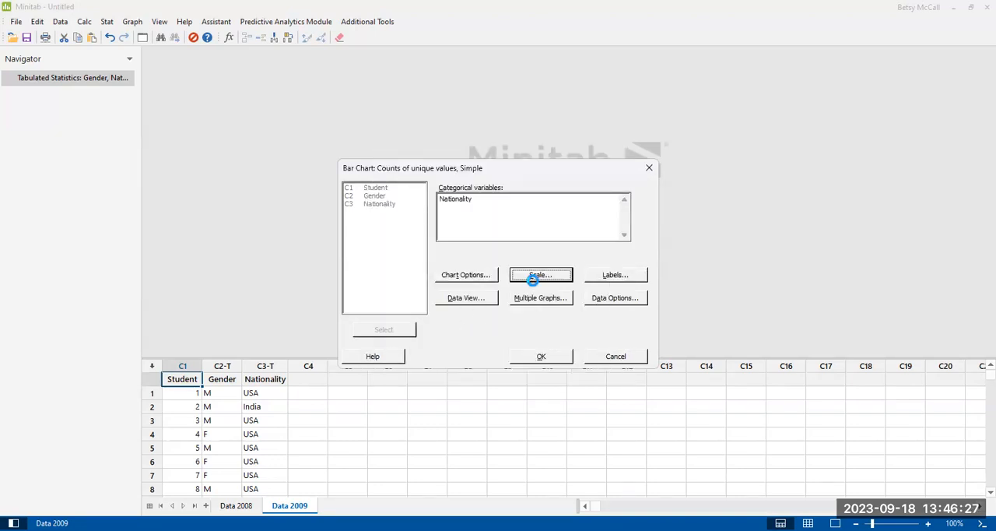
left_click(540, 274)
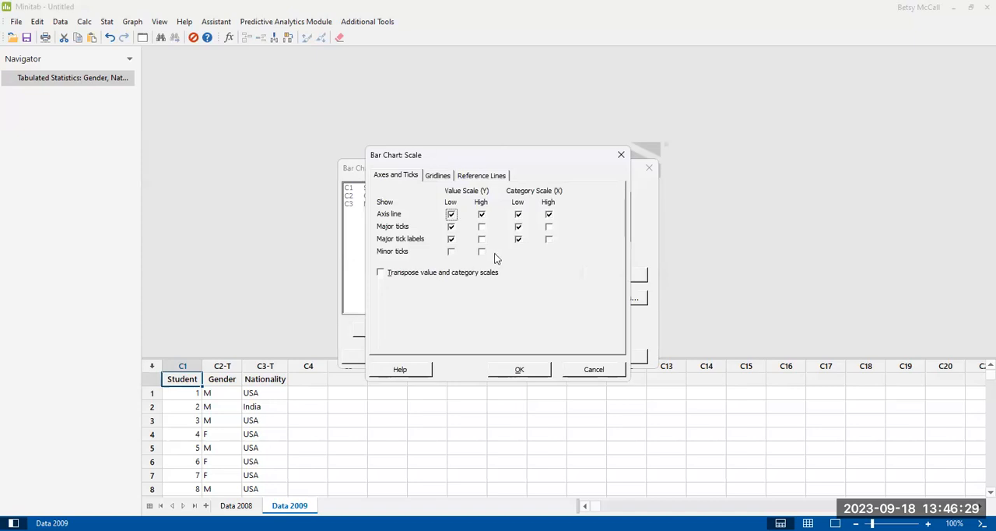
mouse_move(413, 183)
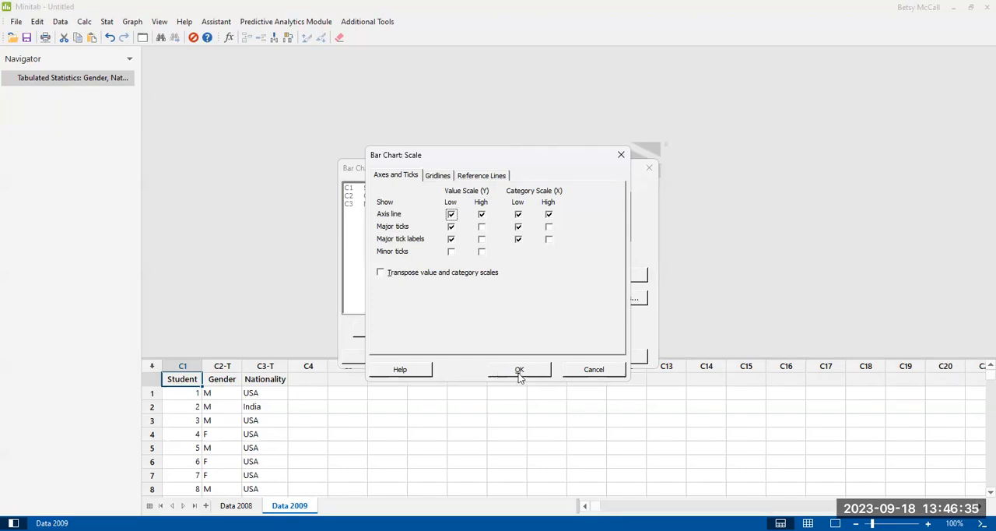
left_click(520, 369)
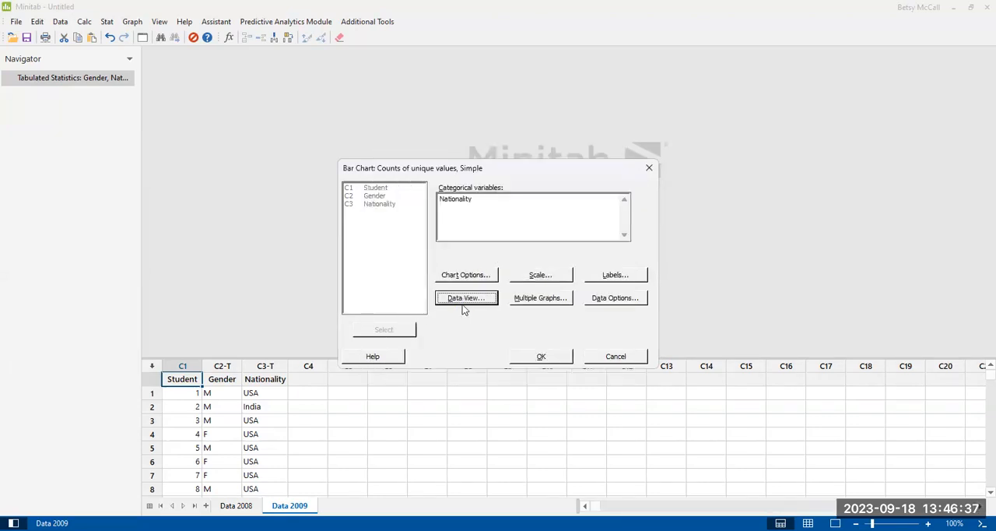
- Review the Data View and Multiple Graphs options, closing both without changes
left_click(465, 298)
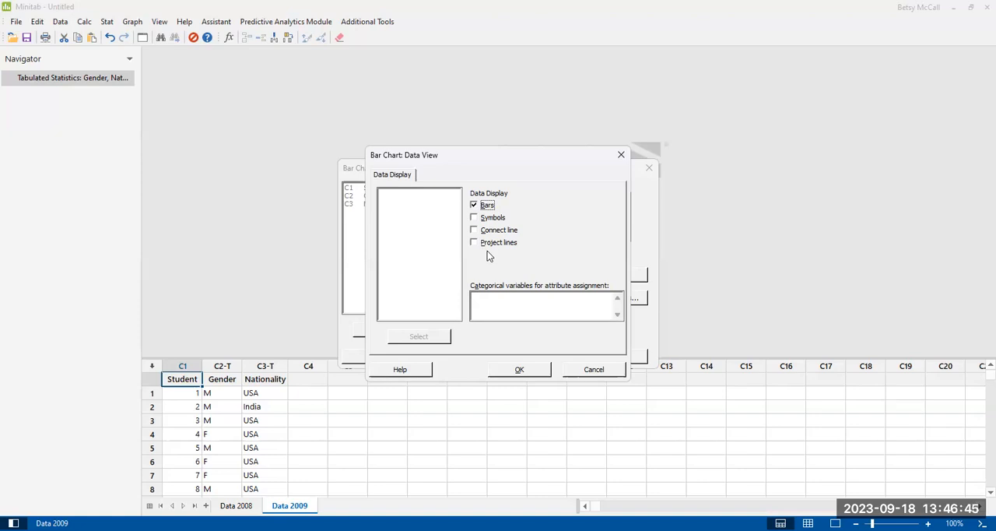
mouse_move(489, 255)
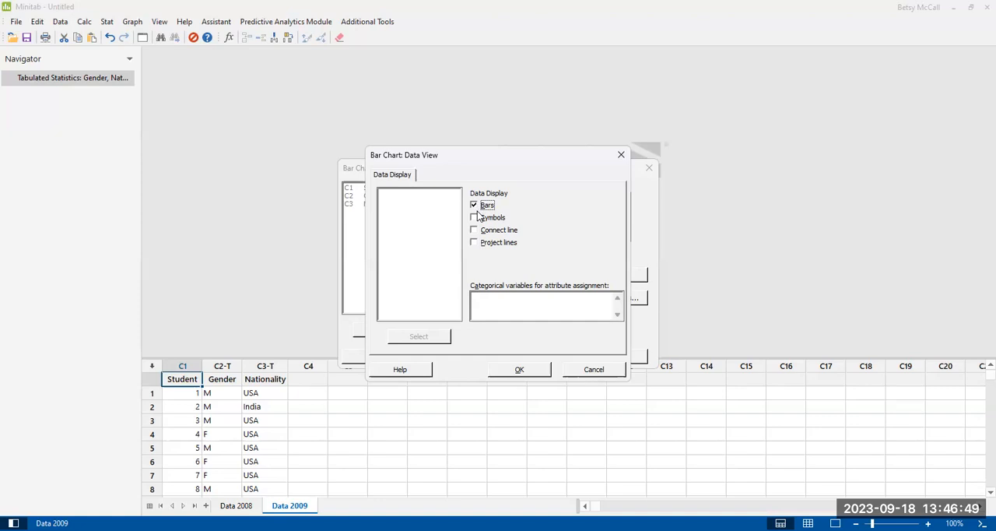
mouse_move(523, 359)
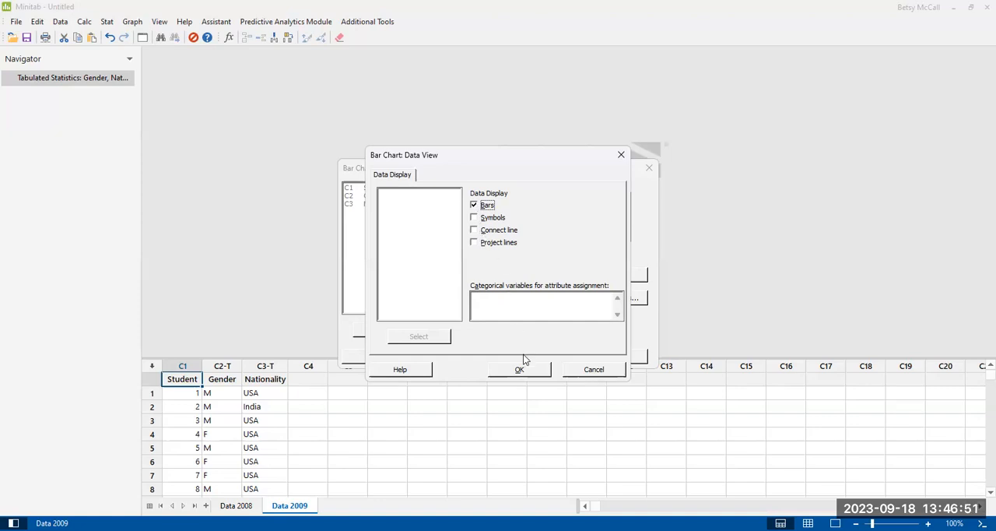
left_click(519, 369)
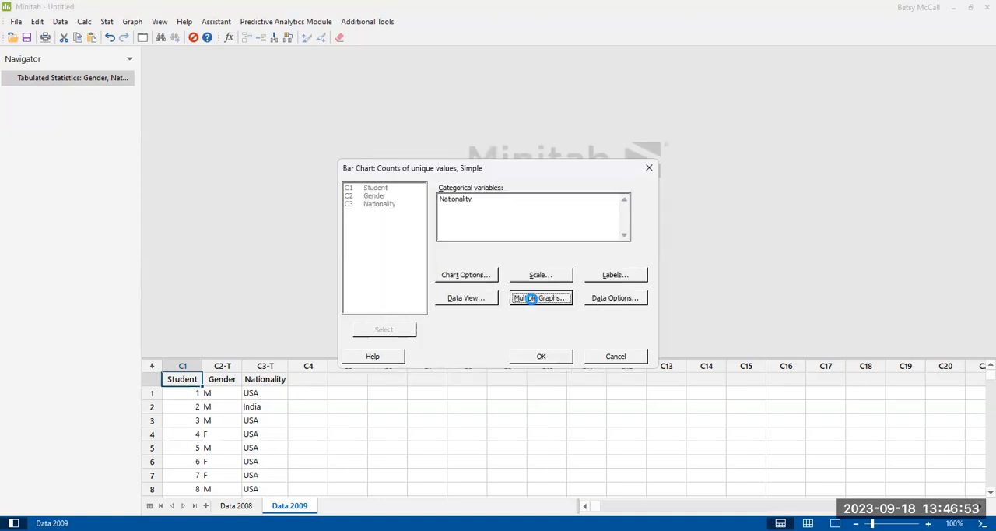
left_click(541, 297)
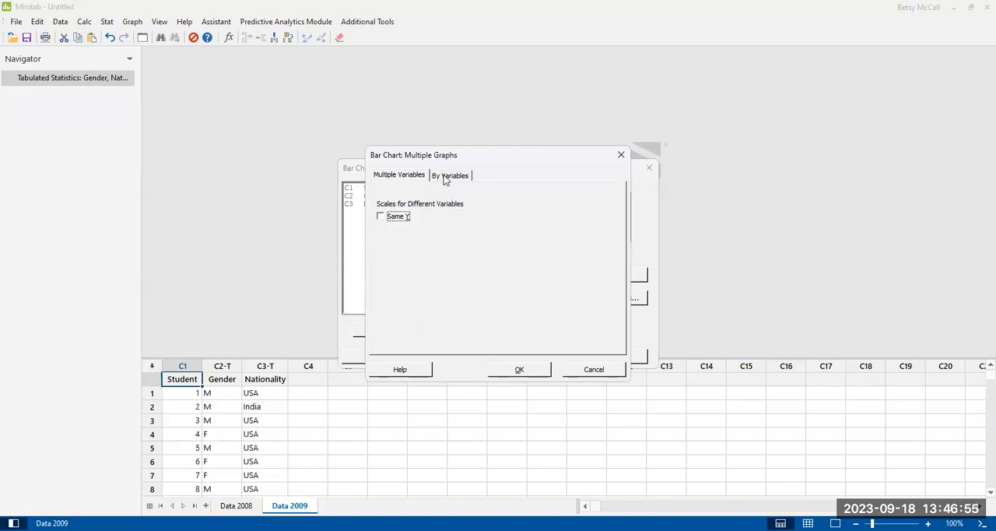
left_click(450, 174)
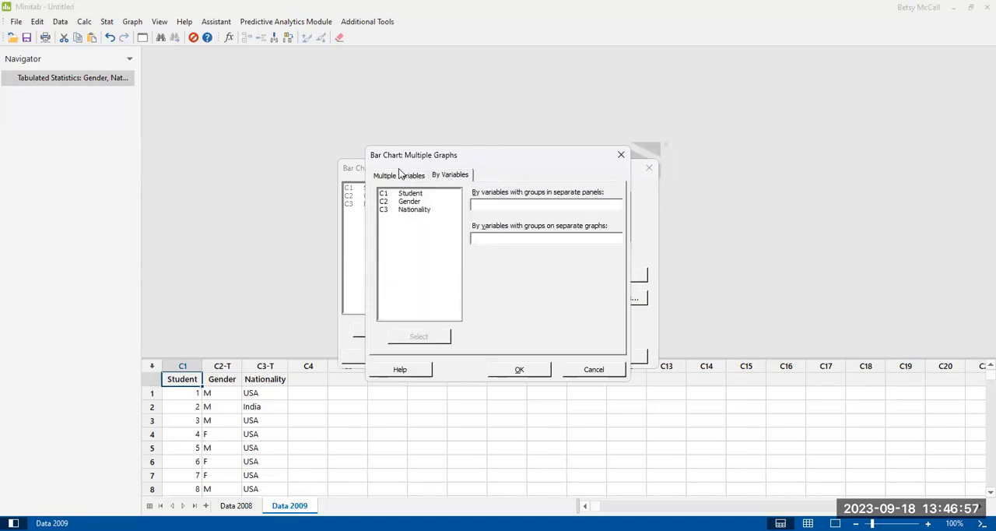
left_click(398, 174)
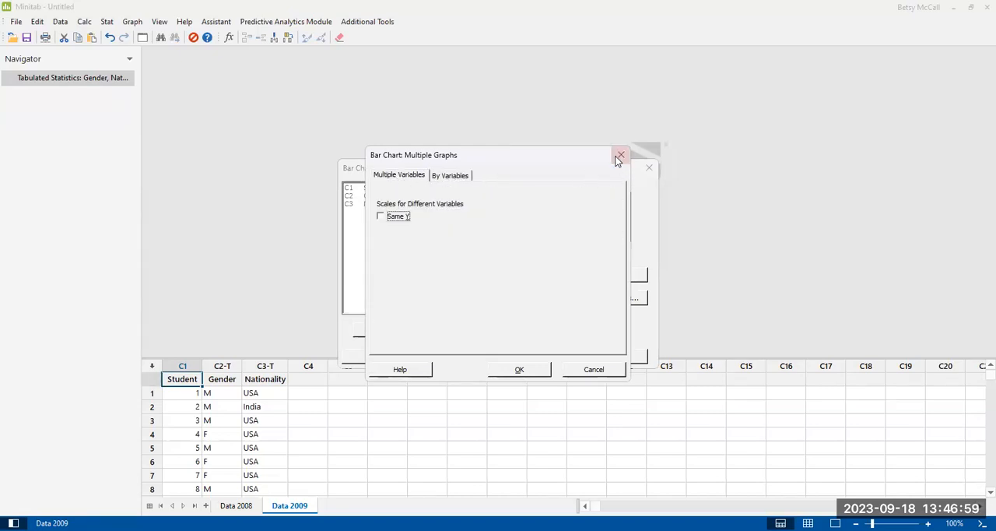
mouse_move(599, 171)
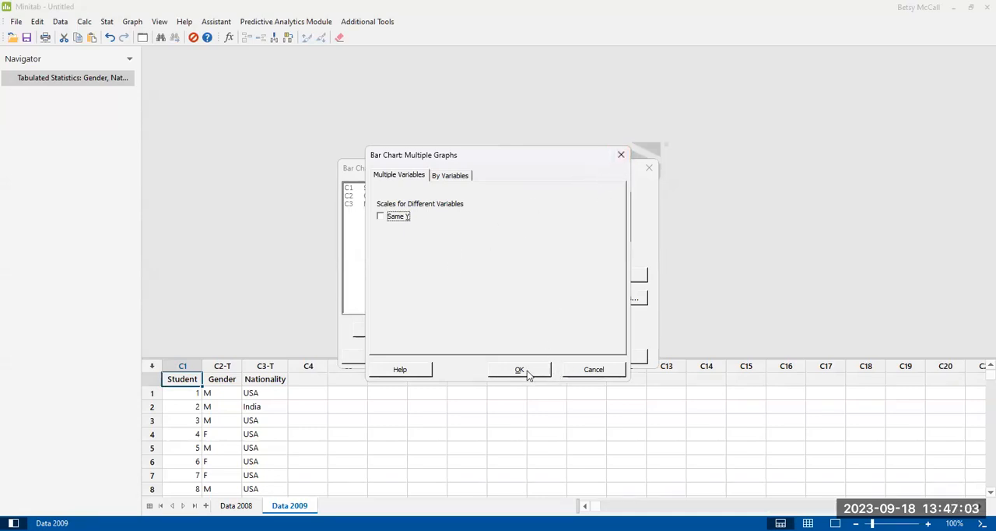
left_click(520, 369)
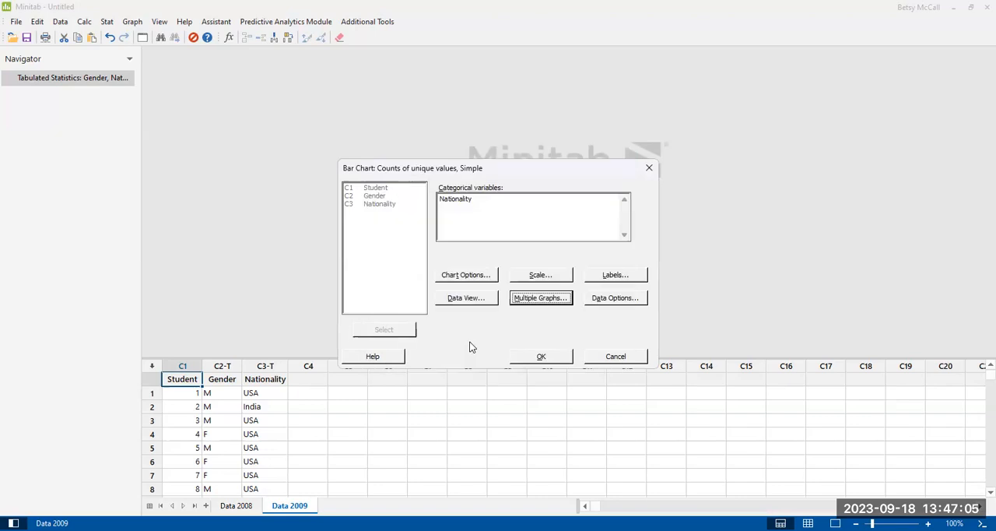
mouse_move(471, 338)
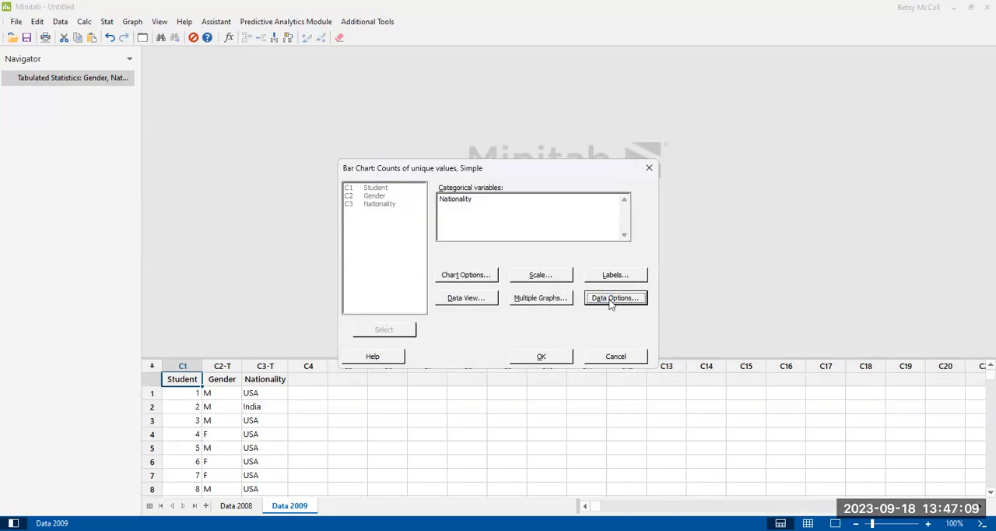
- Review Data Options, keeping all rows included and no frequency variable
left_click(615, 297)
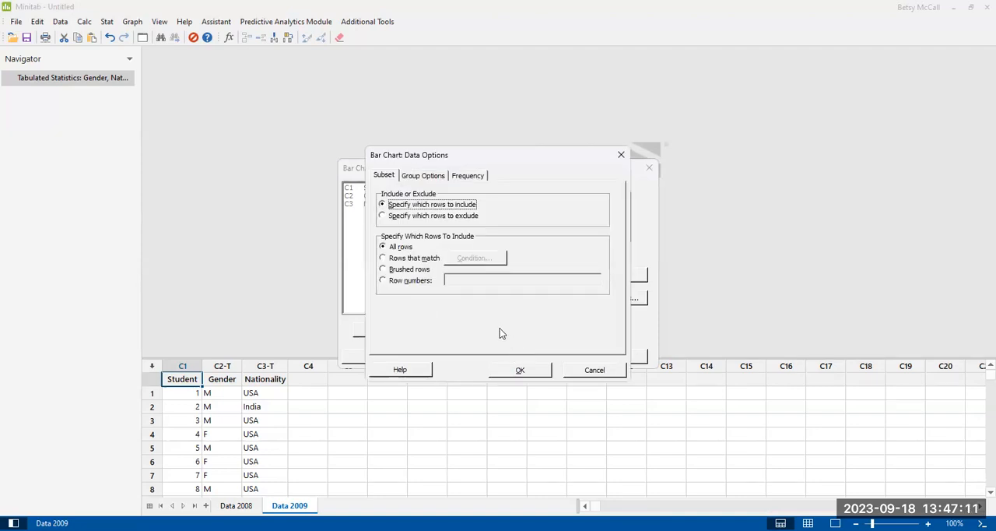
mouse_move(491, 327)
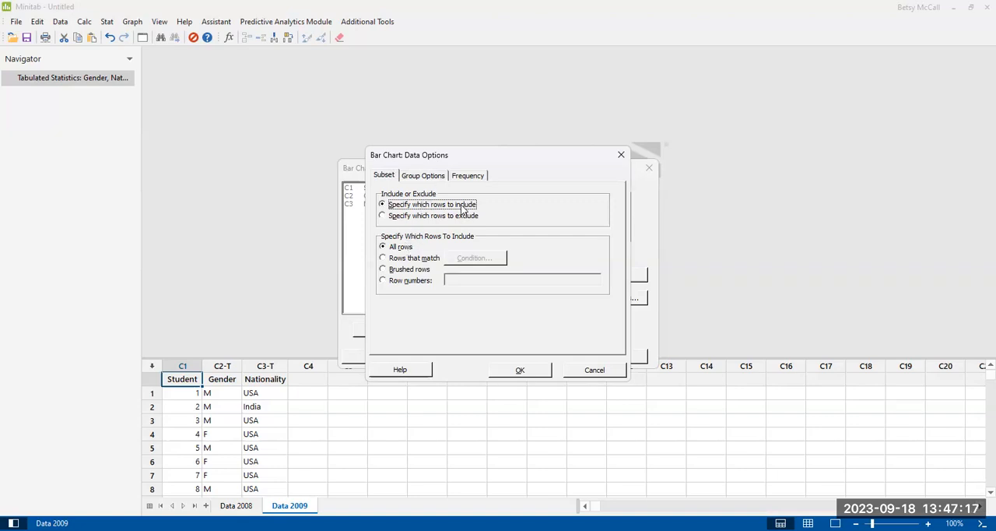
mouse_move(461, 206)
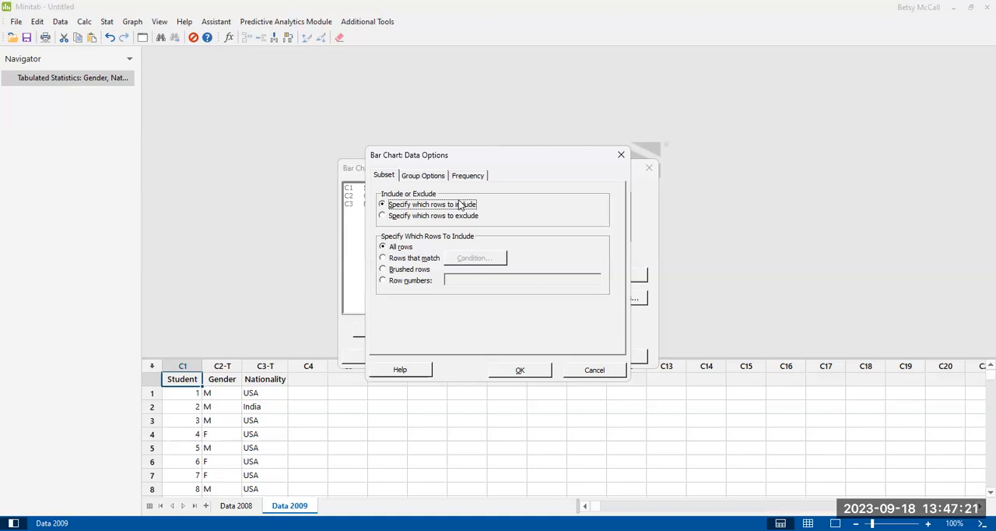
mouse_move(457, 226)
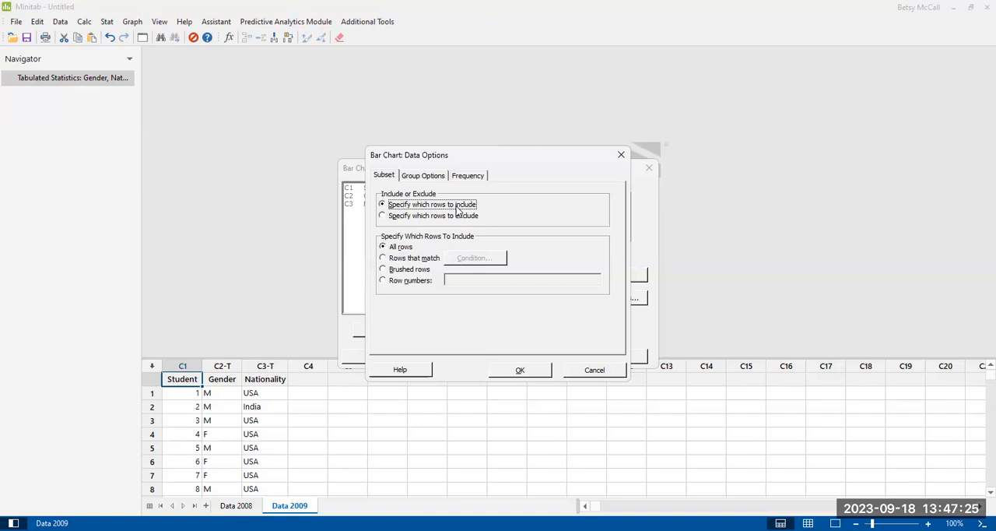
mouse_move(455, 224)
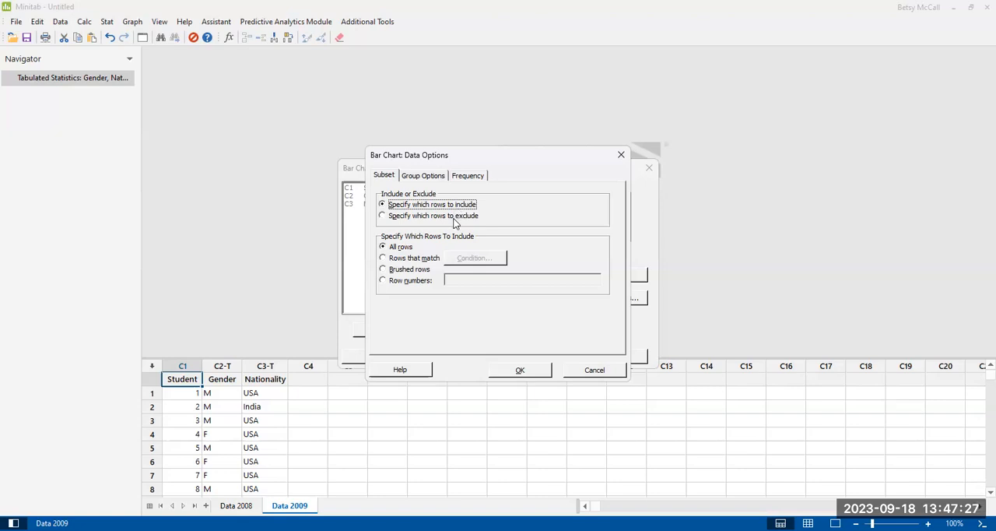
mouse_move(456, 205)
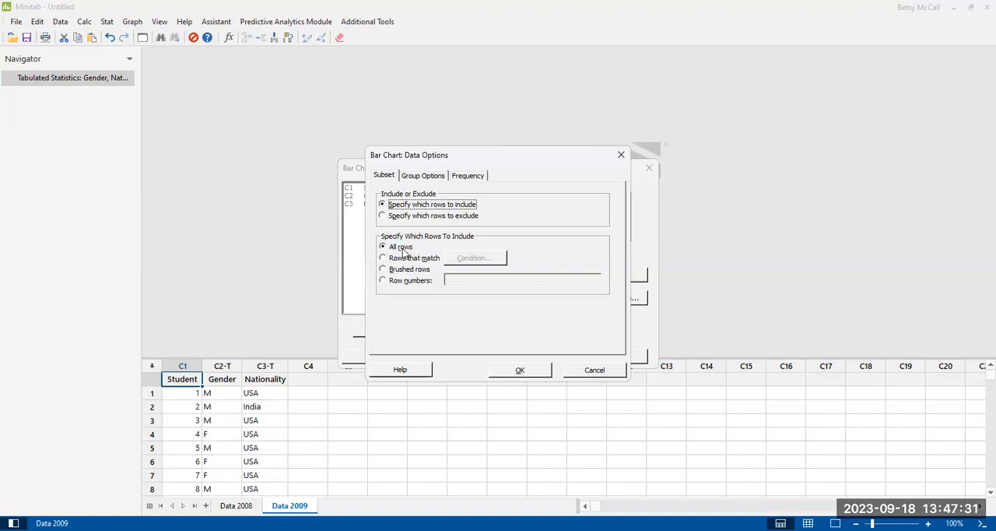
mouse_move(434, 192)
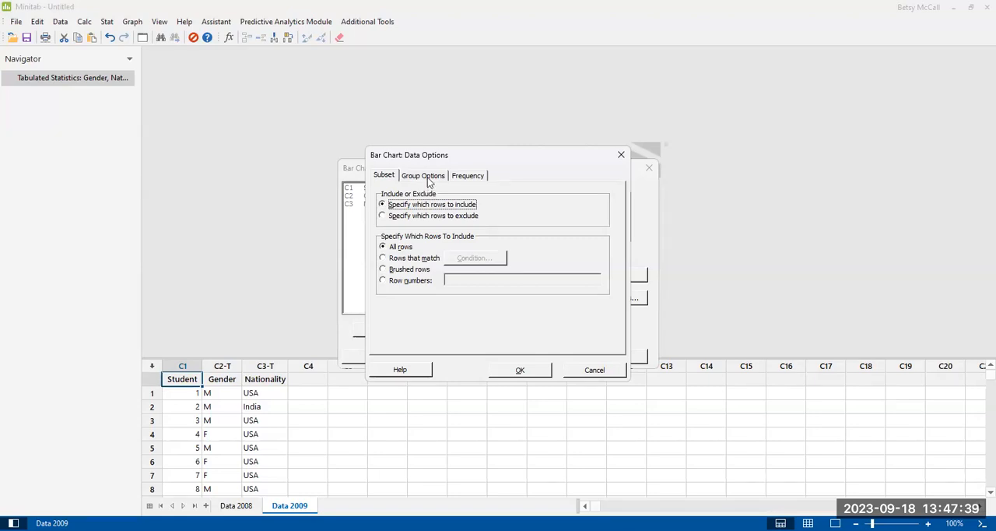
left_click(423, 176)
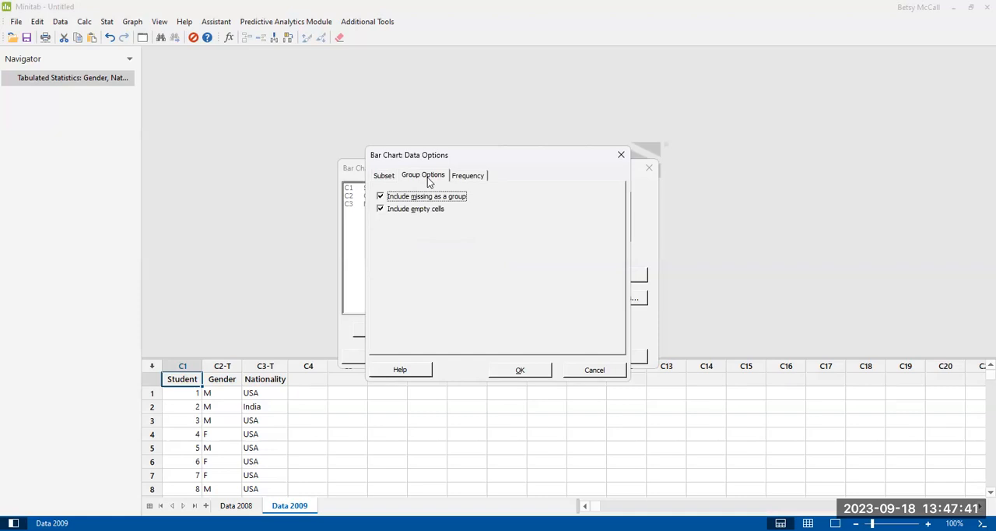
mouse_move(426, 220)
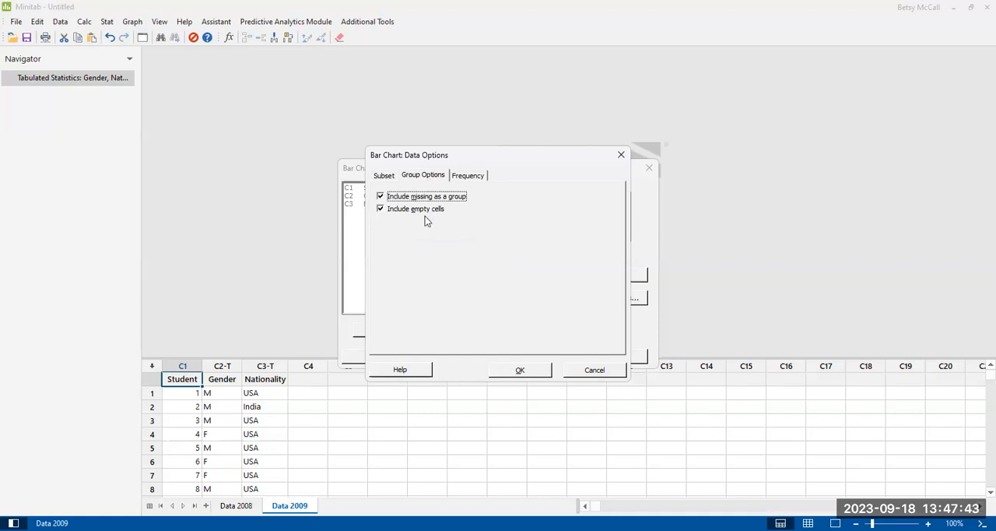
mouse_move(423, 231)
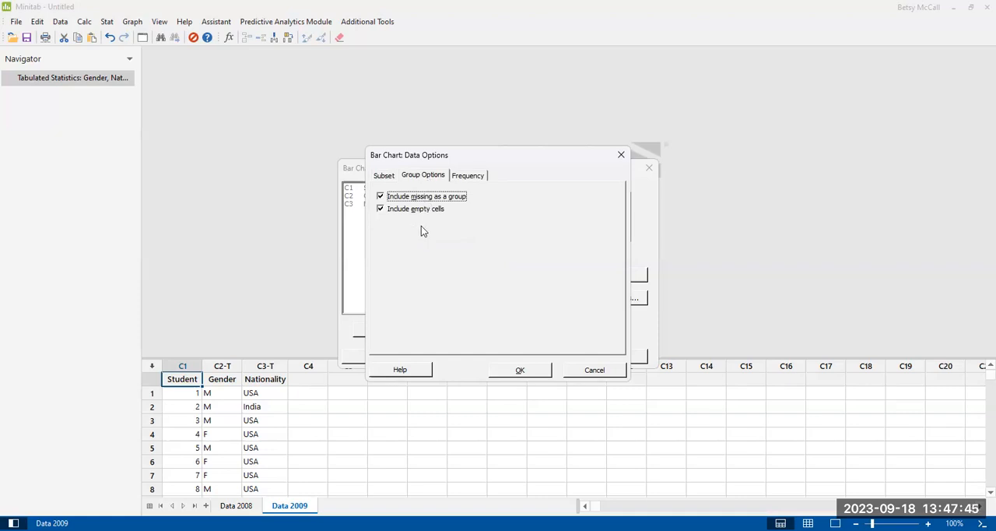
left_click(467, 175)
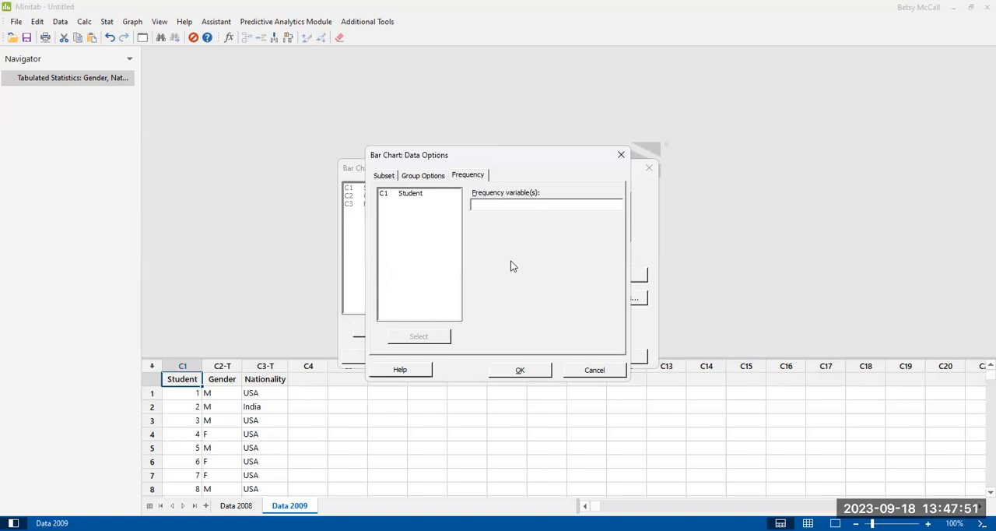
left_click(545, 205)
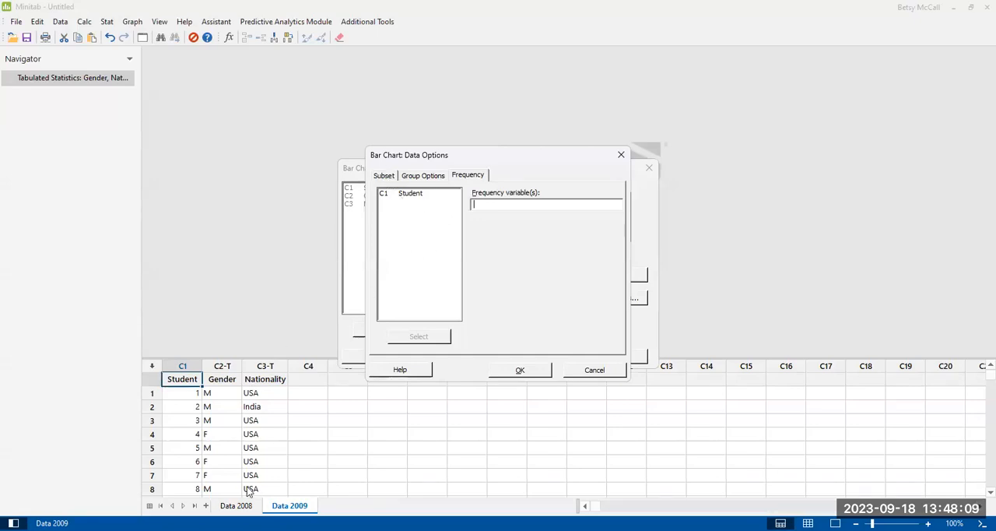
mouse_move(458, 313)
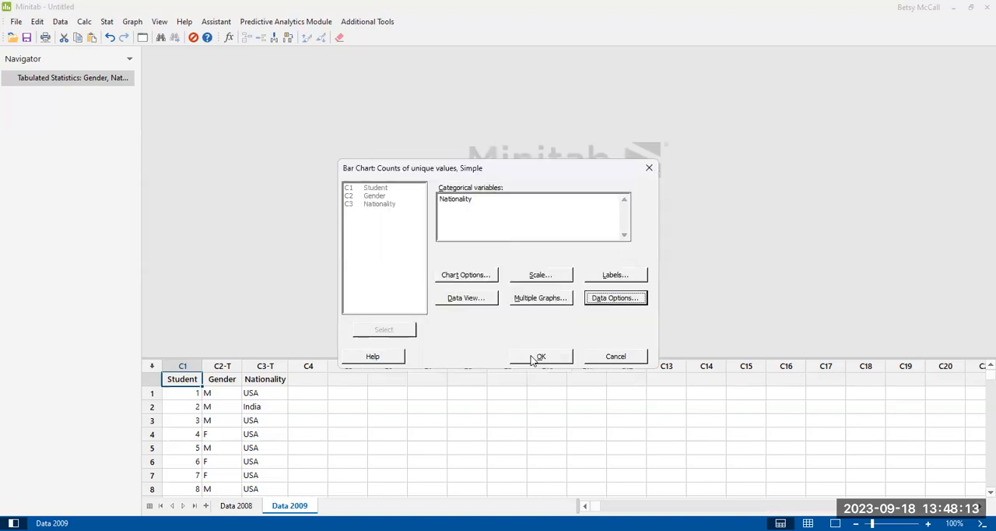
mouse_move(510, 348)
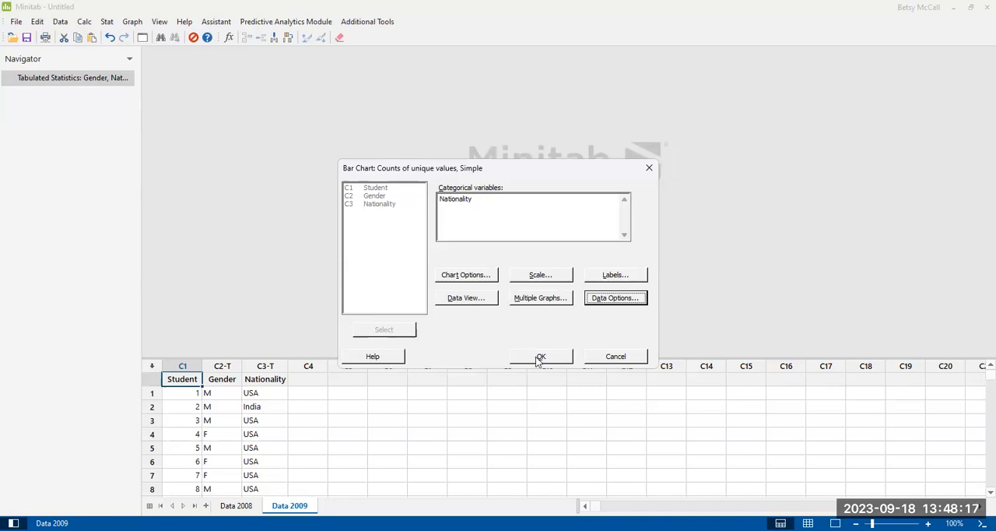
- Generate the Pareto Chart of Student Nationalities, bars sorted from USA's 155 downward
left_click(541, 356)
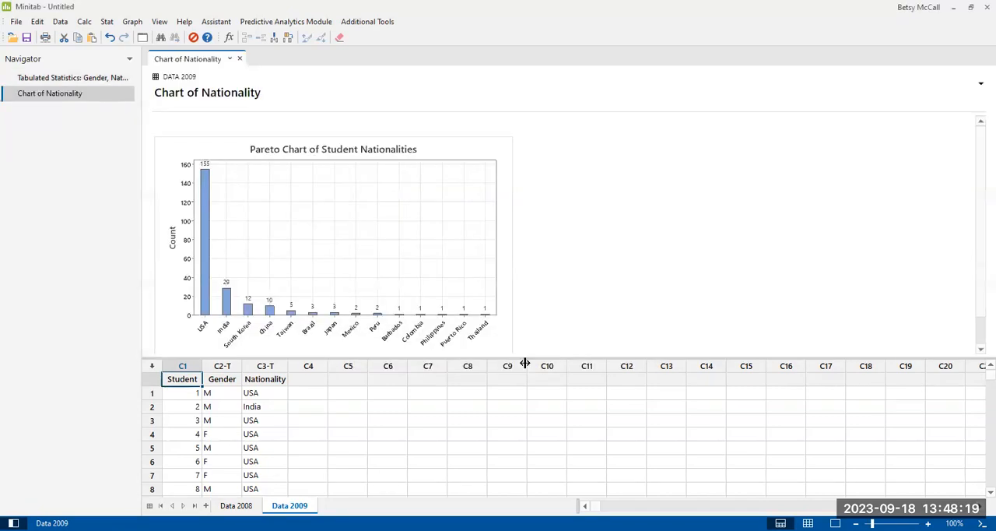
mouse_move(277, 356)
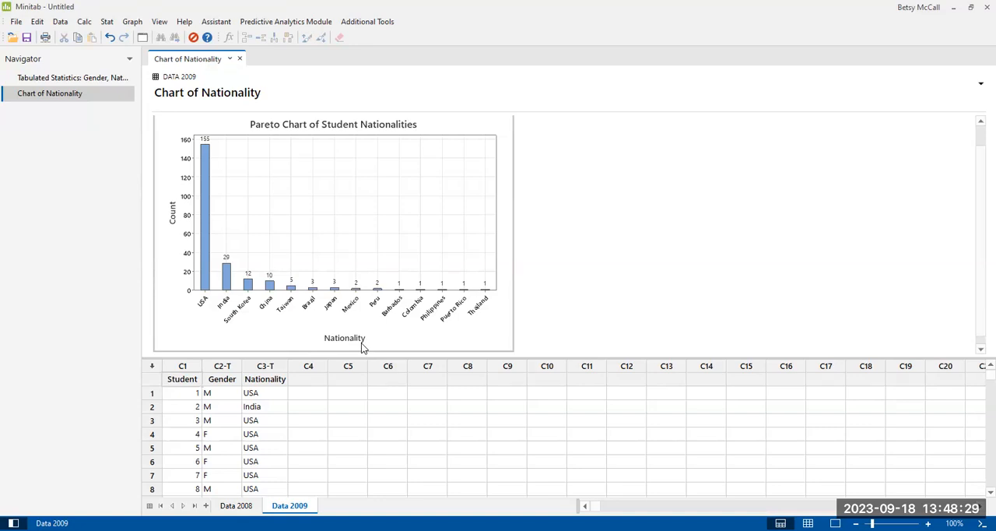
mouse_move(175, 236)
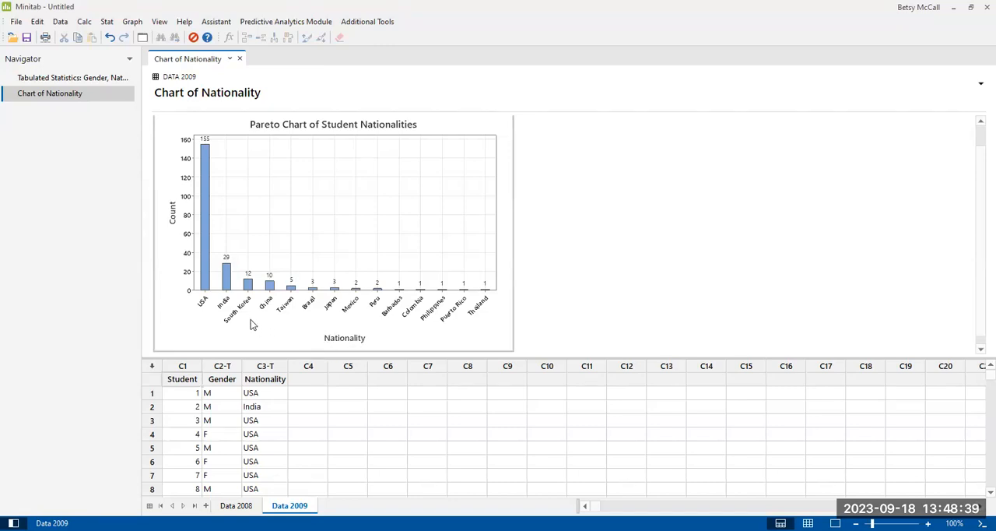
mouse_move(304, 309)
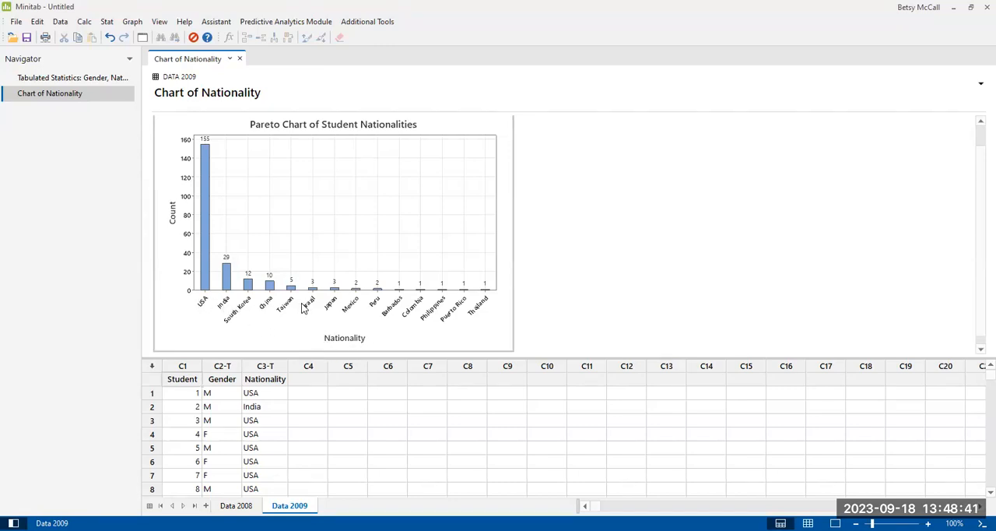
mouse_move(247, 328)
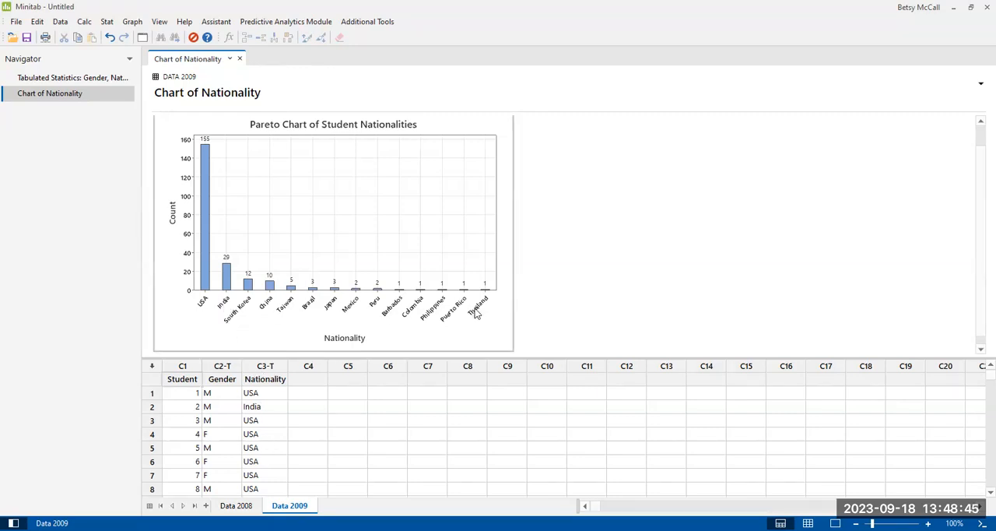
mouse_move(220, 323)
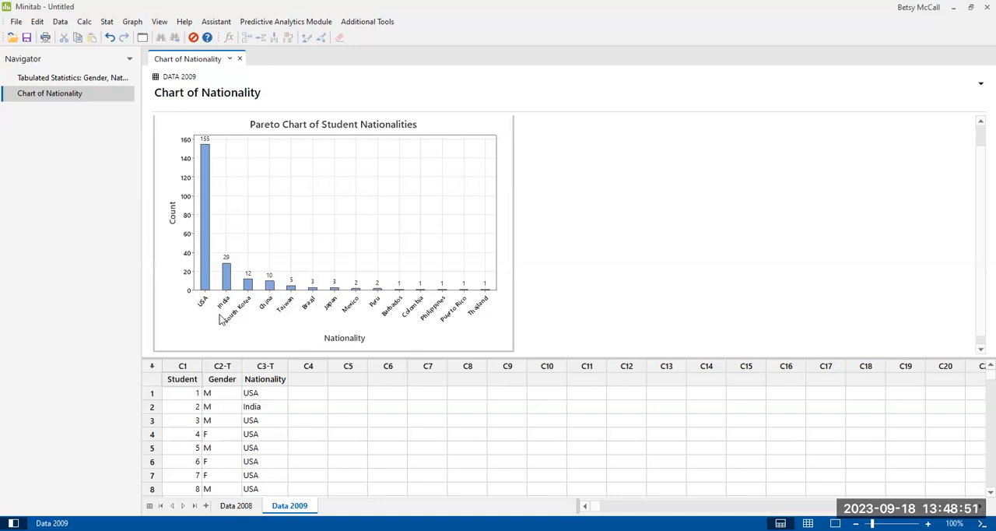
mouse_move(415, 314)
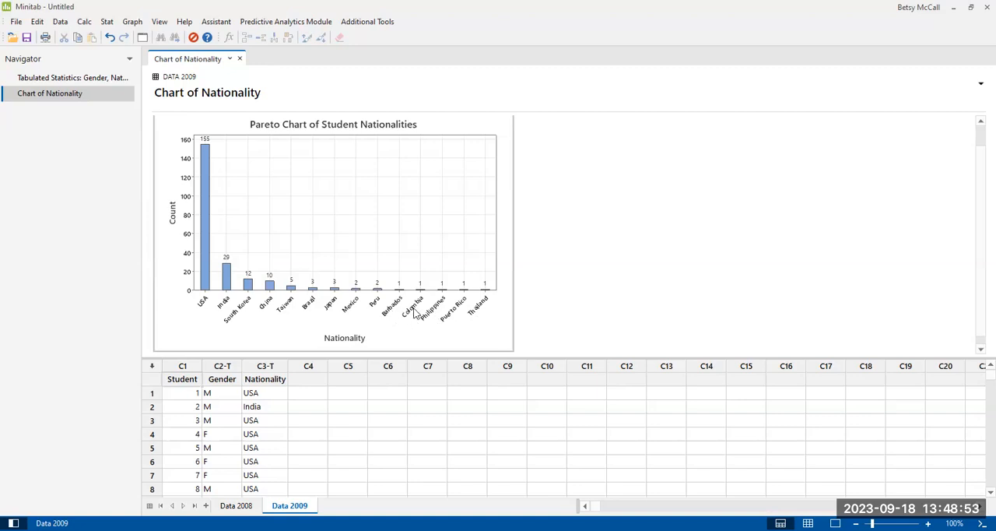
mouse_move(450, 302)
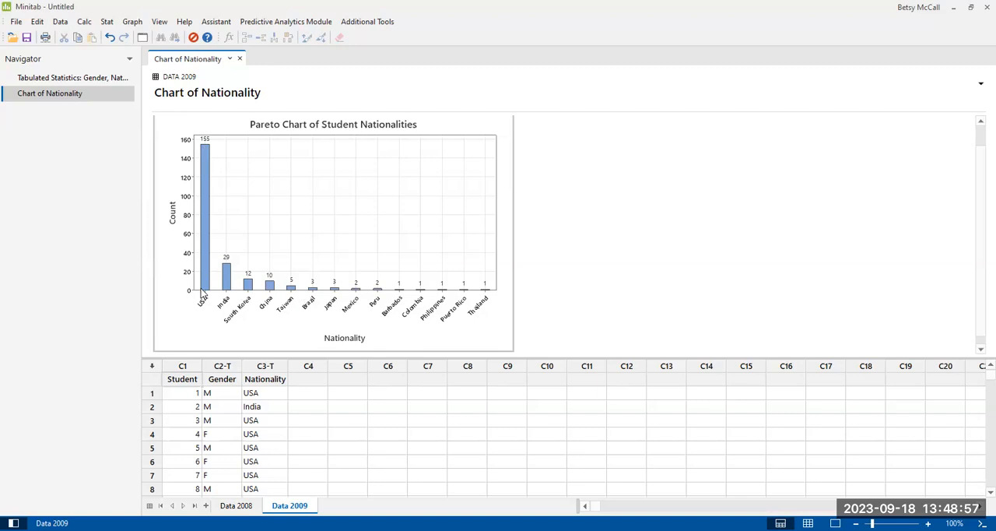
mouse_move(204, 330)
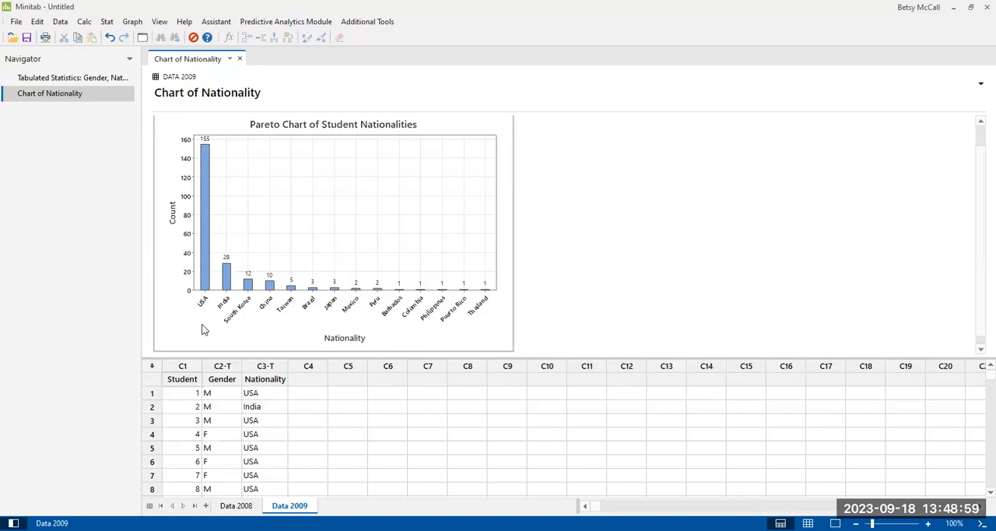
mouse_move(375, 130)
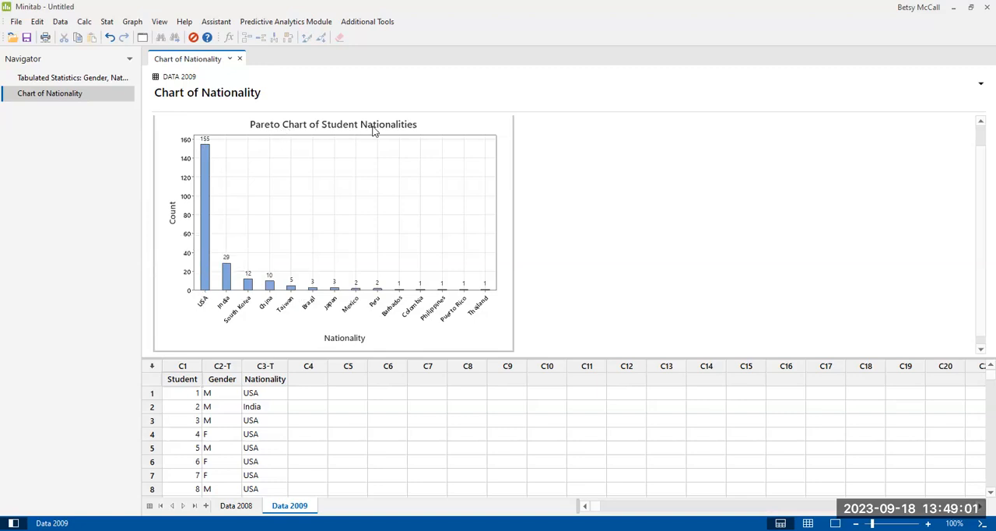
mouse_move(978, 194)
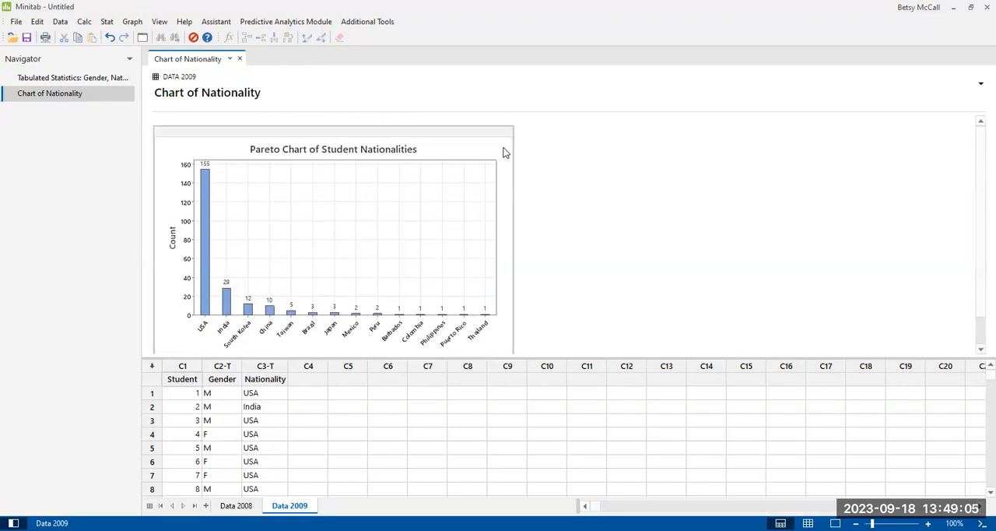
left_click(528, 136)
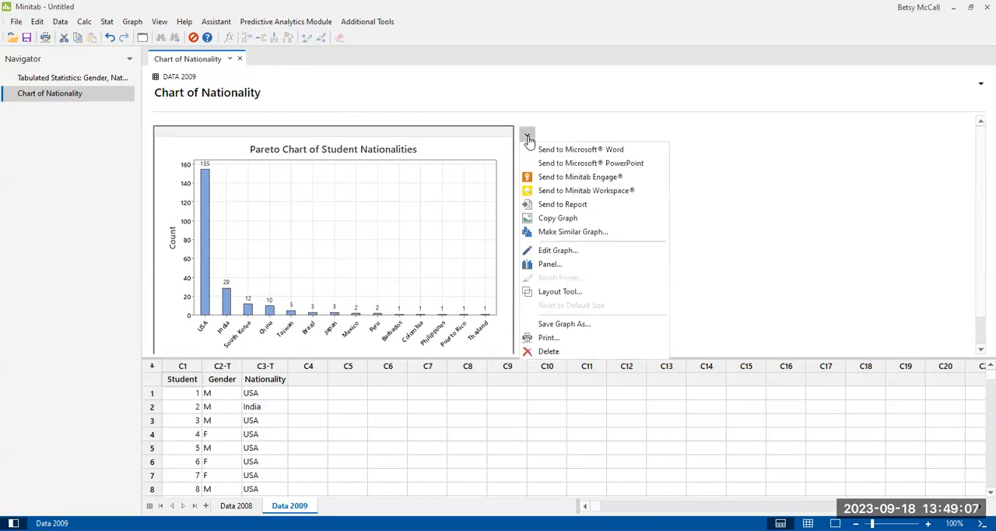
mouse_move(582, 149)
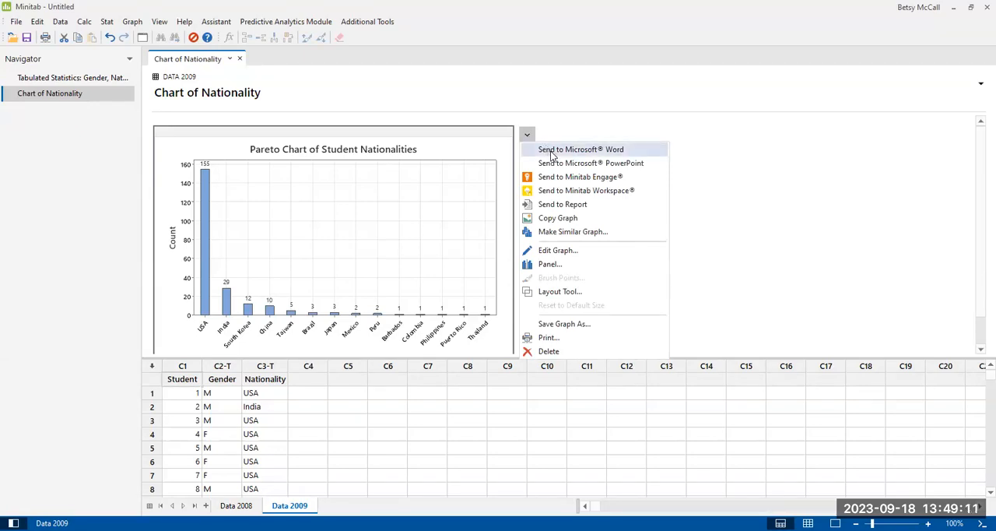
mouse_move(558, 218)
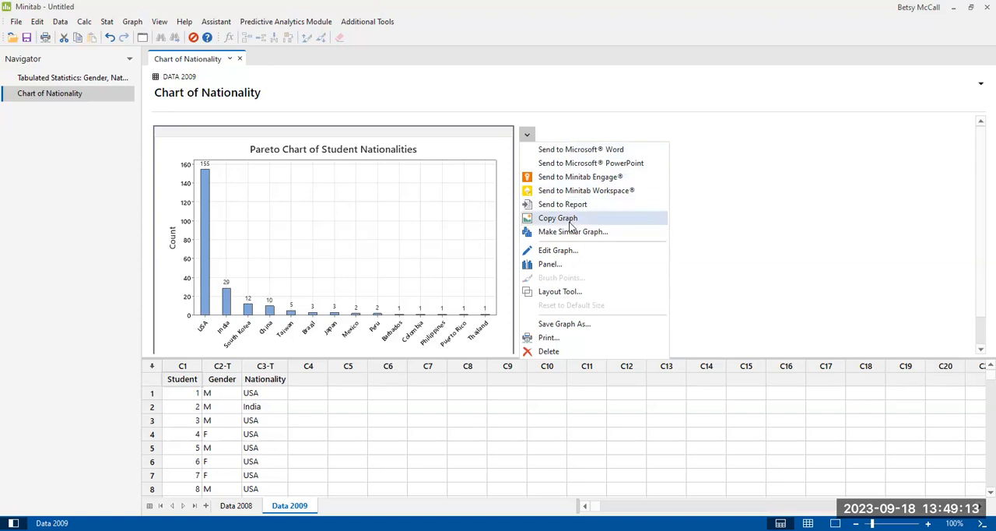
mouse_move(558, 250)
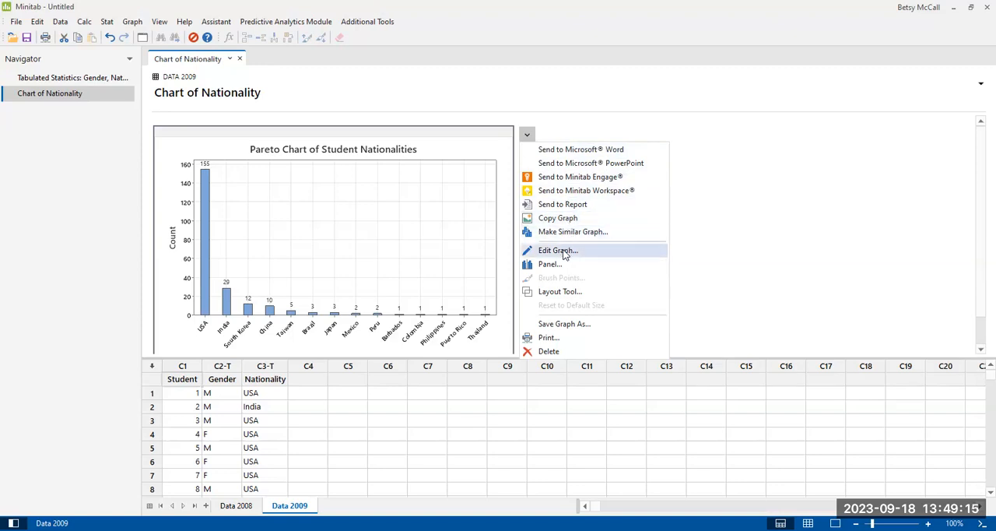
mouse_move(560, 261)
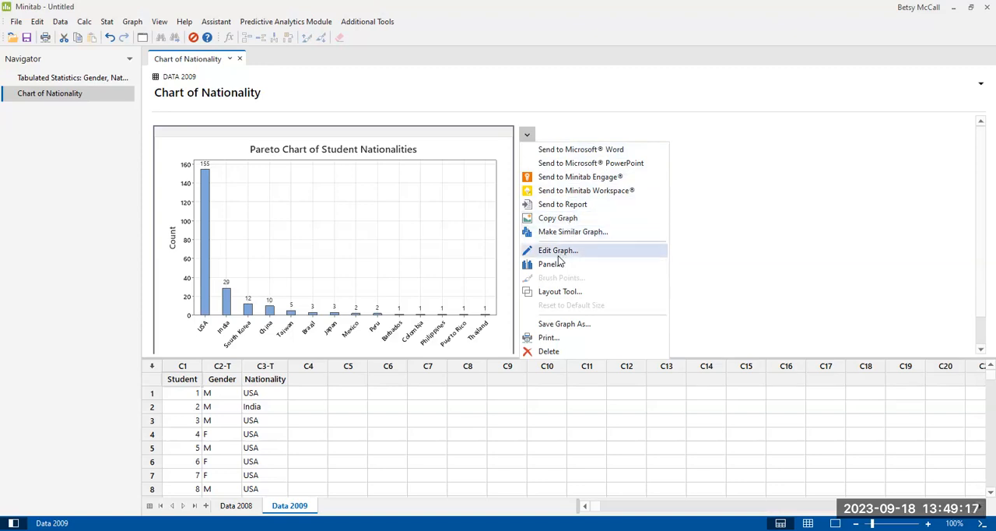
mouse_move(528, 140)
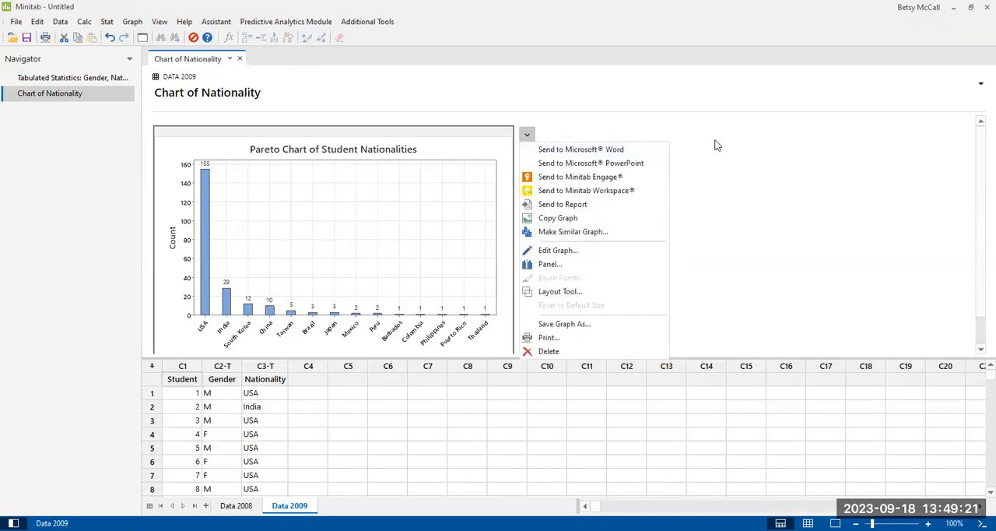
left_click(639, 207)
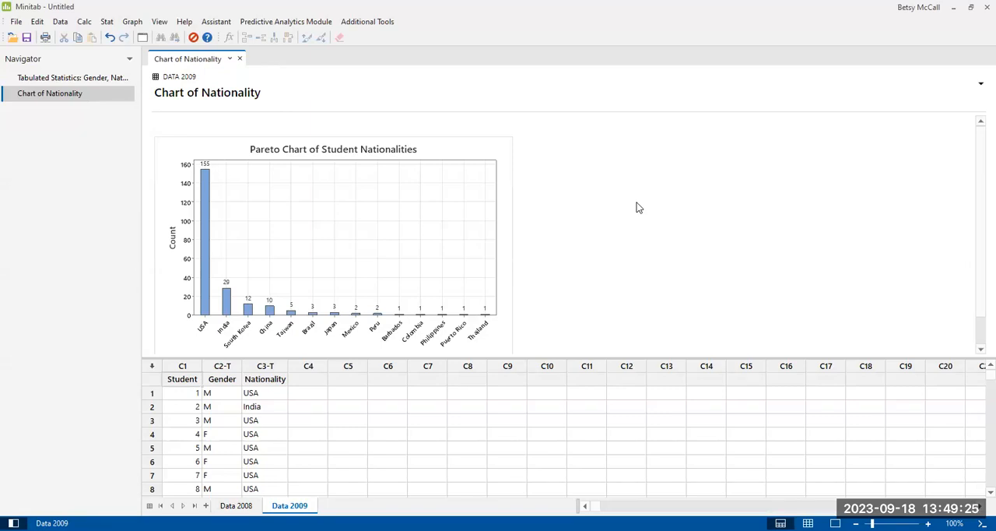
mouse_move(688, 251)
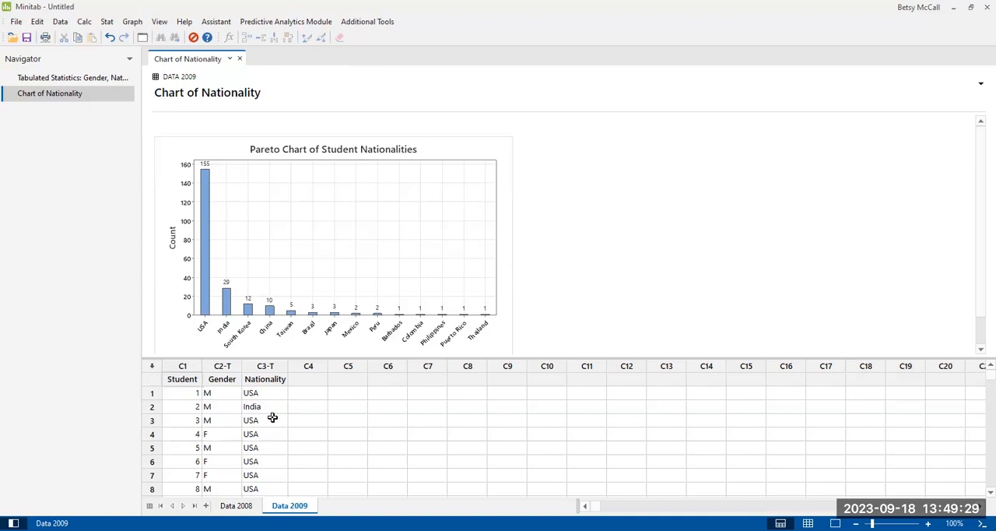
mouse_move(222, 378)
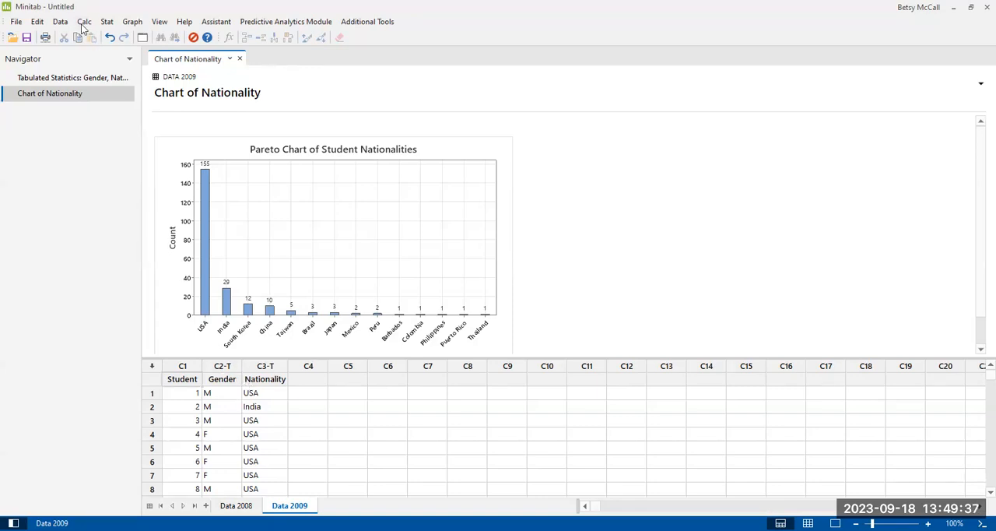
- Launch Graph Builder from the Graph menu on an empty bar chart
left_click(132, 21)
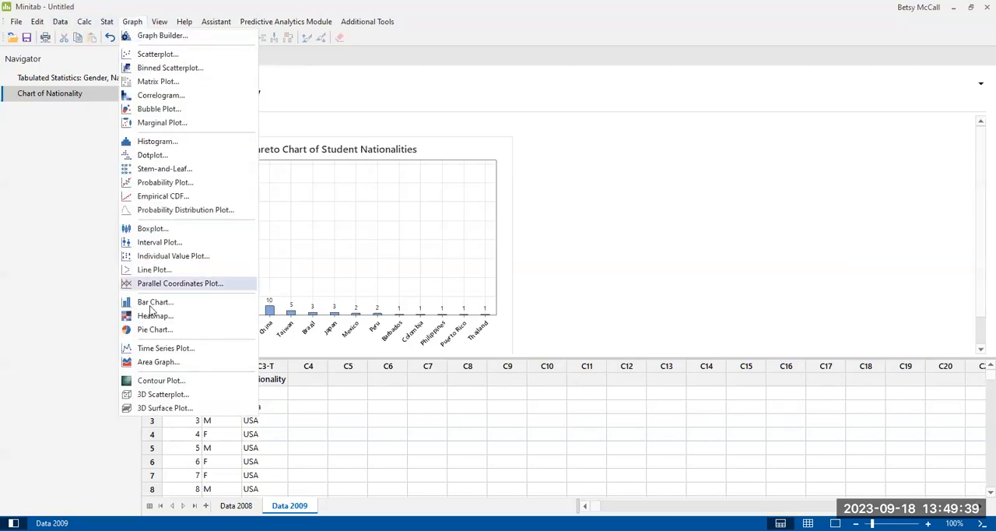
mouse_move(155, 302)
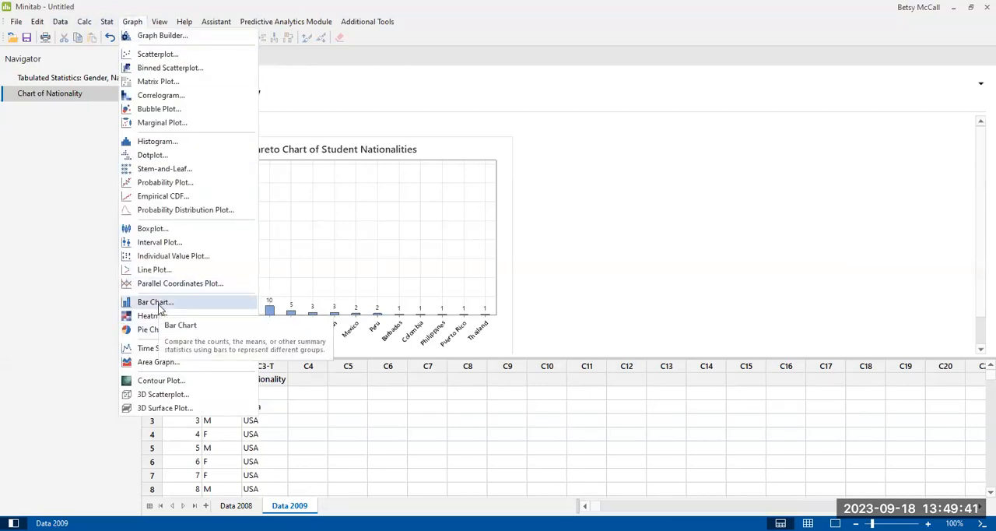
mouse_move(161, 36)
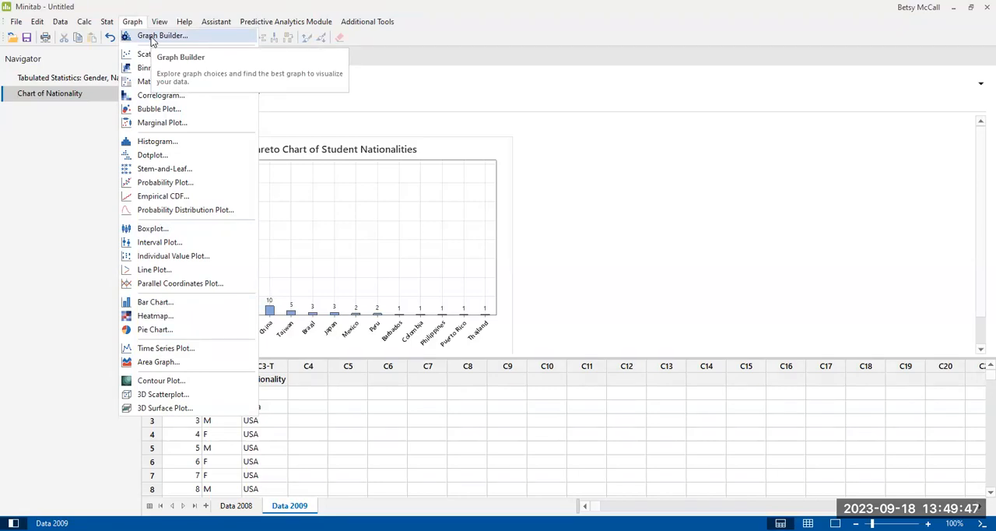
mouse_move(156, 55)
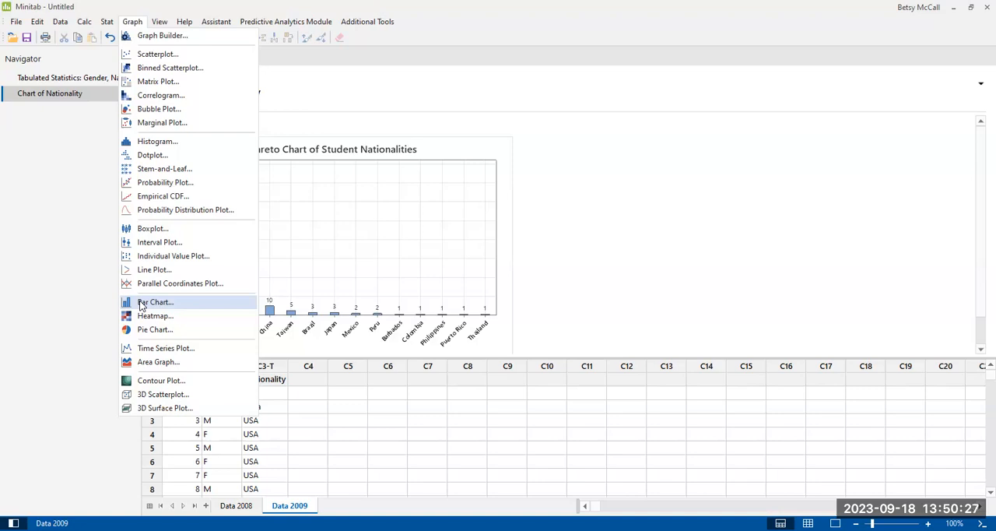
mouse_move(147, 35)
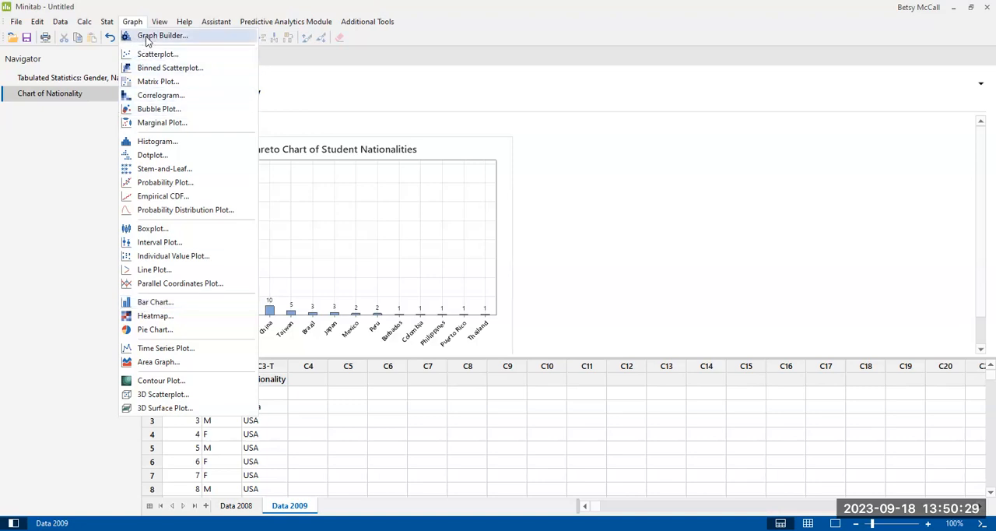
left_click(162, 35)
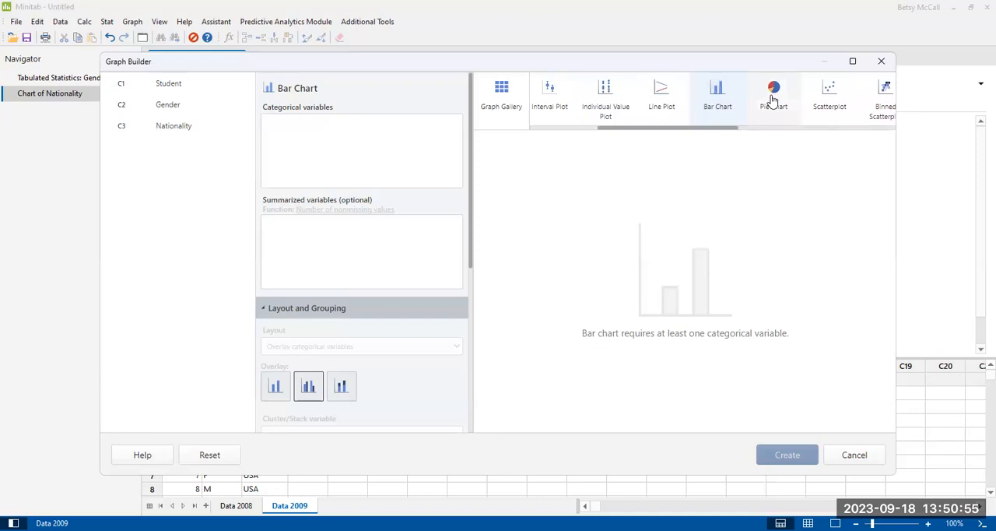
mouse_move(773, 94)
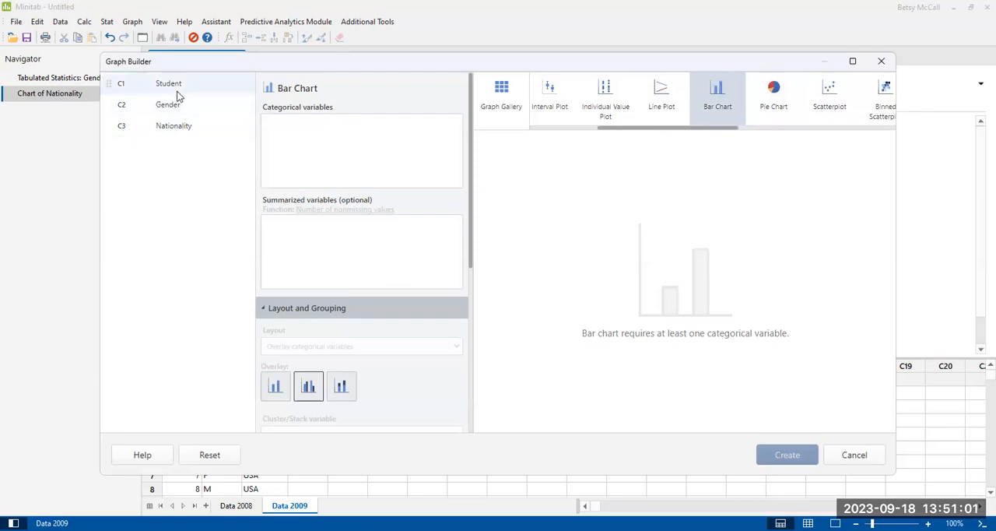
left_click(172, 125)
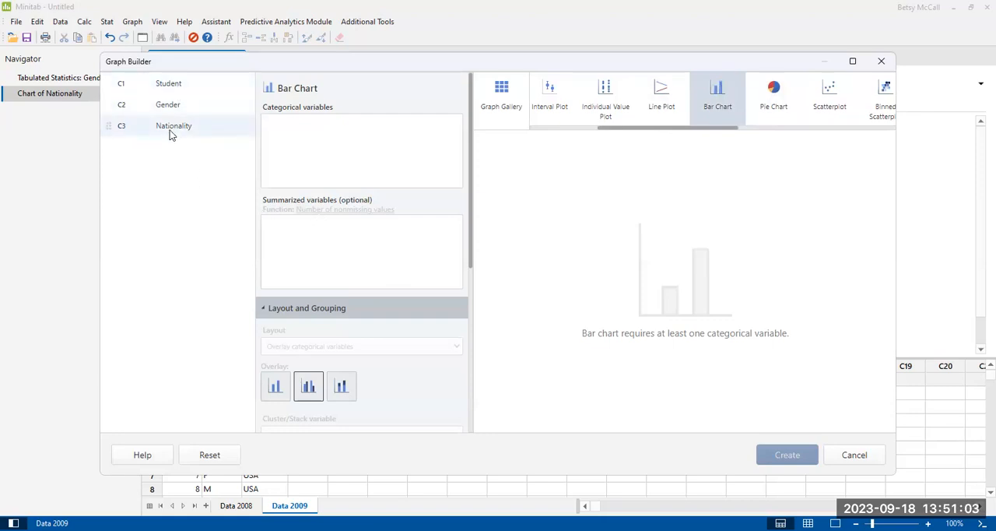
mouse_move(185, 282)
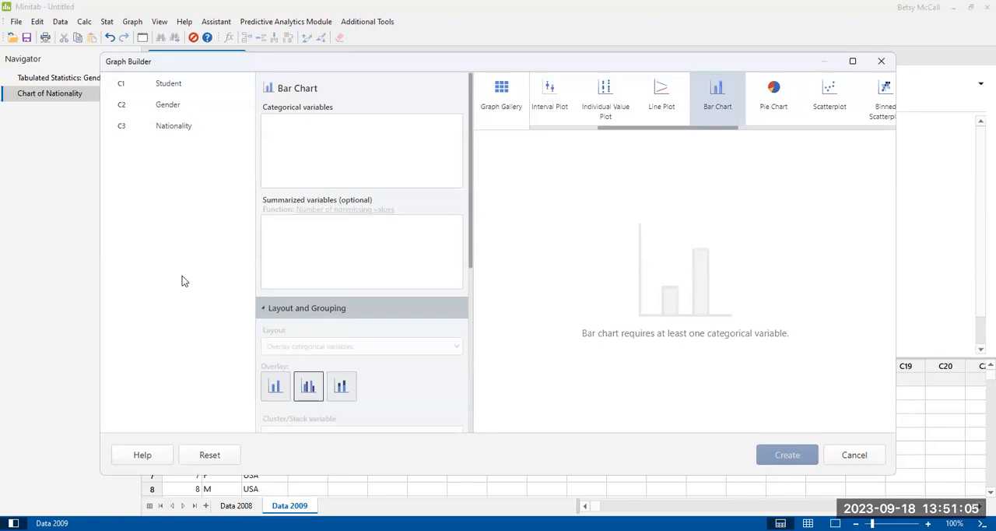
left_click(167, 104)
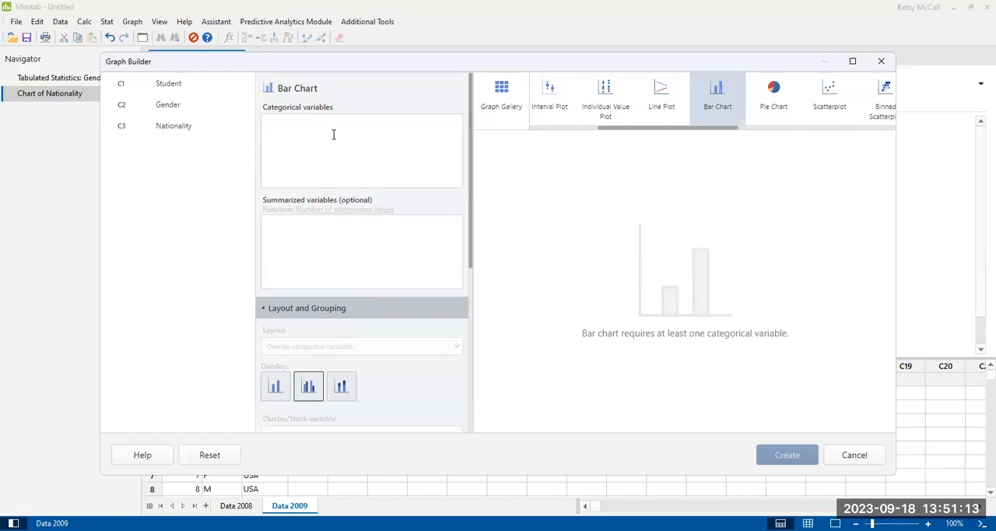
left_click(173, 125)
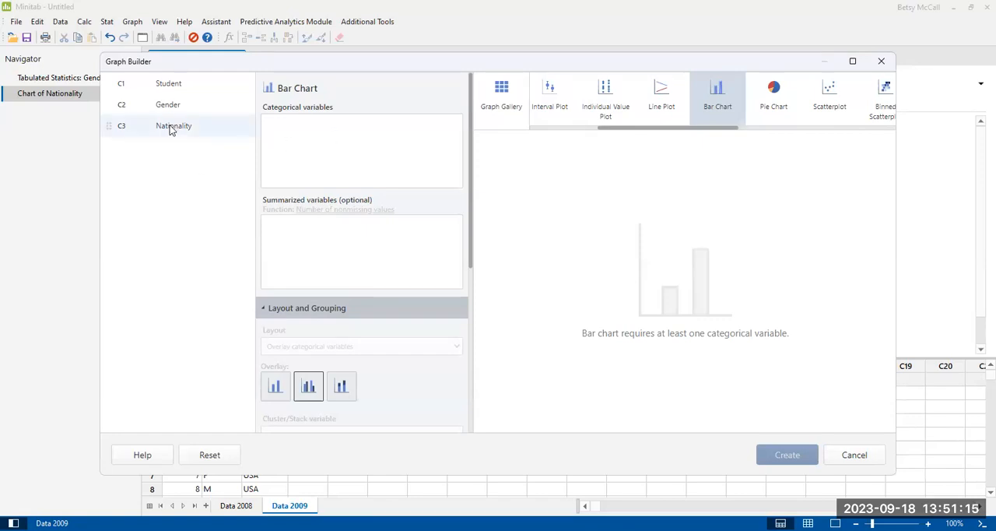
mouse_move(173, 125)
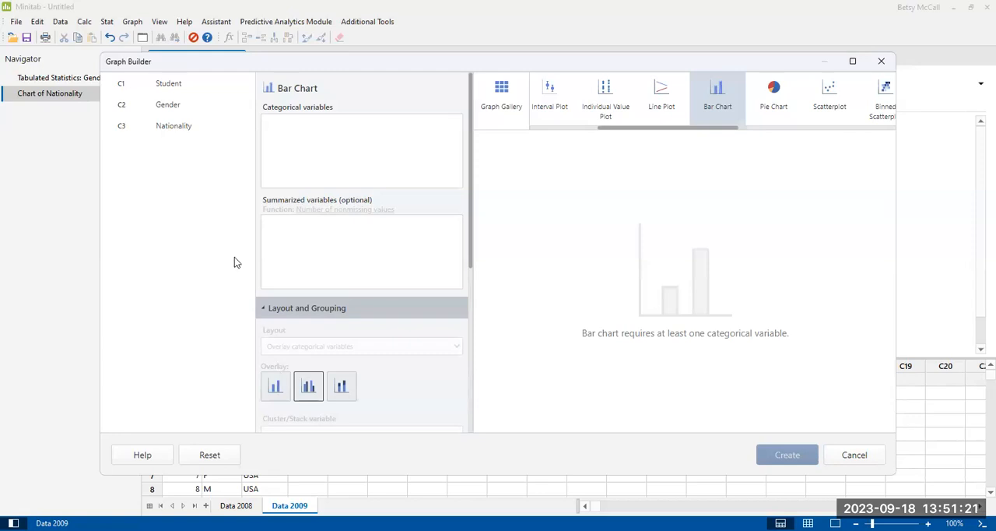
left_click(173, 125)
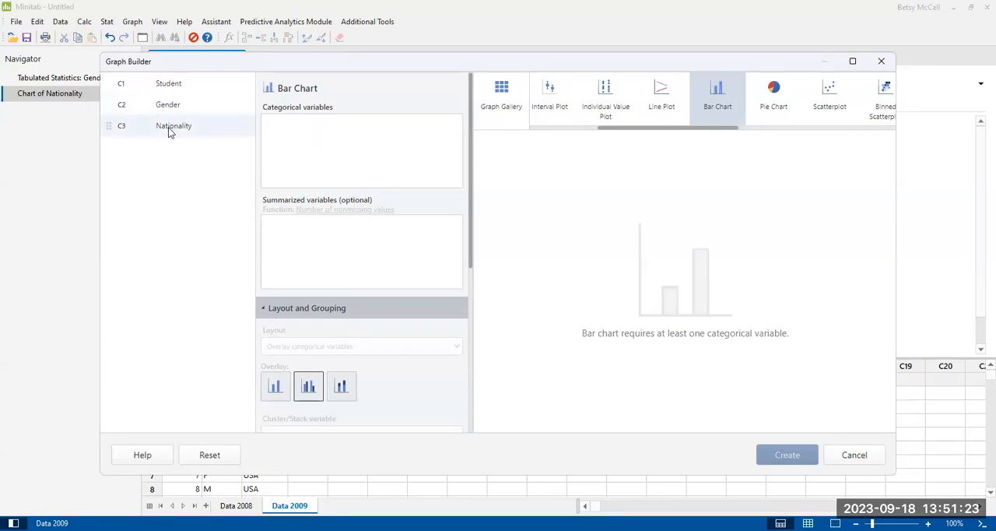
mouse_move(173, 125)
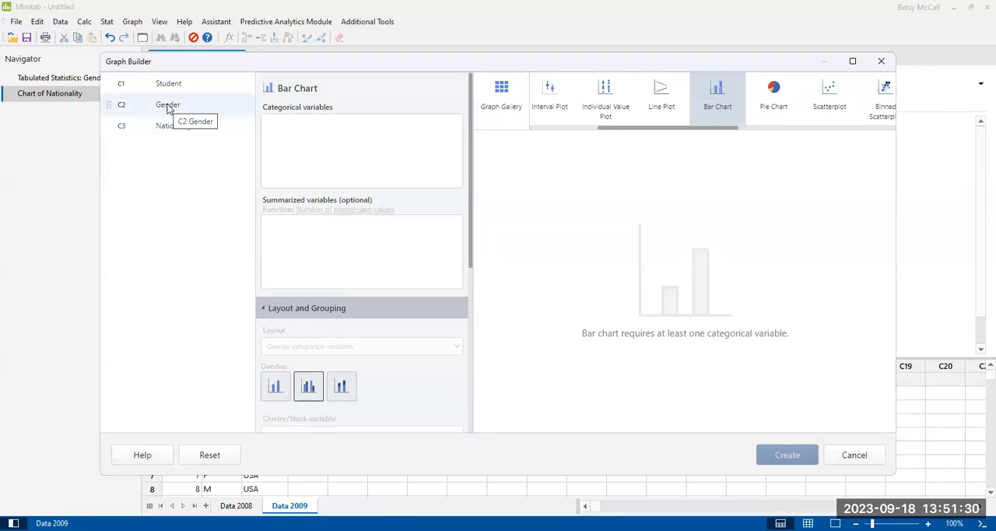
mouse_move(173, 125)
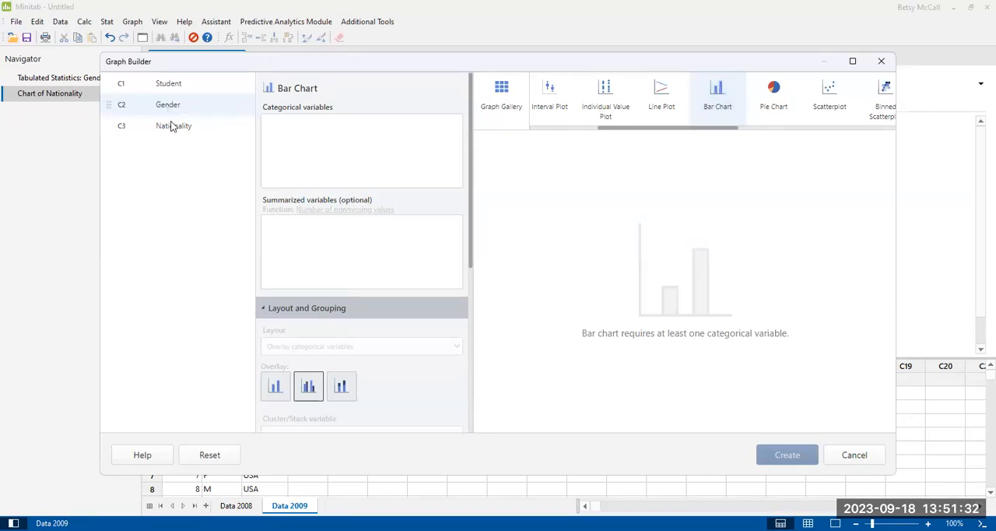
- Add Gender and Nationality as categorical variables, with clustered side-by-side gender bars
left_click(173, 125)
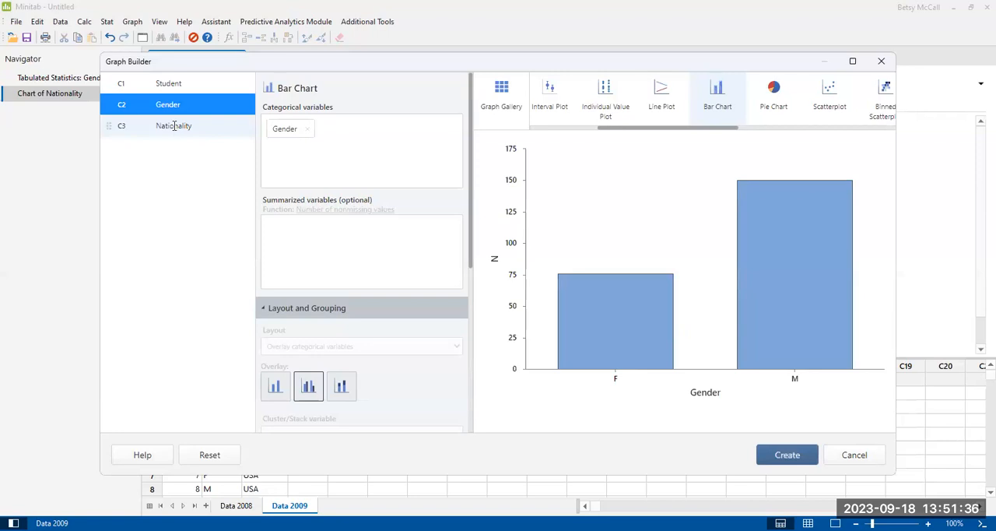
left_click_drag(173, 125, 349, 128)
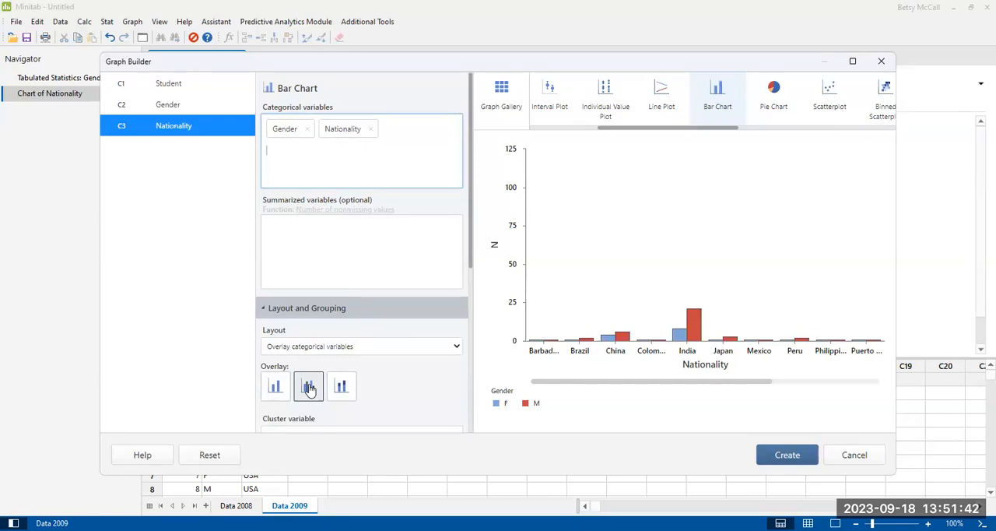
mouse_move(323, 389)
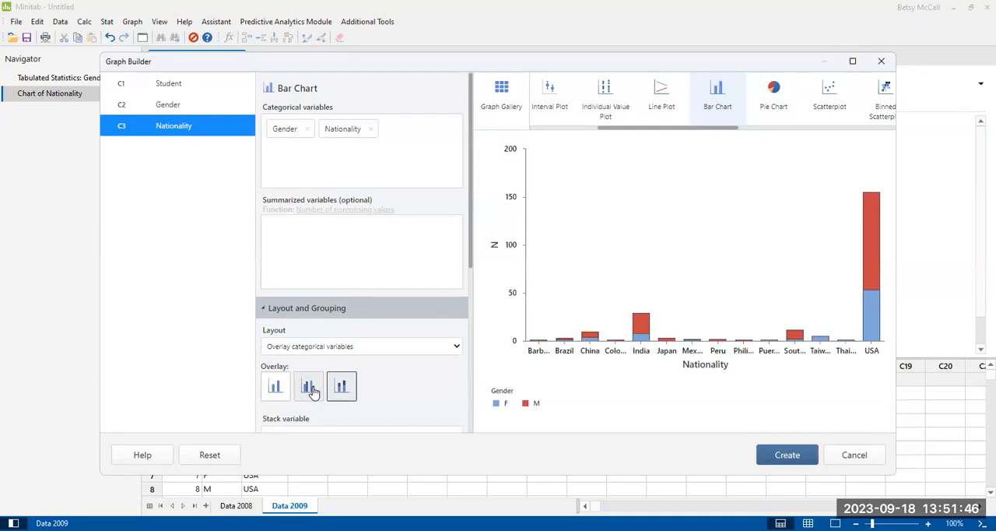
left_click(308, 386)
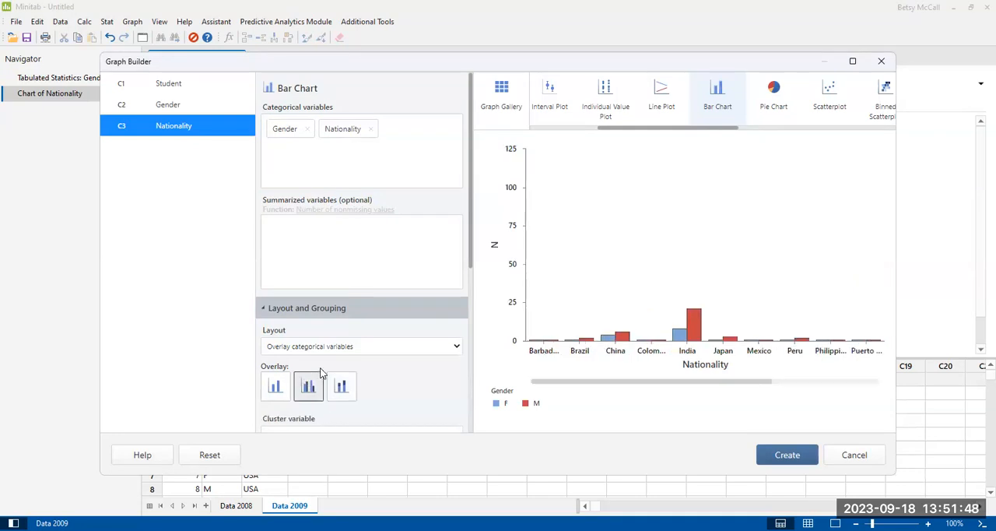
mouse_move(446, 234)
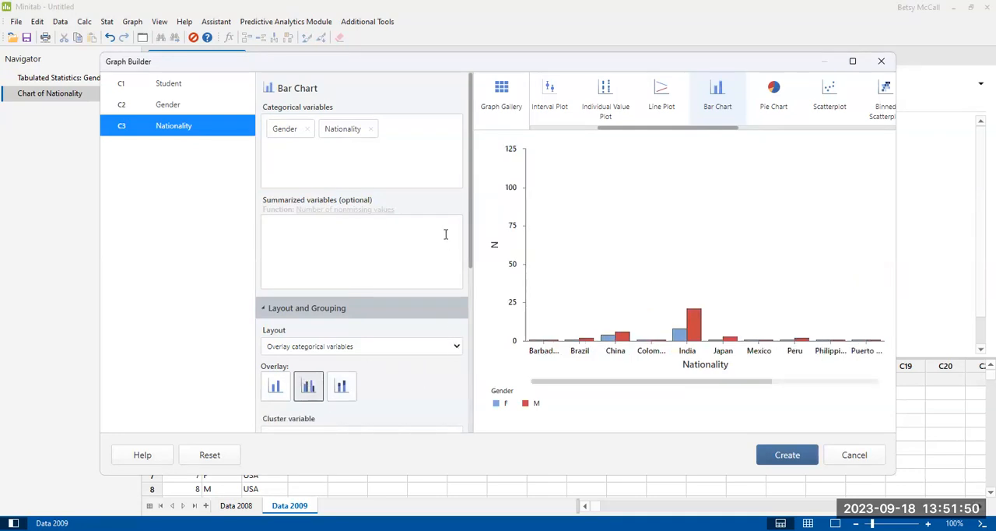
mouse_move(459, 226)
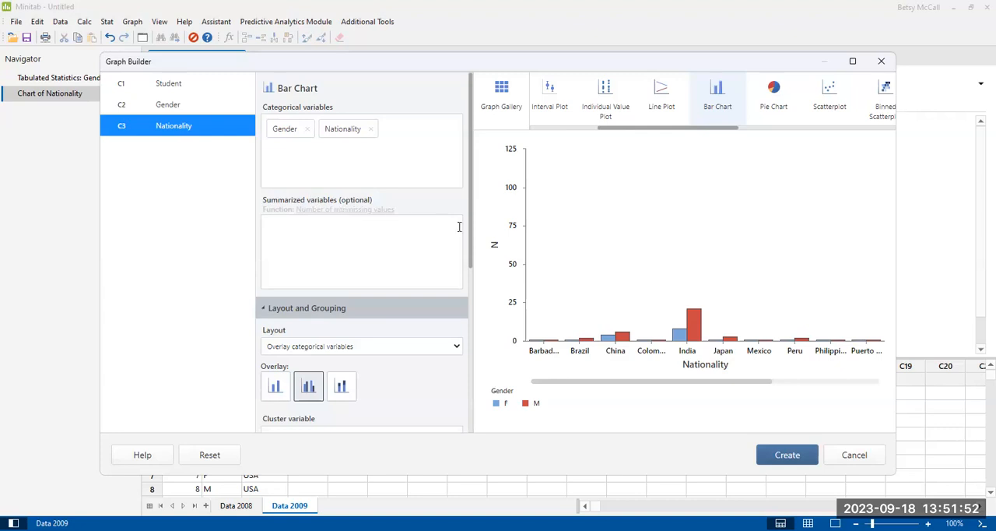
- Scroll the Graph Builder options down toward Layout and Grouping
scroll("down", 3)
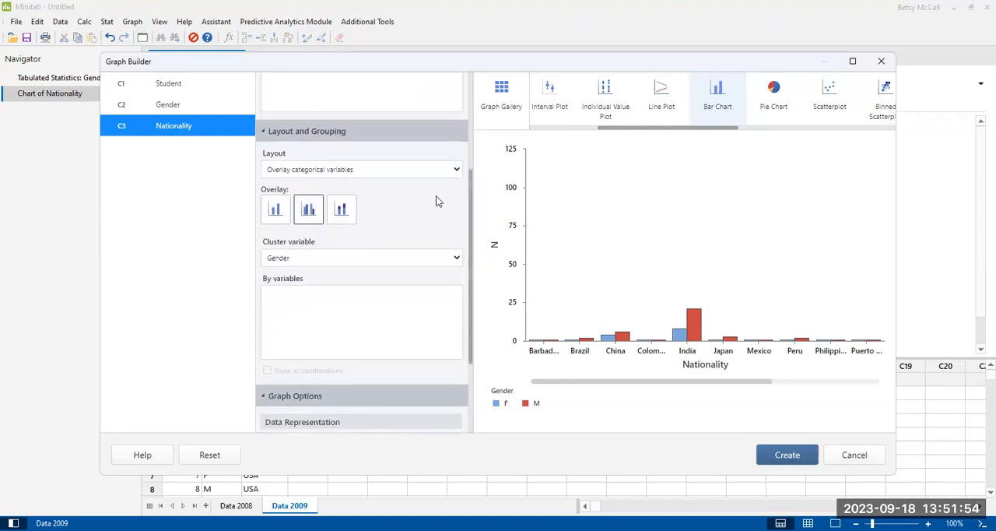
mouse_move(396, 181)
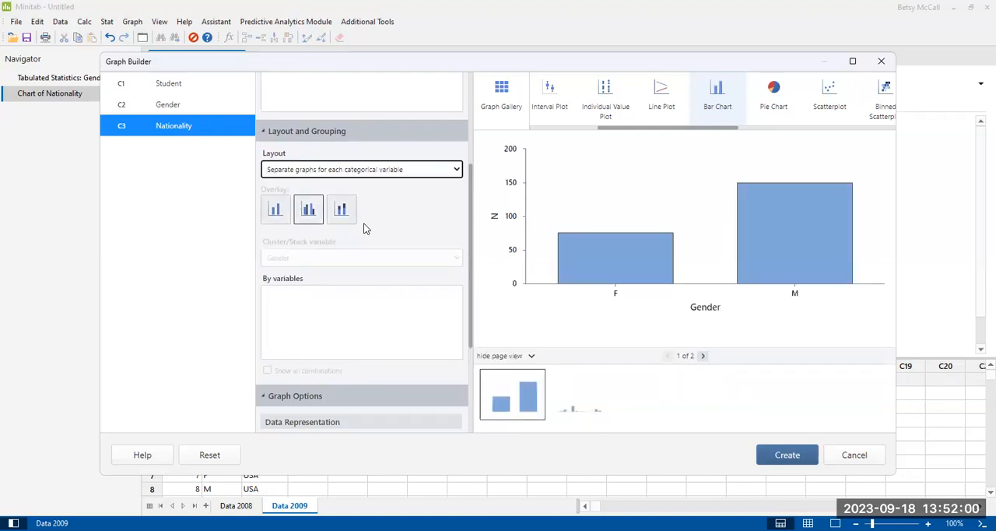
mouse_move(795, 231)
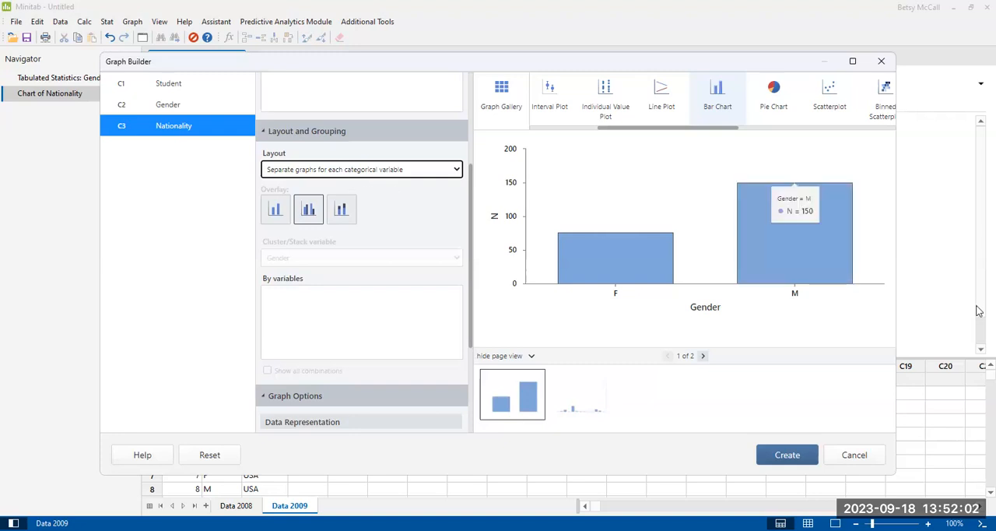
mouse_move(913, 325)
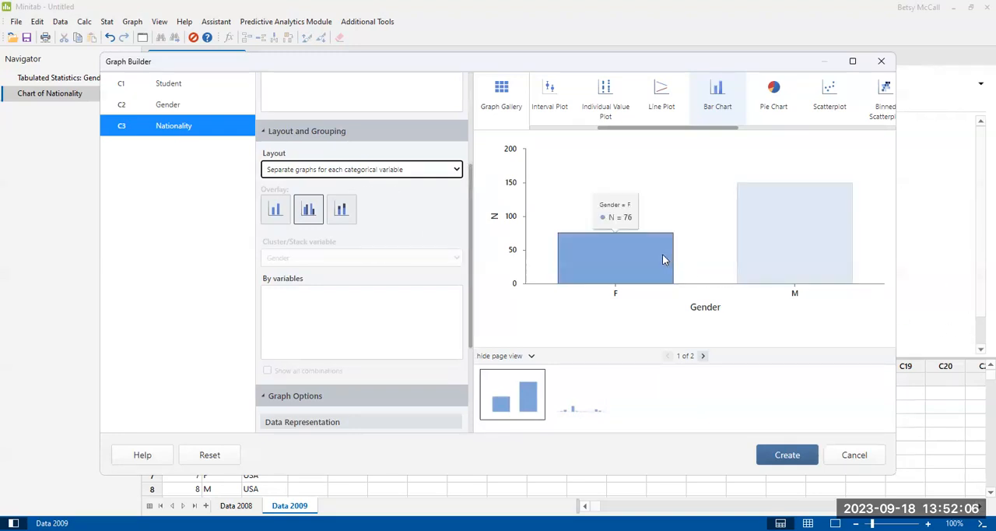
mouse_move(795, 256)
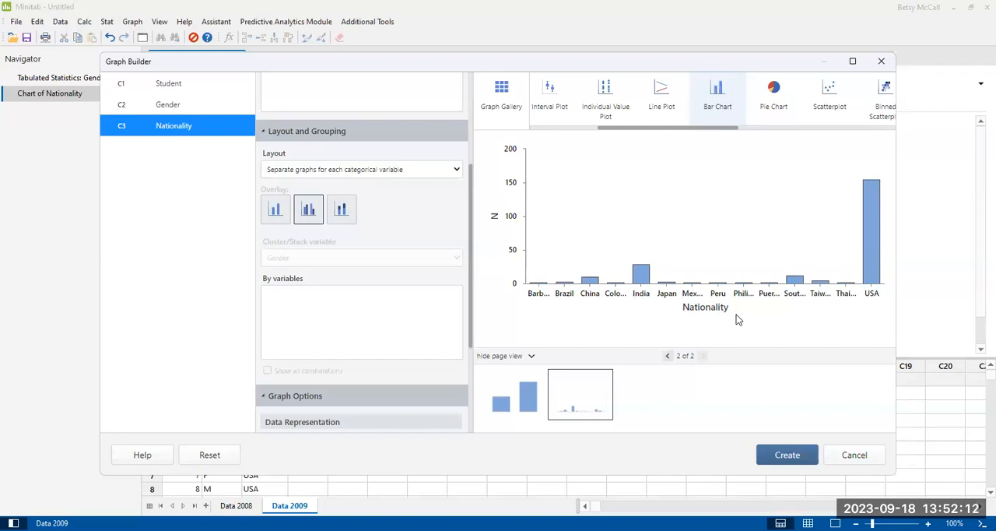
mouse_move(730, 317)
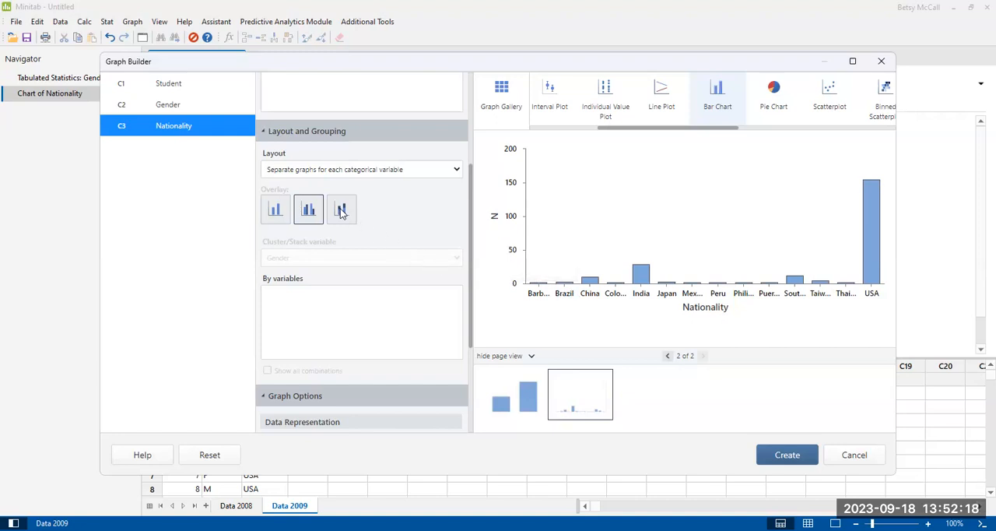
mouse_move(458, 173)
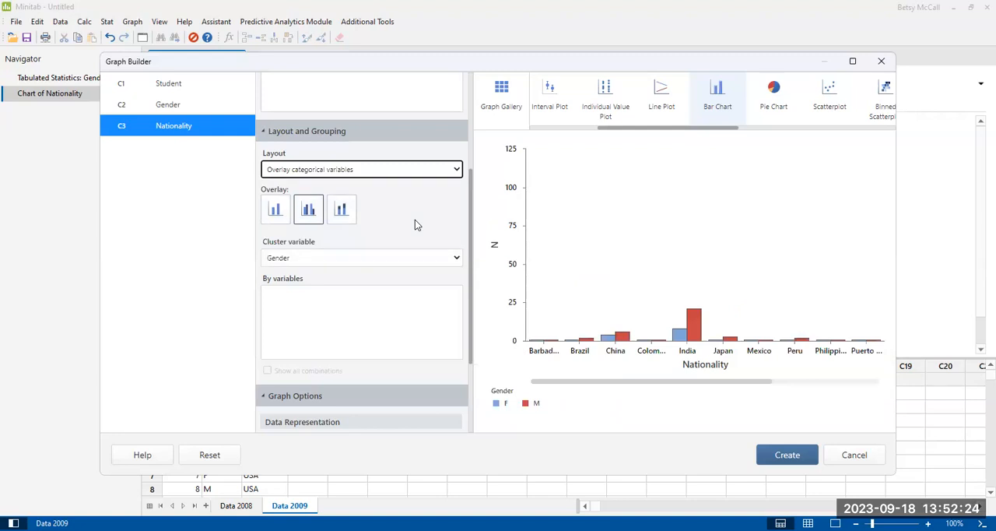
mouse_move(397, 183)
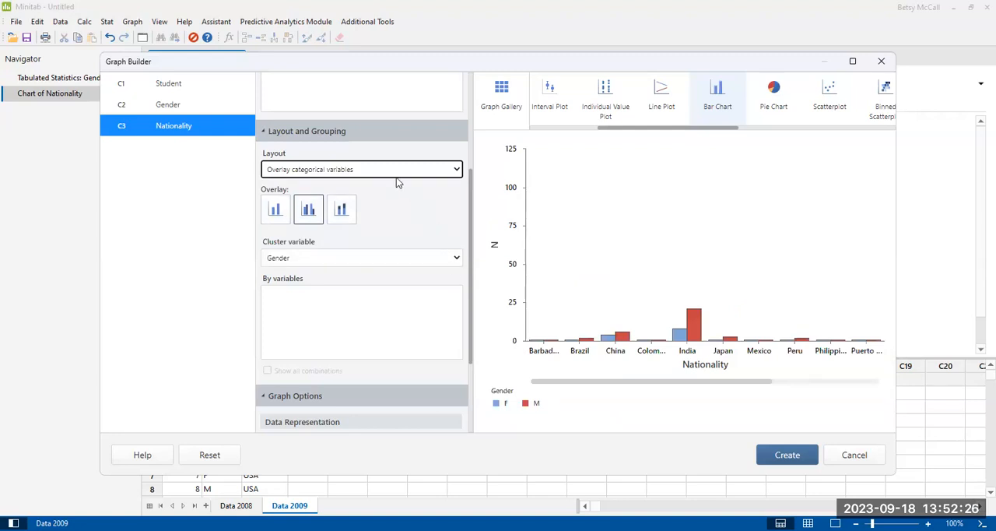
mouse_move(449, 239)
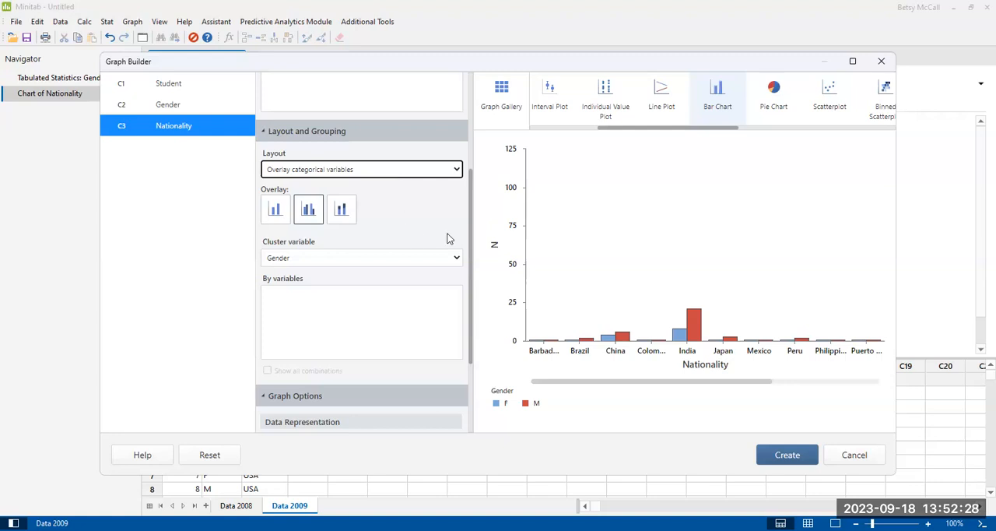
mouse_move(393, 262)
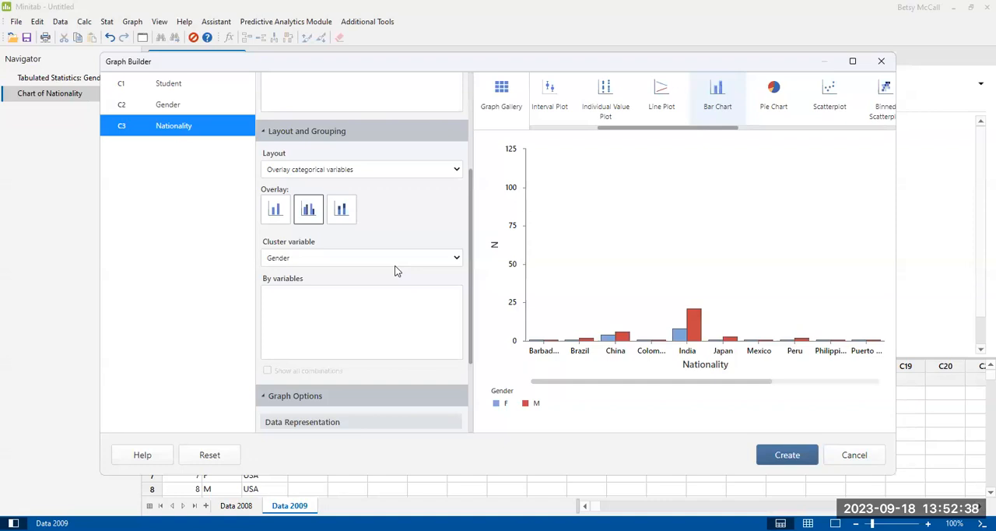
mouse_move(317, 269)
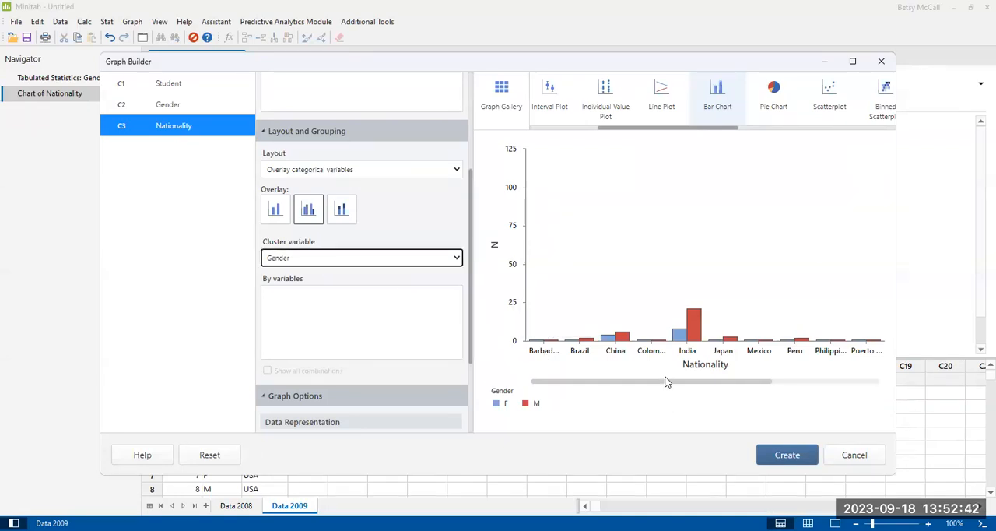
mouse_move(537, 343)
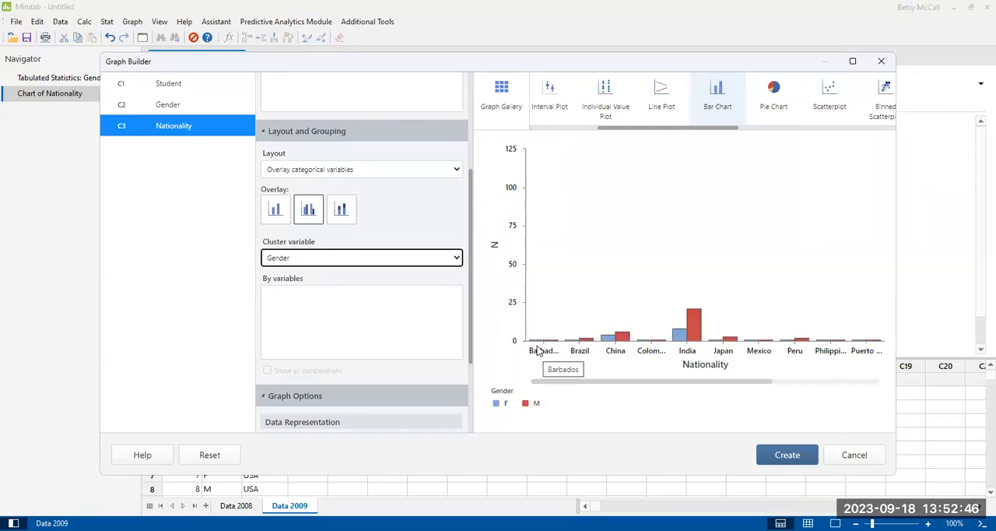
mouse_move(539, 355)
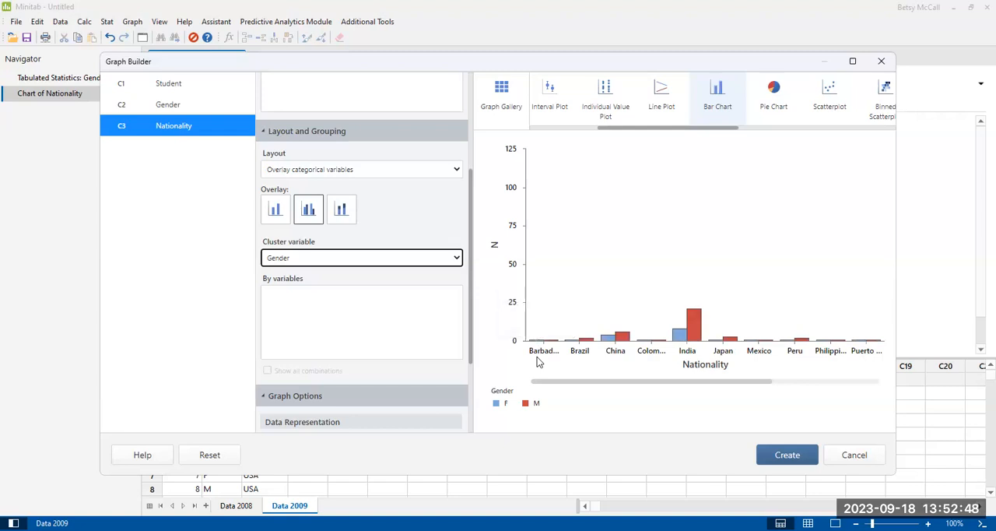
mouse_move(557, 387)
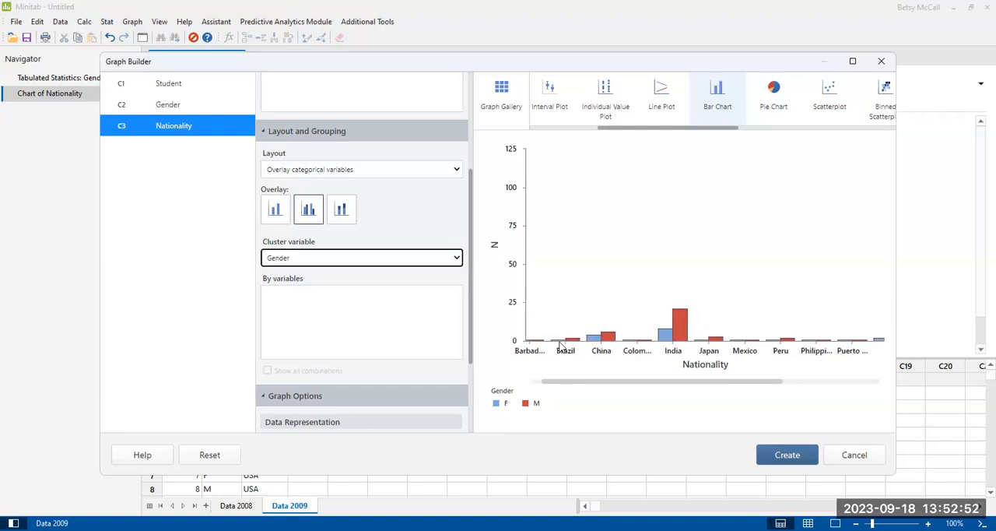
mouse_move(570, 383)
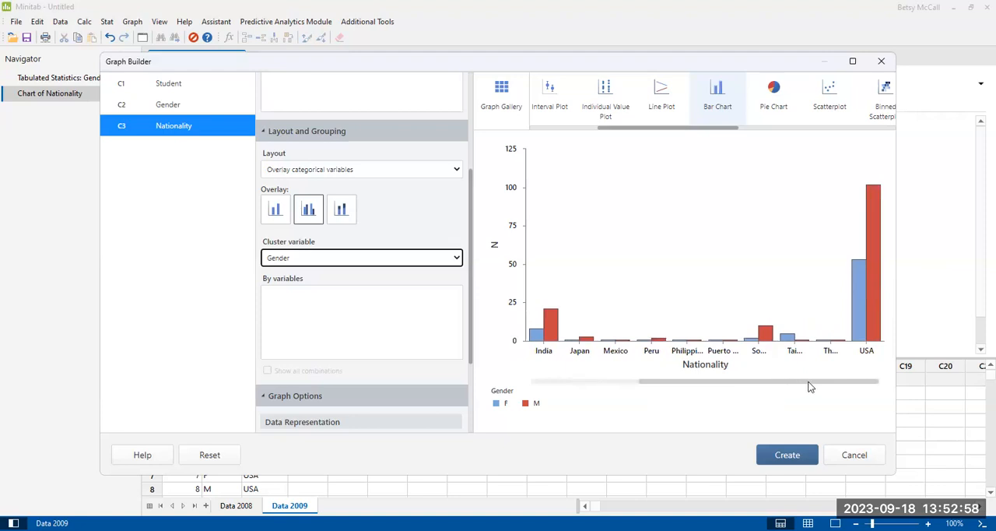
mouse_move(768, 378)
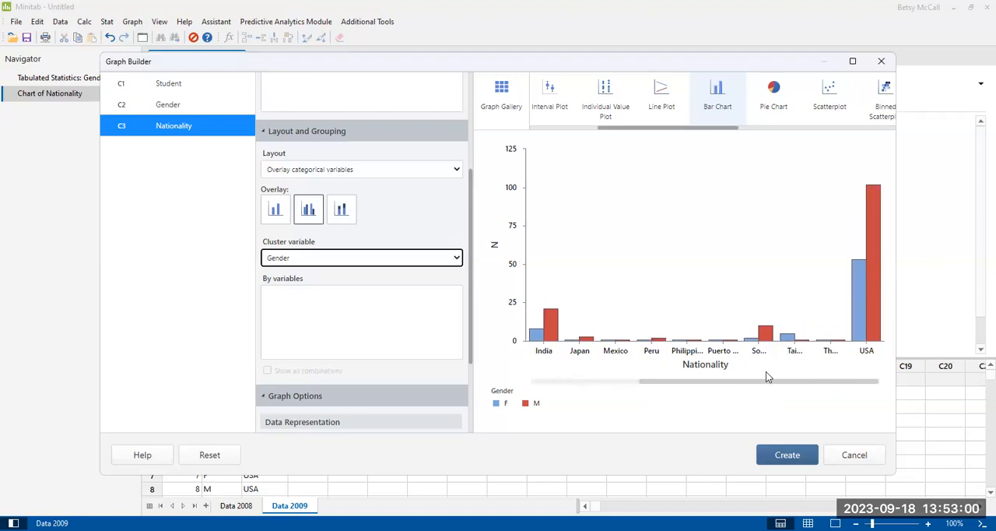
mouse_move(678, 397)
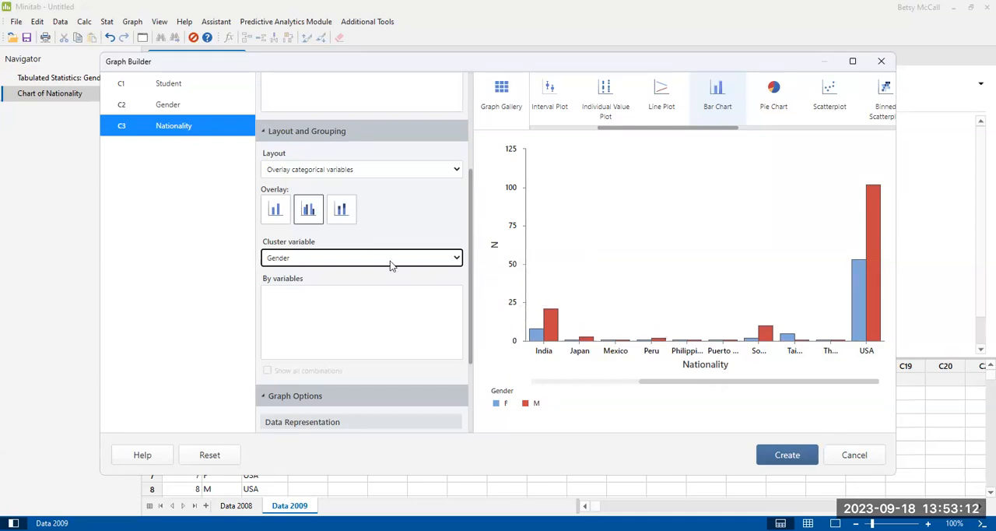
left_click(361, 258)
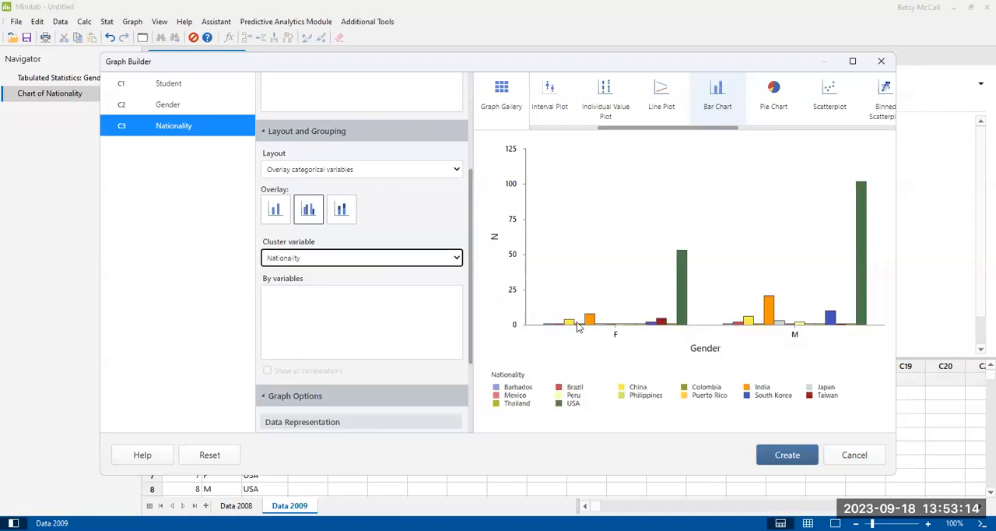
mouse_move(617, 356)
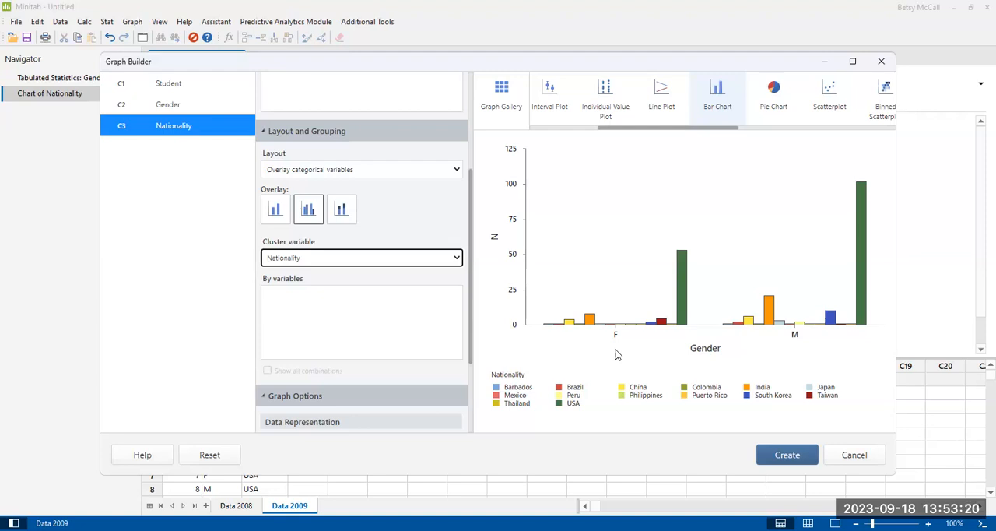
mouse_move(619, 365)
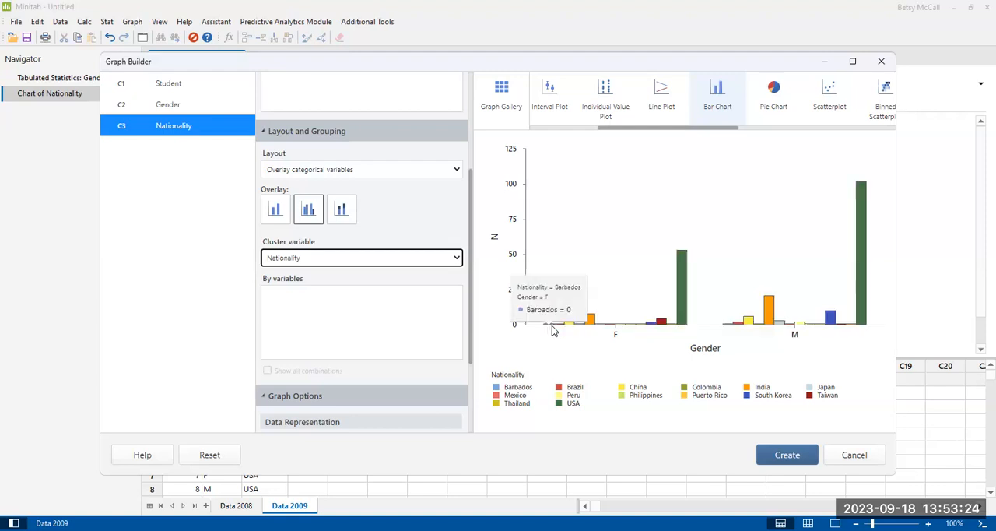
mouse_move(679, 303)
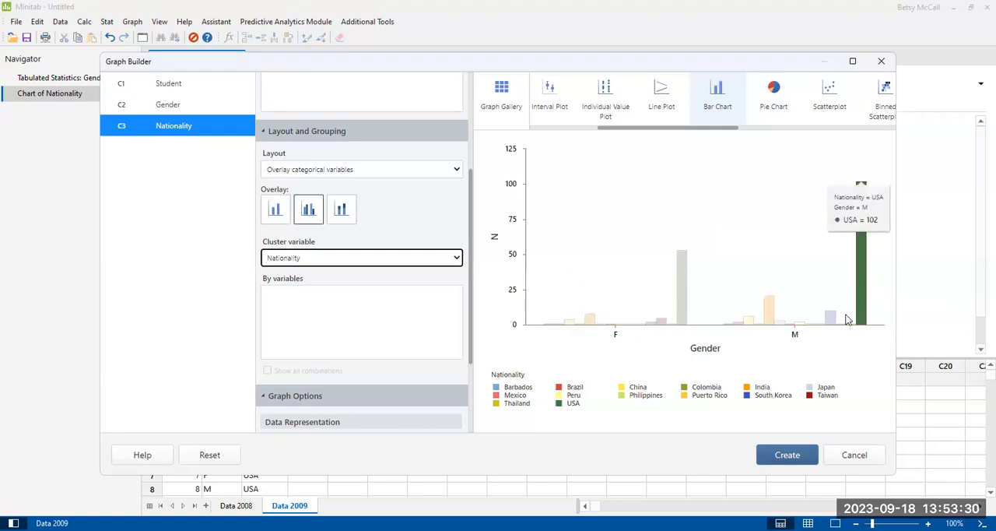
mouse_move(837, 362)
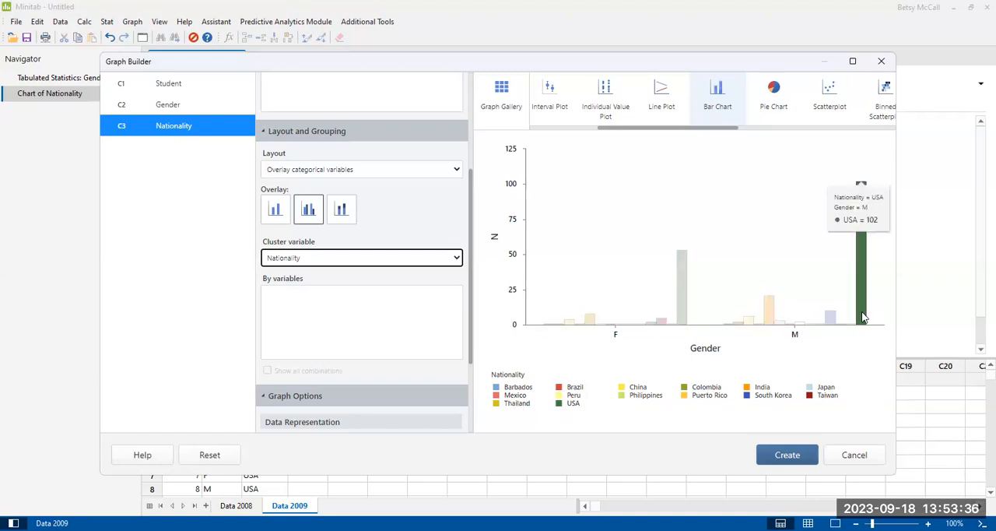
mouse_move(678, 366)
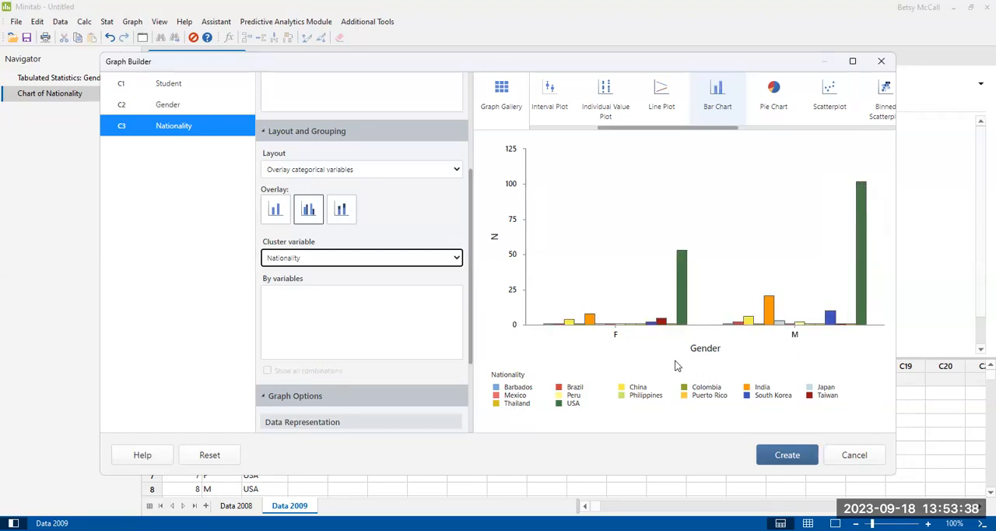
mouse_move(667, 368)
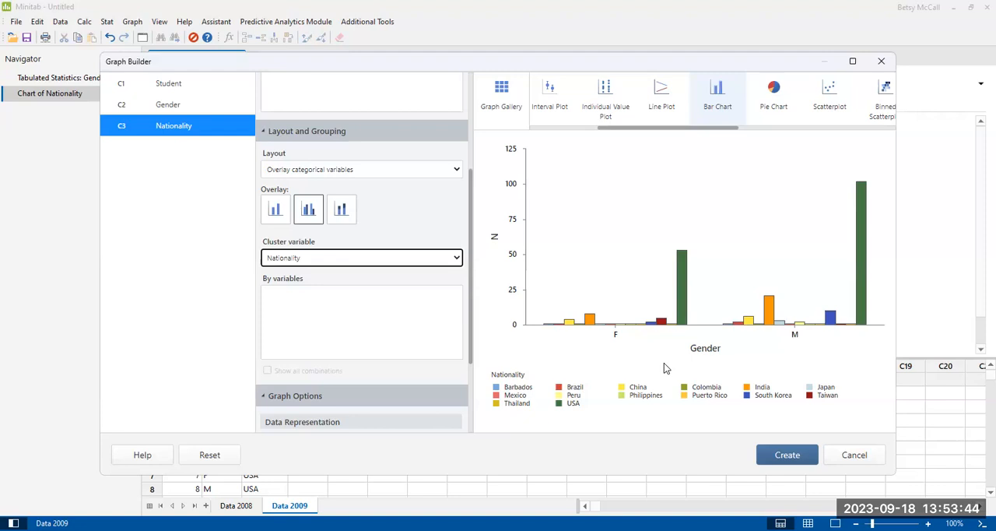
mouse_move(697, 359)
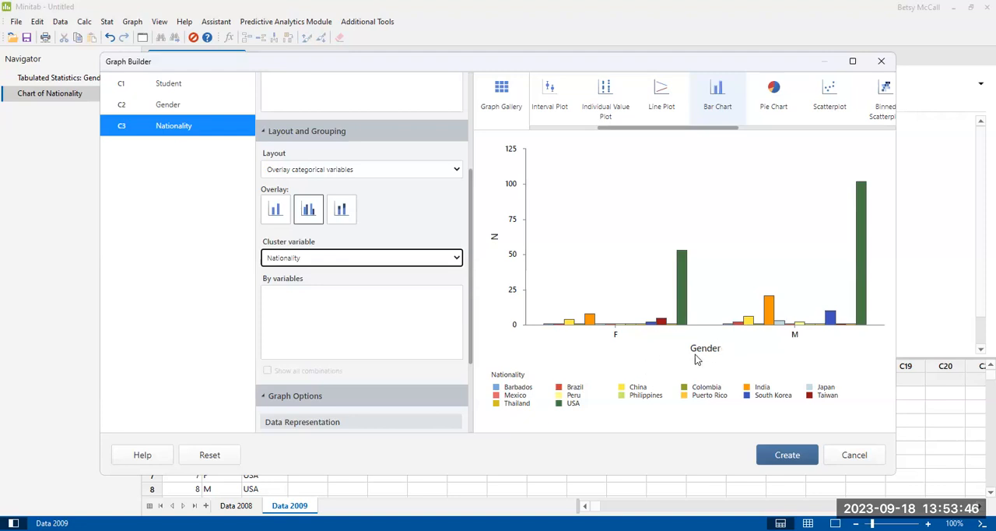
mouse_move(607, 338)
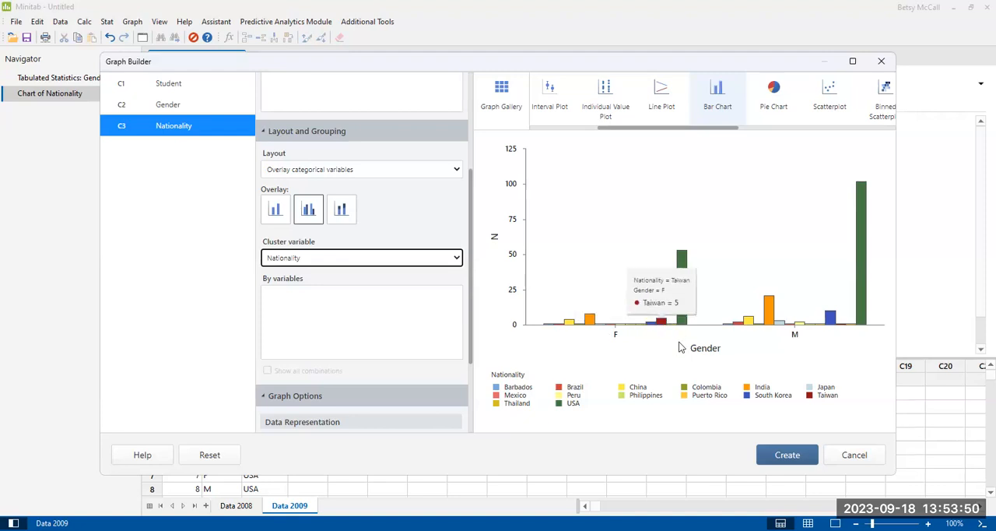
mouse_move(709, 352)
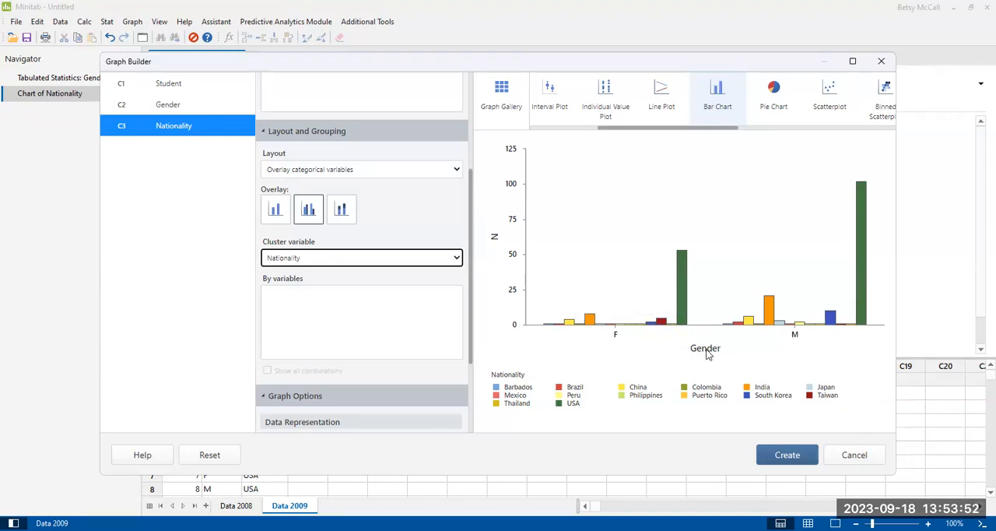
mouse_move(435, 279)
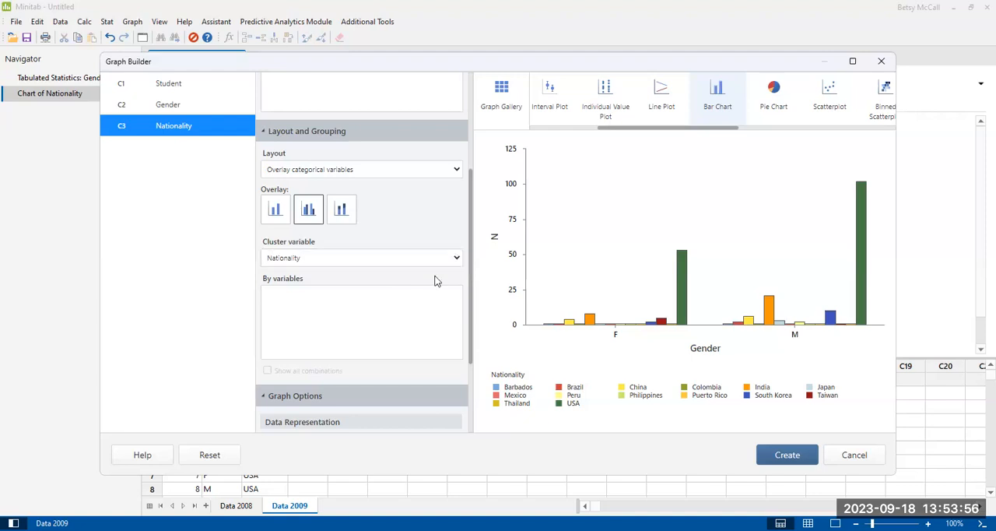
- Set the Cluster variable to Gender for side-by-side F and M bars
left_click(362, 258)
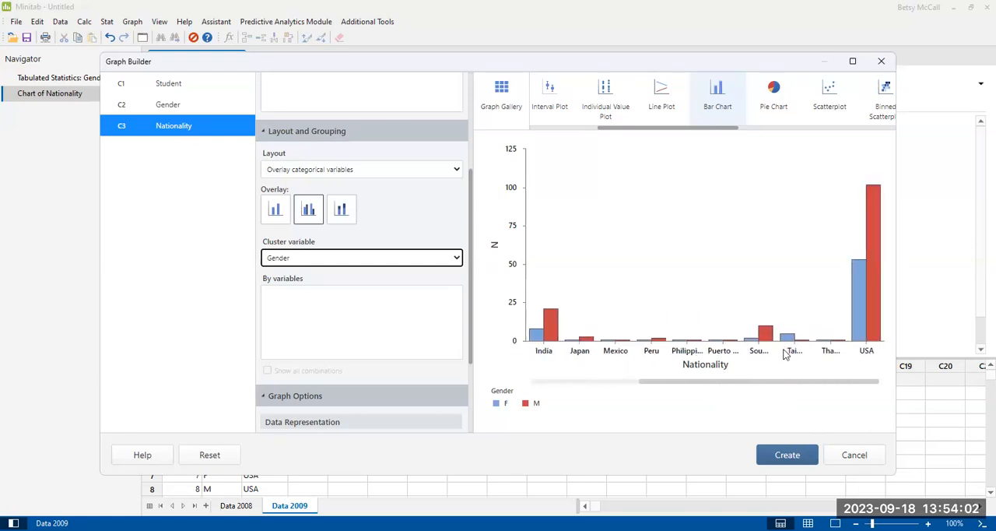
mouse_move(795, 355)
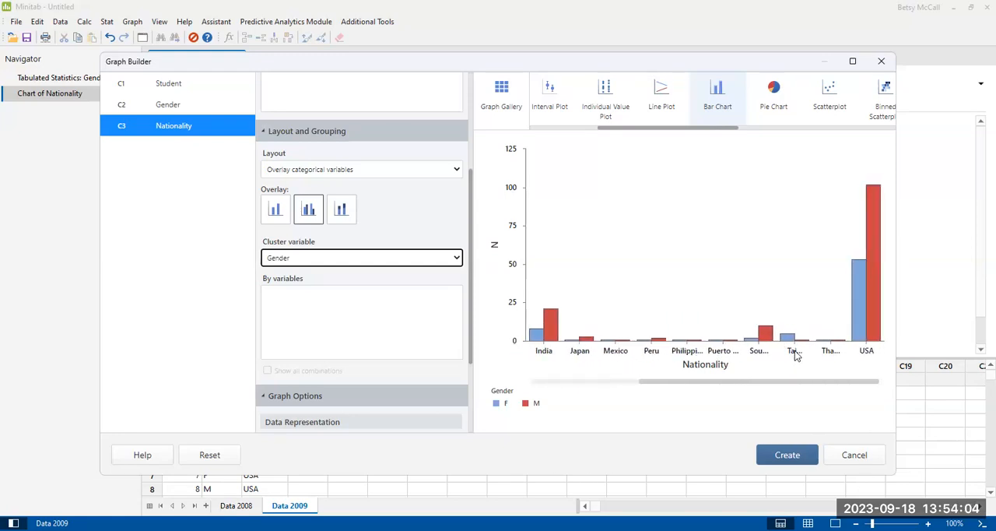
mouse_move(794, 351)
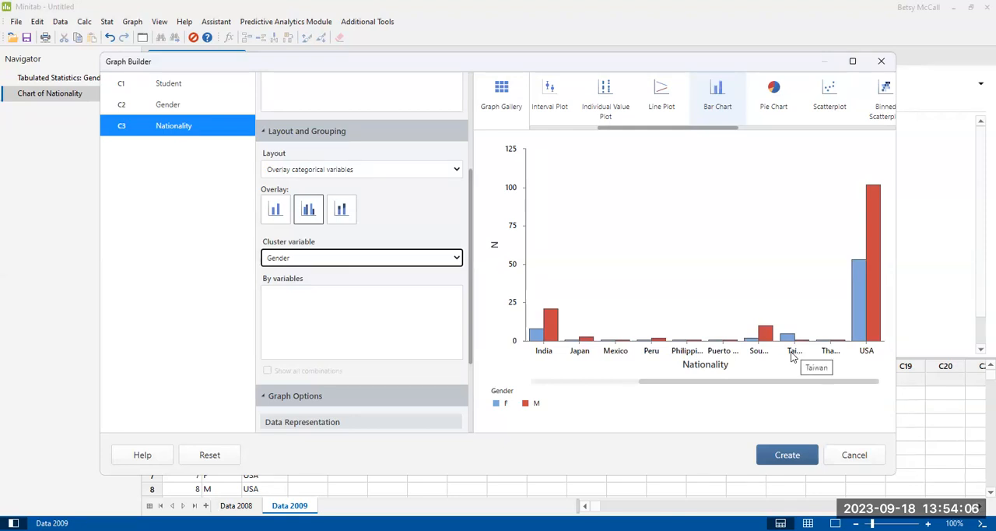
mouse_move(774, 385)
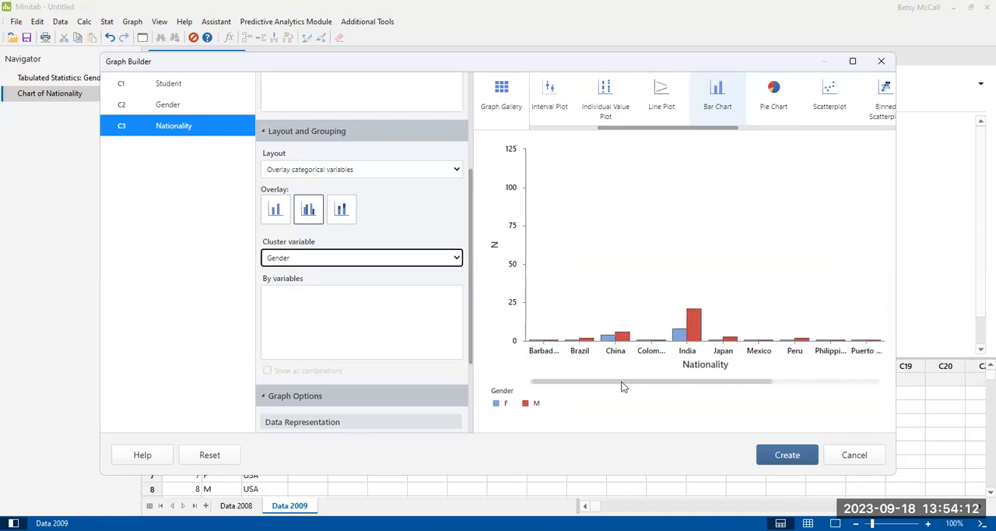
mouse_move(582, 390)
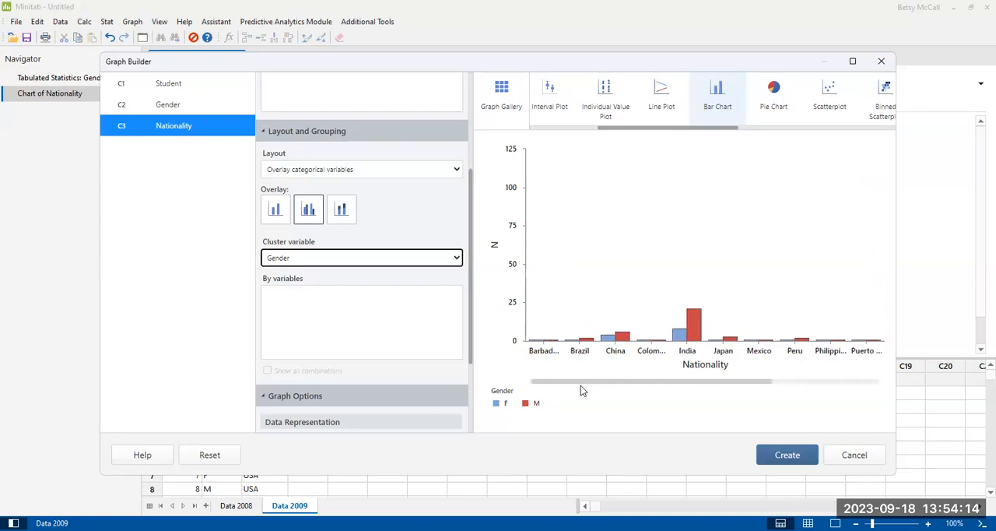
mouse_move(580, 387)
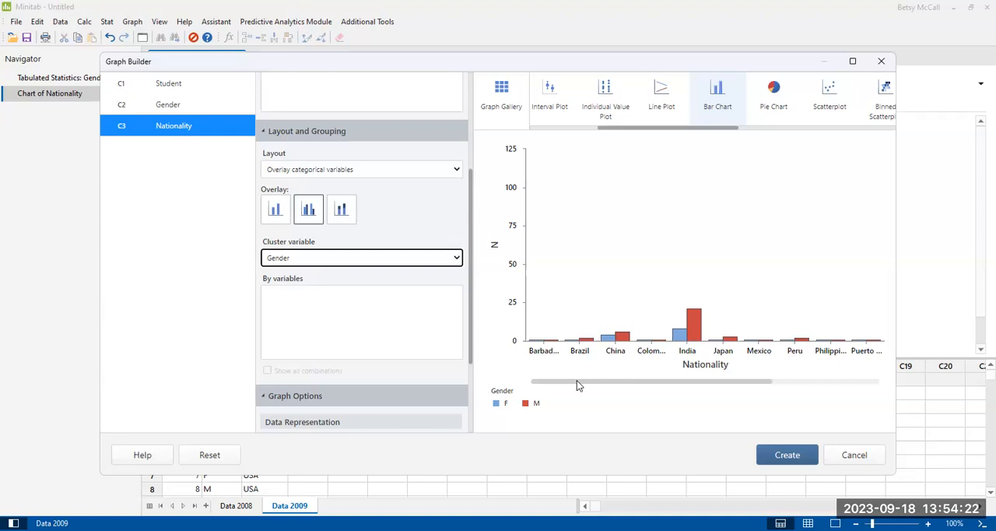
mouse_move(612, 388)
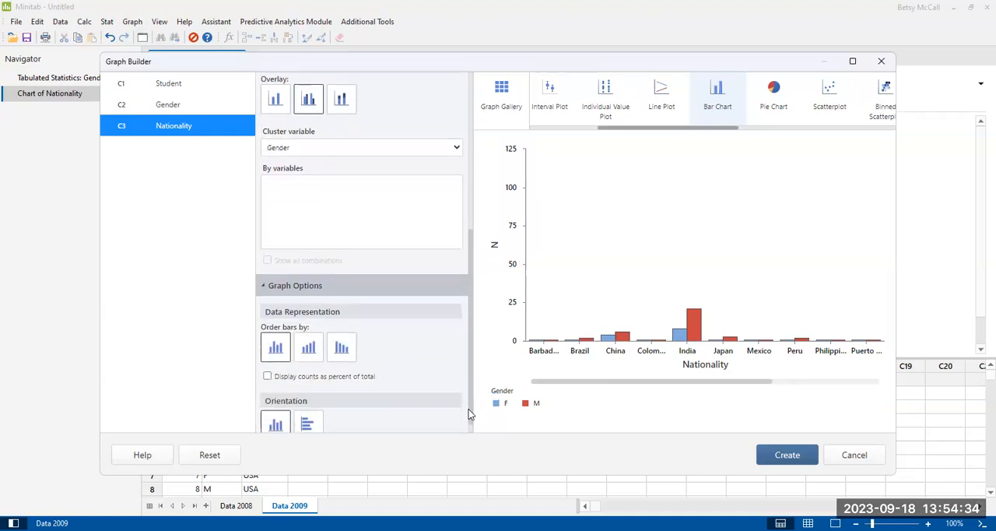
- Order the nationality bars by decreasing count, putting USA first
scroll("down", 3)
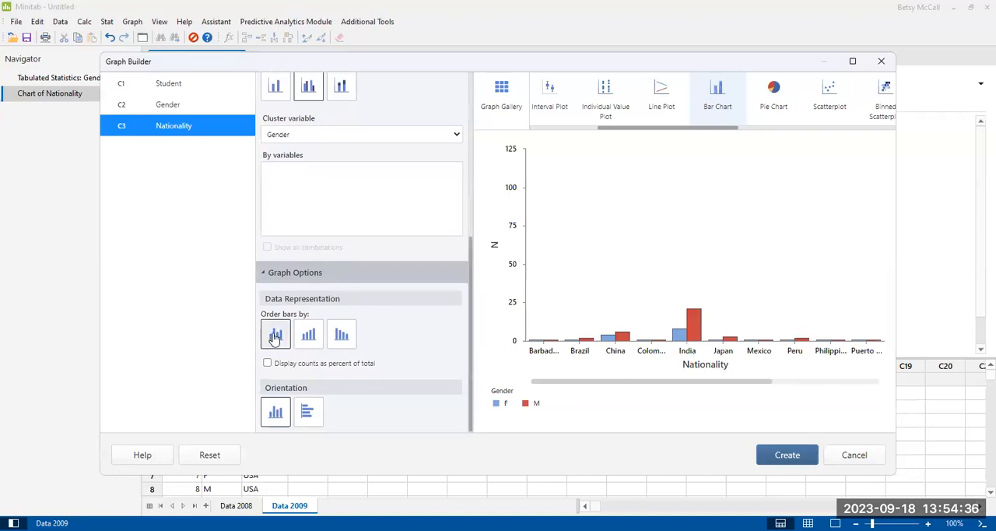
mouse_move(275, 335)
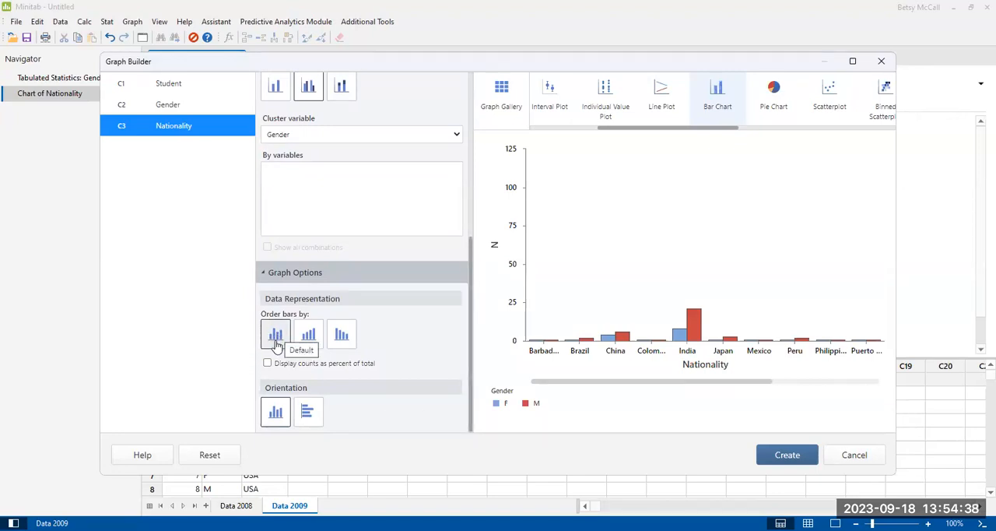
mouse_move(277, 345)
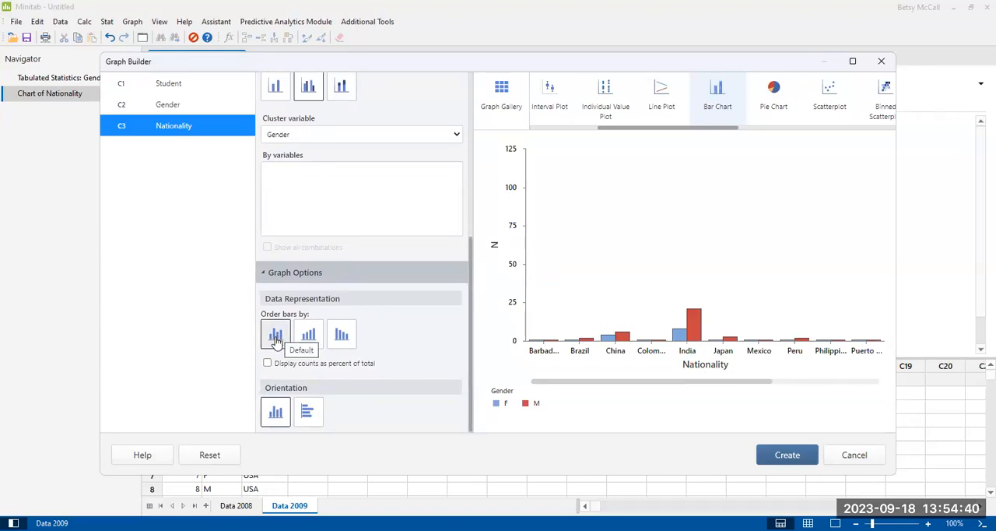
left_click(308, 334)
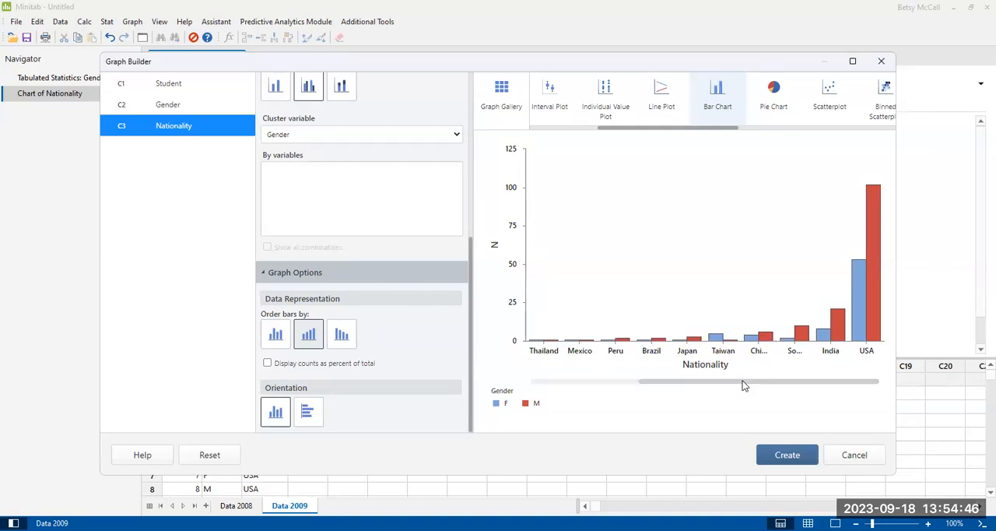
mouse_move(740, 370)
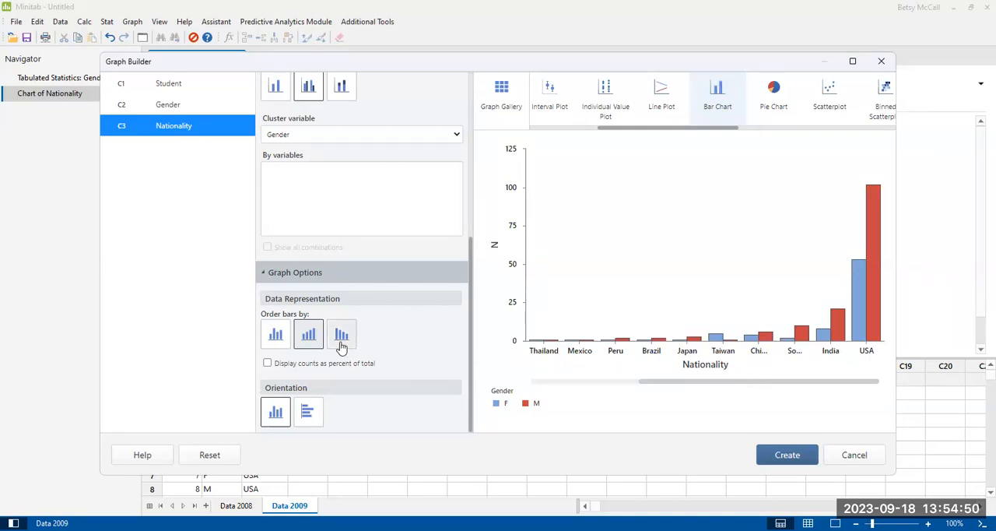
left_click(341, 334)
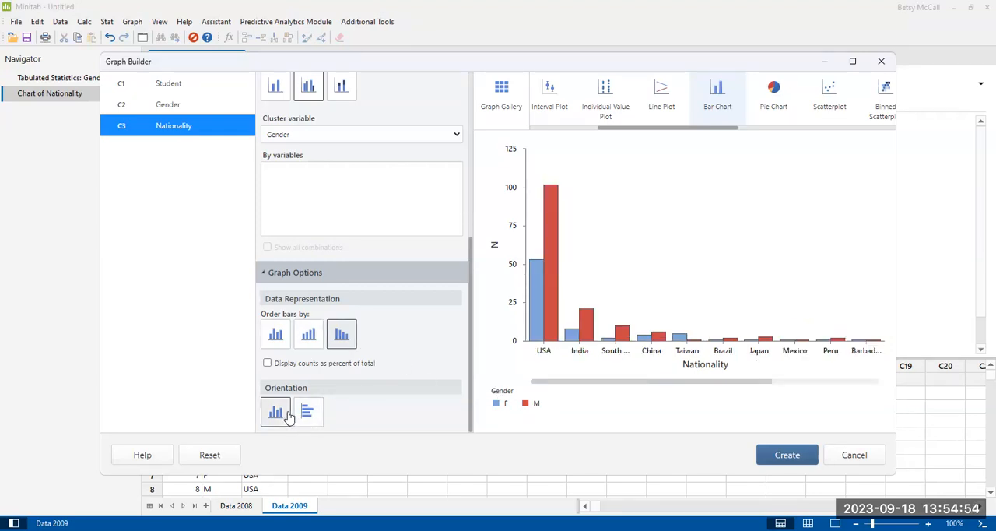
- Switch the bar orientation to horizontal, with nationalities down the vertical axis
left_click(307, 411)
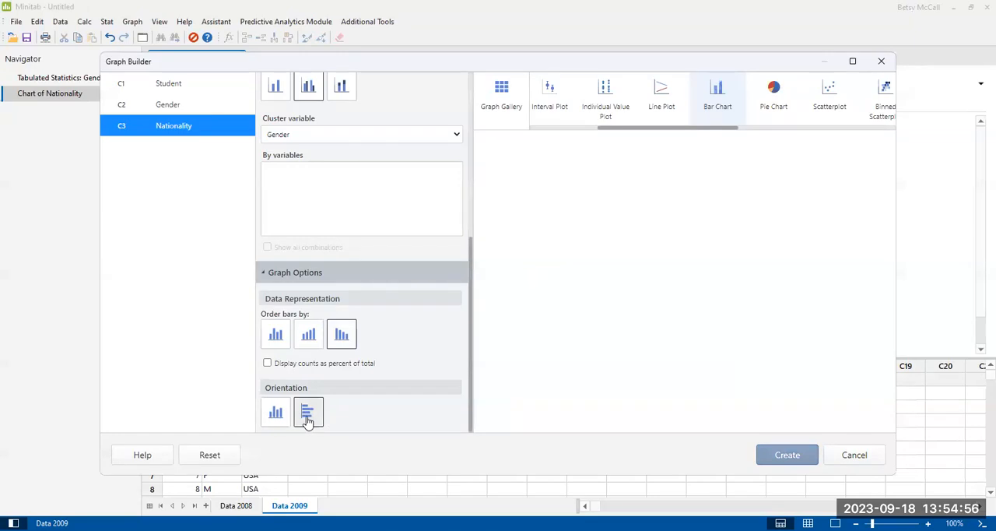
left_click(308, 411)
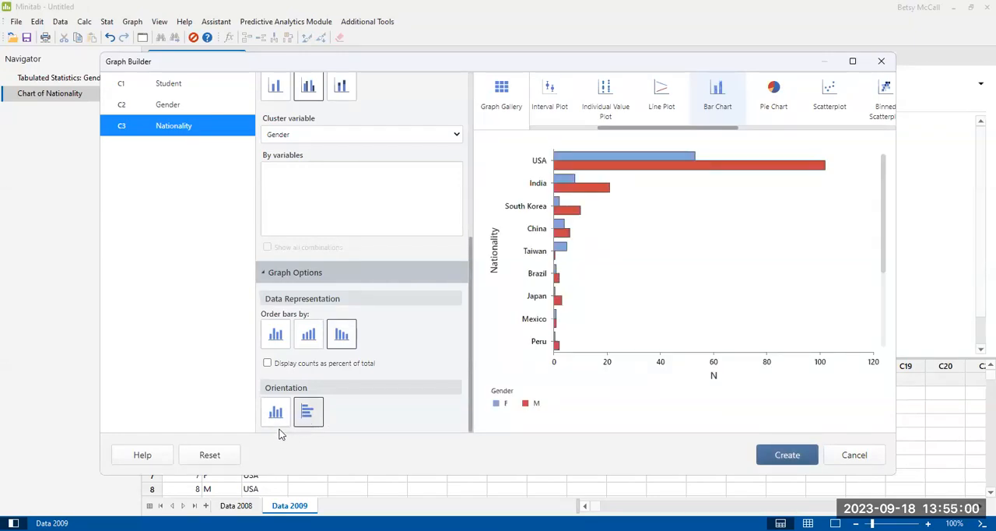
mouse_move(885, 269)
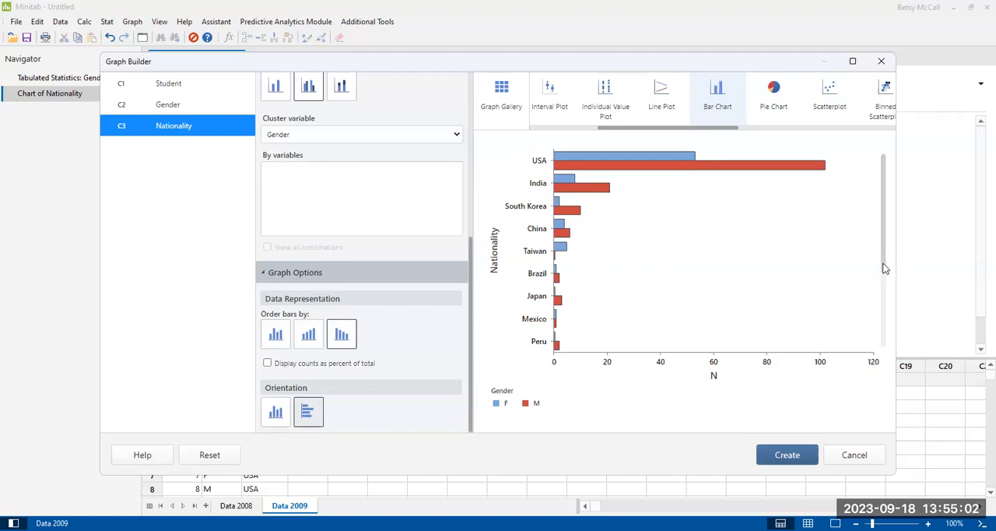
scroll("down", 3)
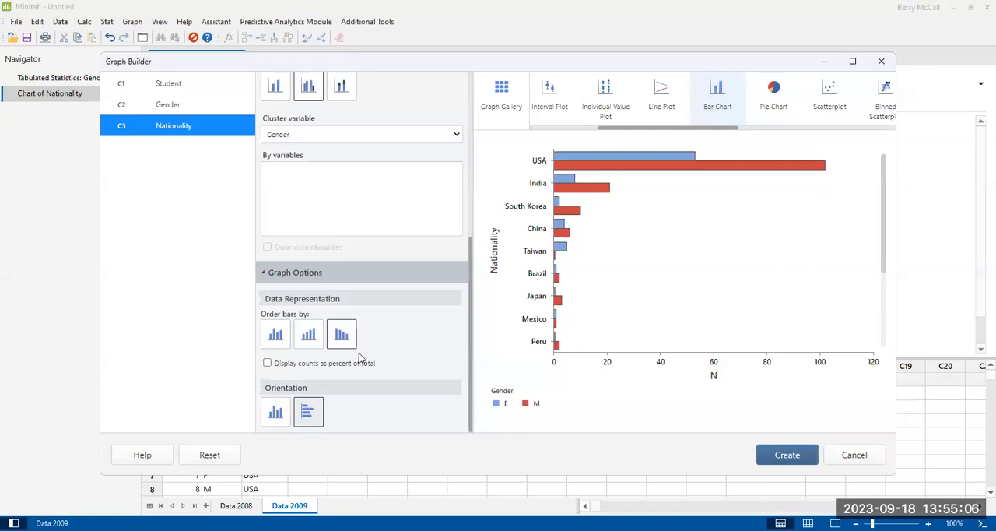
mouse_move(471, 292)
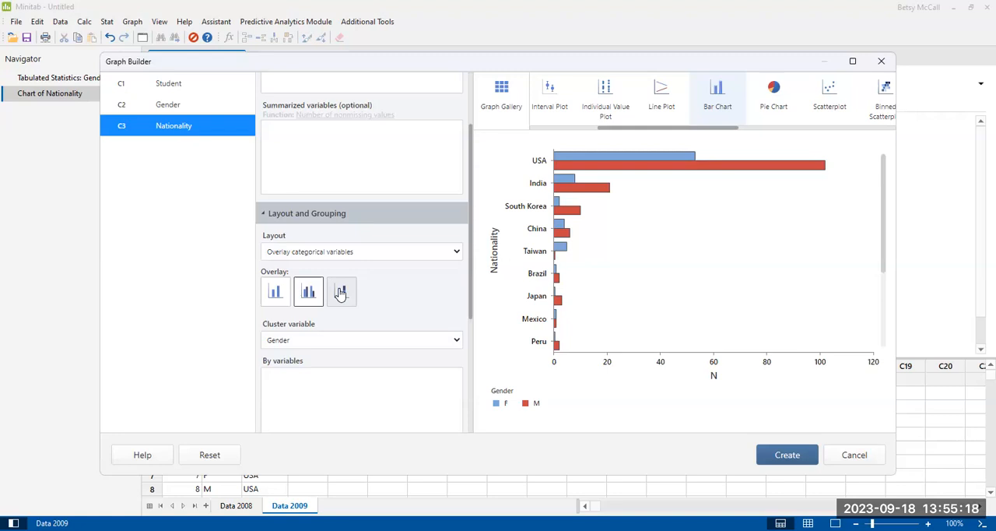
mouse_move(342, 286)
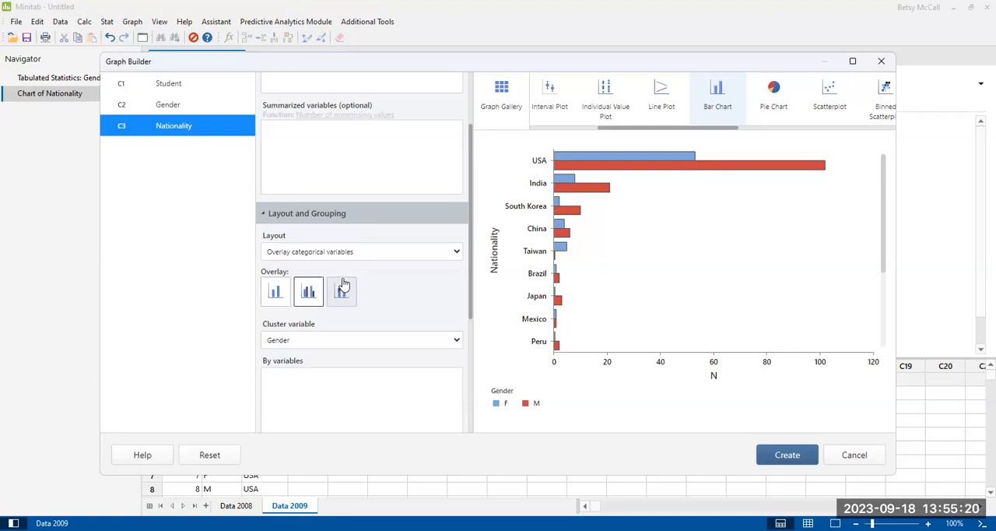
mouse_move(341, 300)
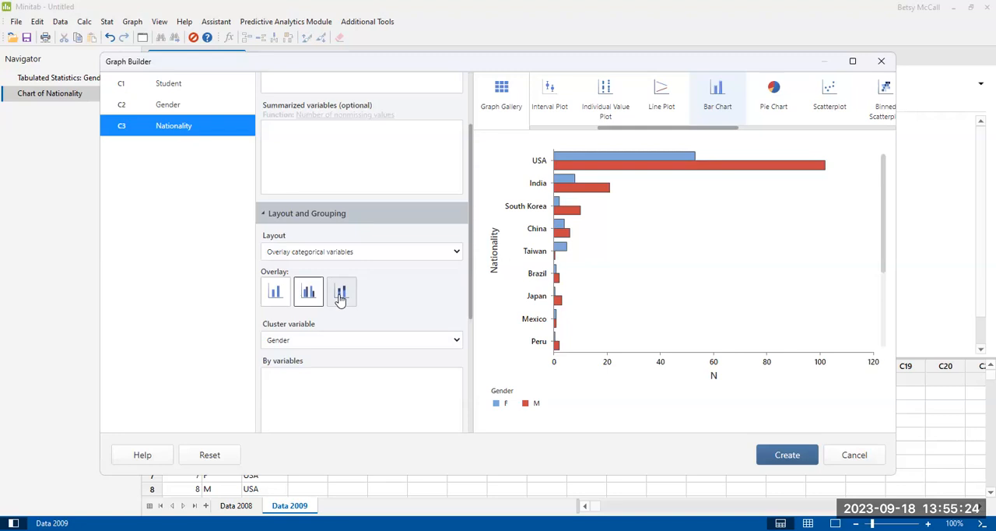
left_click(341, 291)
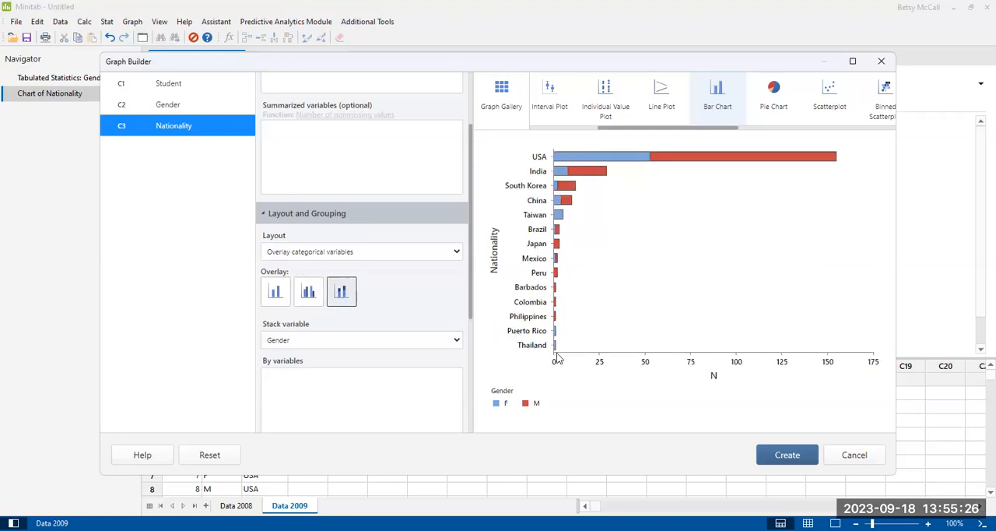
mouse_move(601, 267)
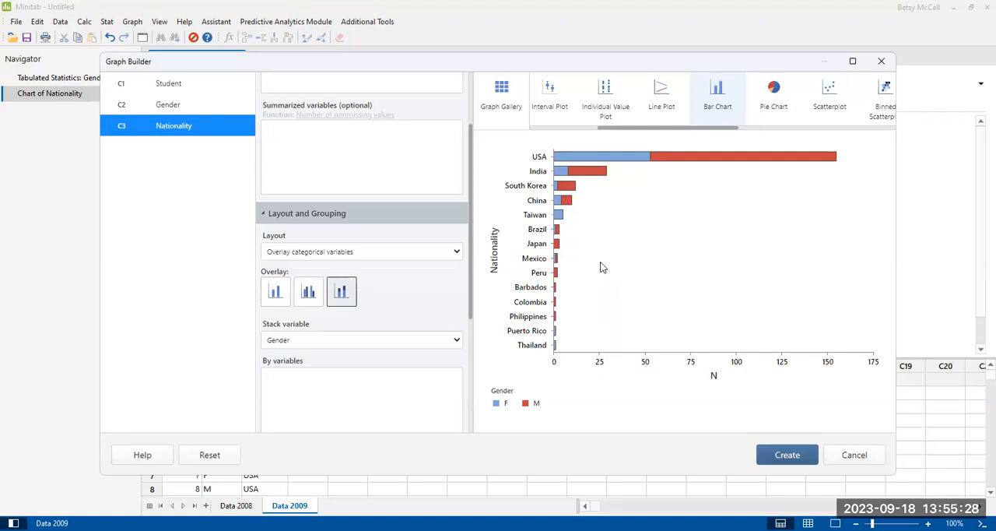
mouse_move(590, 231)
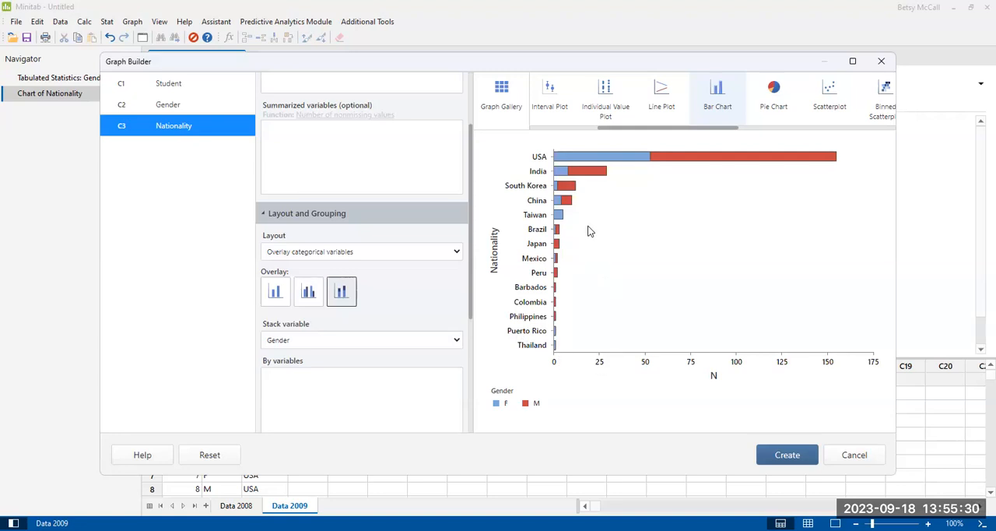
mouse_move(573, 309)
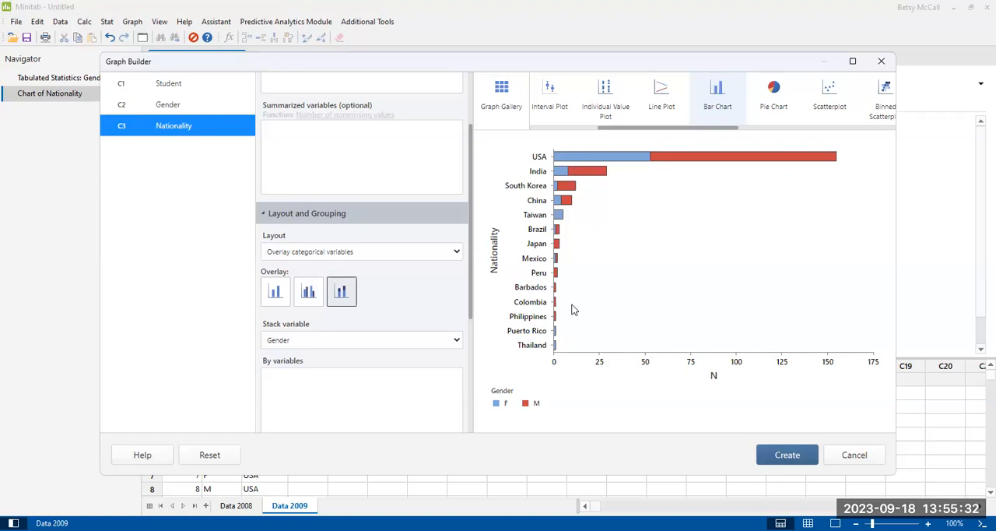
mouse_move(574, 302)
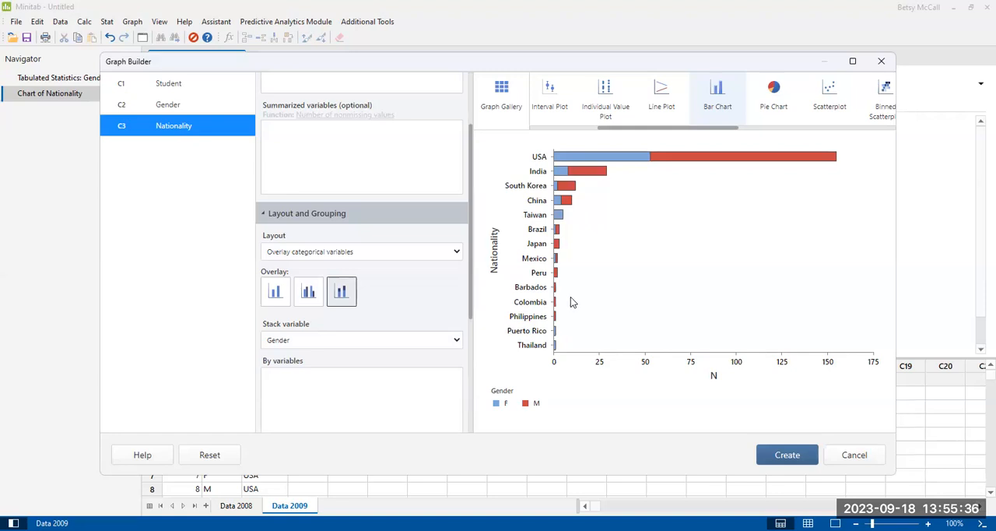
mouse_move(685, 296)
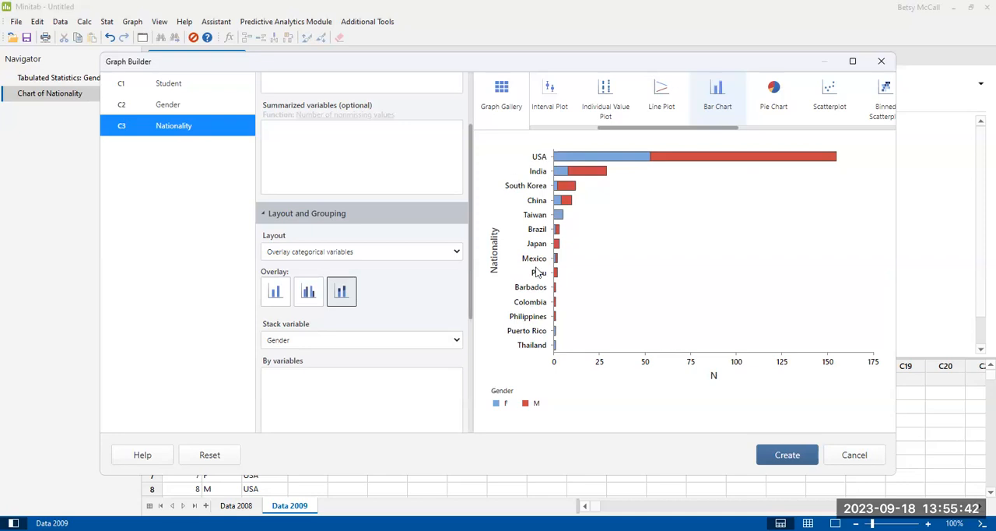
mouse_move(600, 187)
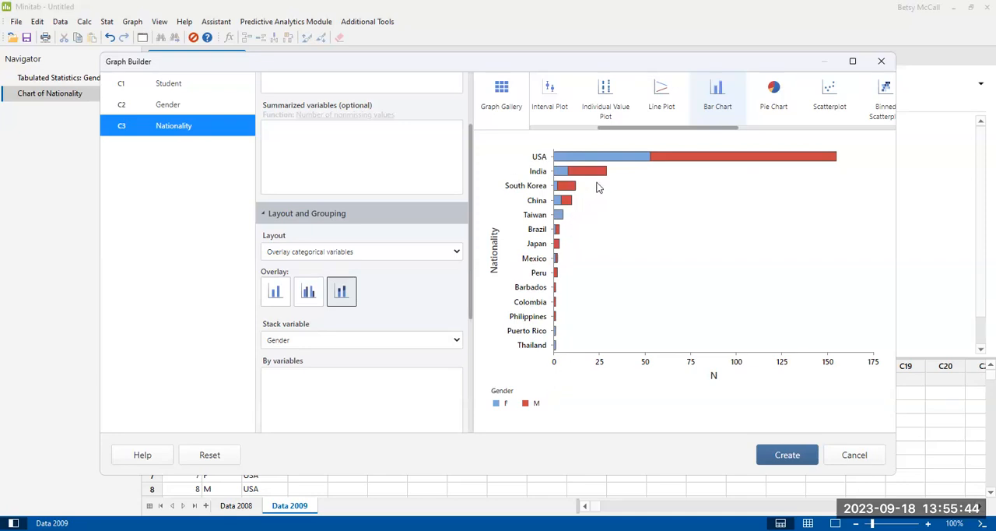
mouse_move(559, 356)
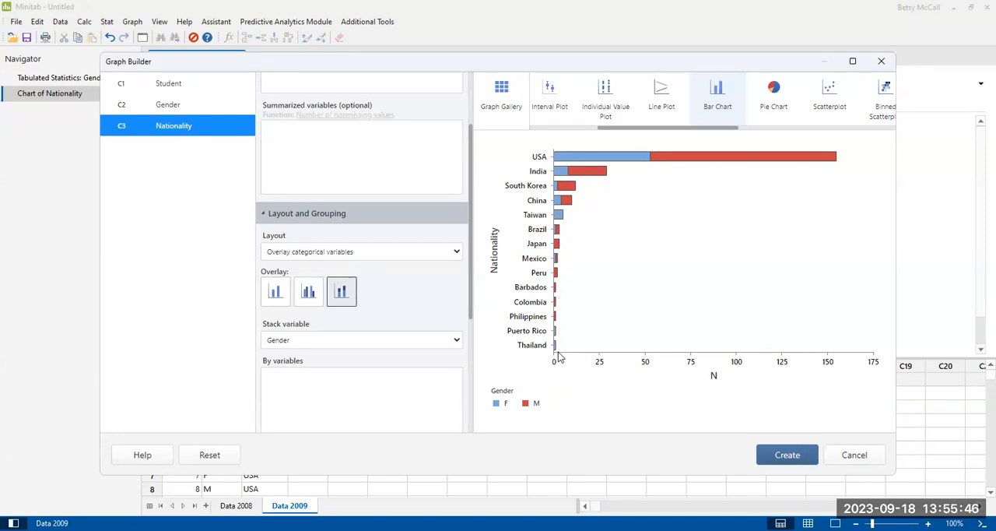
mouse_move(634, 198)
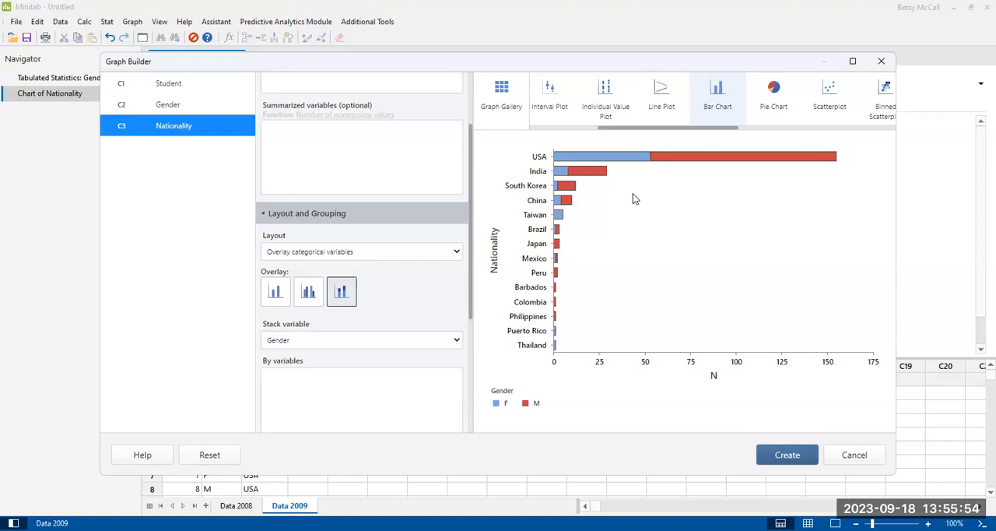
mouse_move(620, 204)
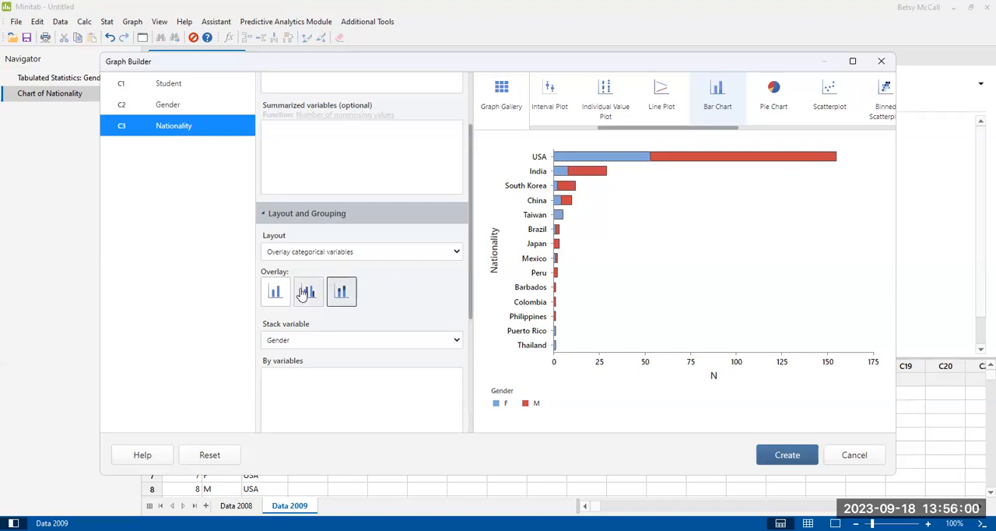
- Choose the clustered Overlay layout so female and male bars sit side by side
left_click(308, 291)
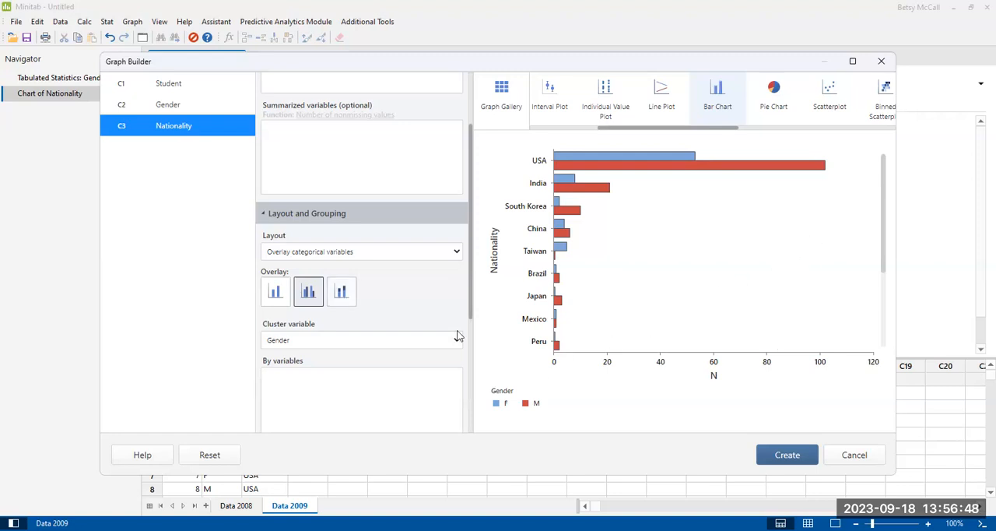
scroll("down", 3)
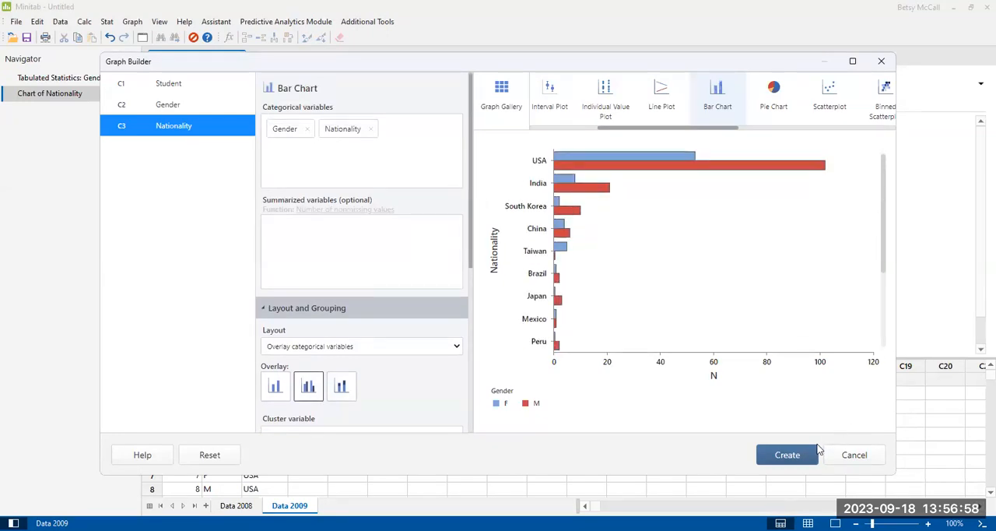
mouse_move(741, 466)
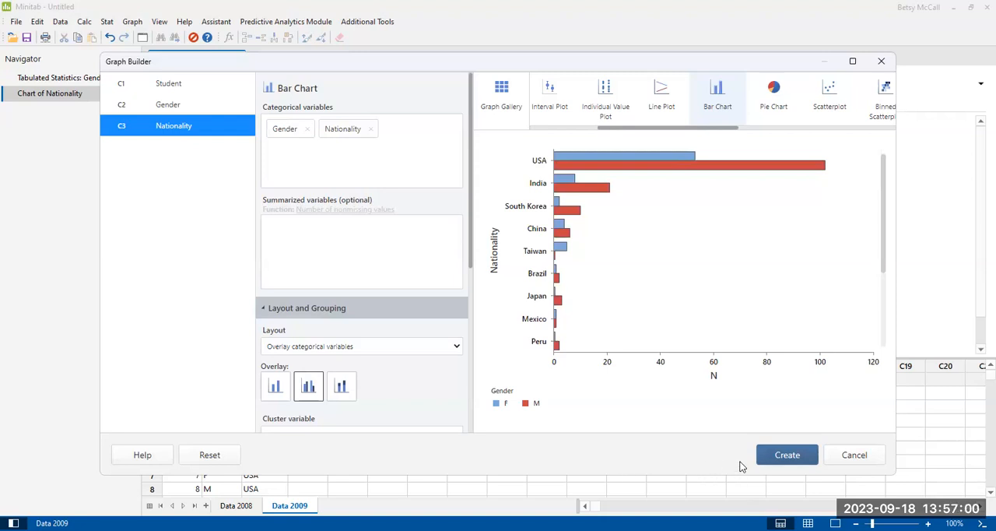
- Create the Bar Chart of Gender, Nationality in the output pane
left_click(787, 455)
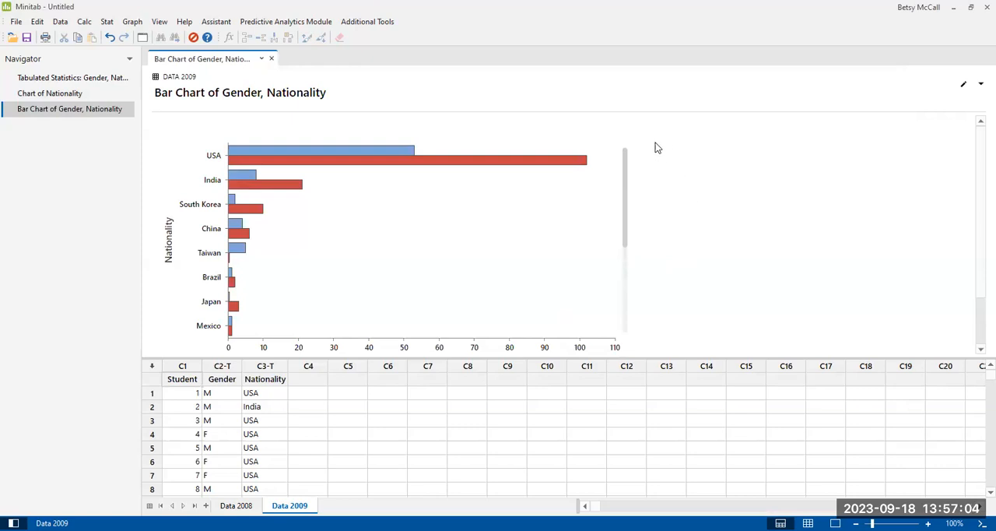
mouse_move(609, 178)
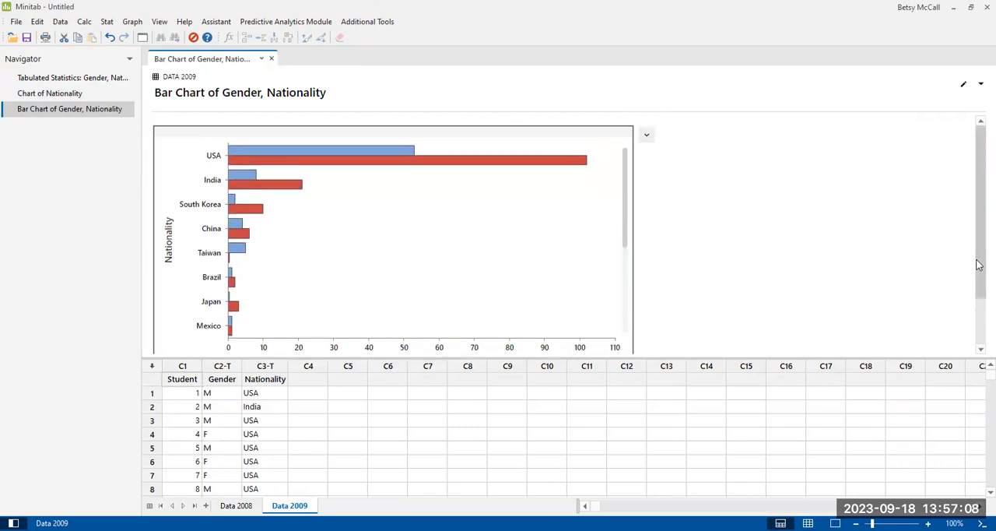
left_click(647, 135)
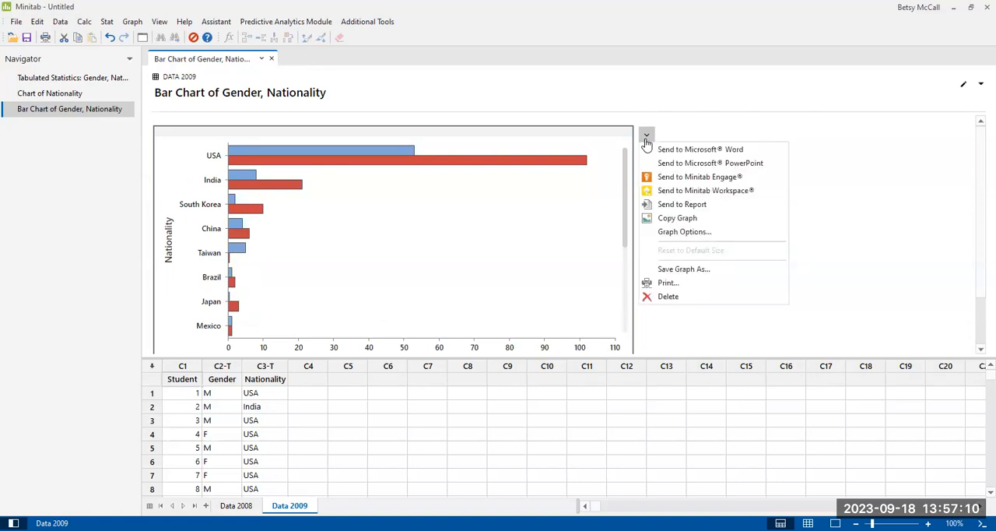
mouse_move(691, 162)
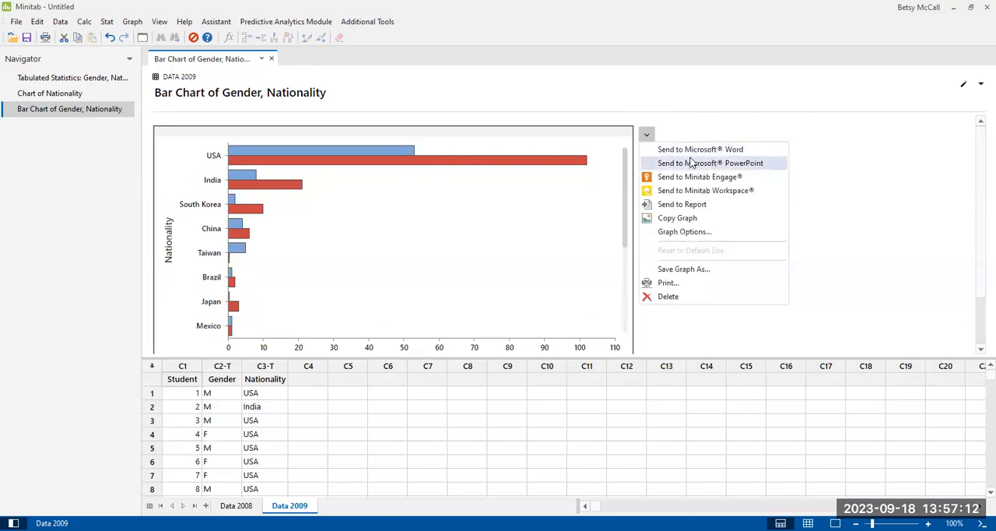
mouse_move(677, 218)
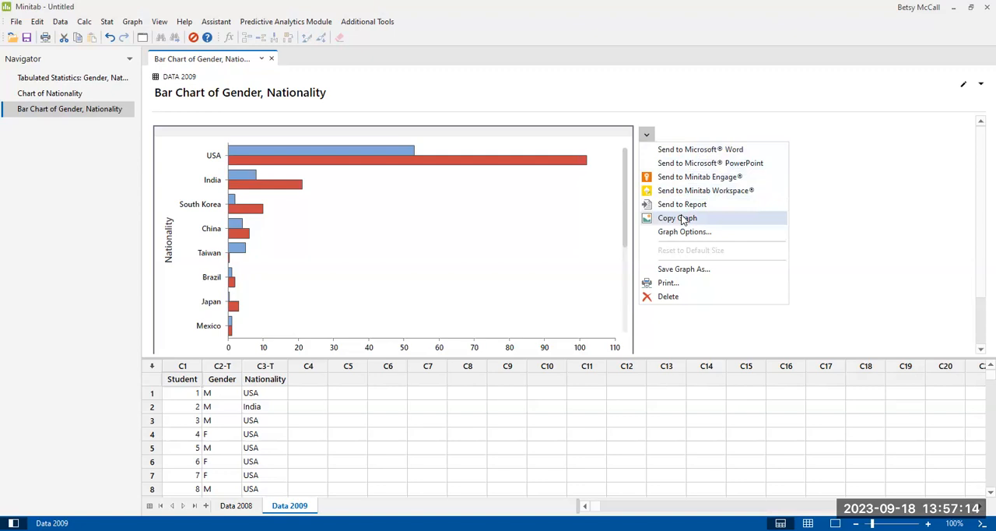
mouse_move(681, 226)
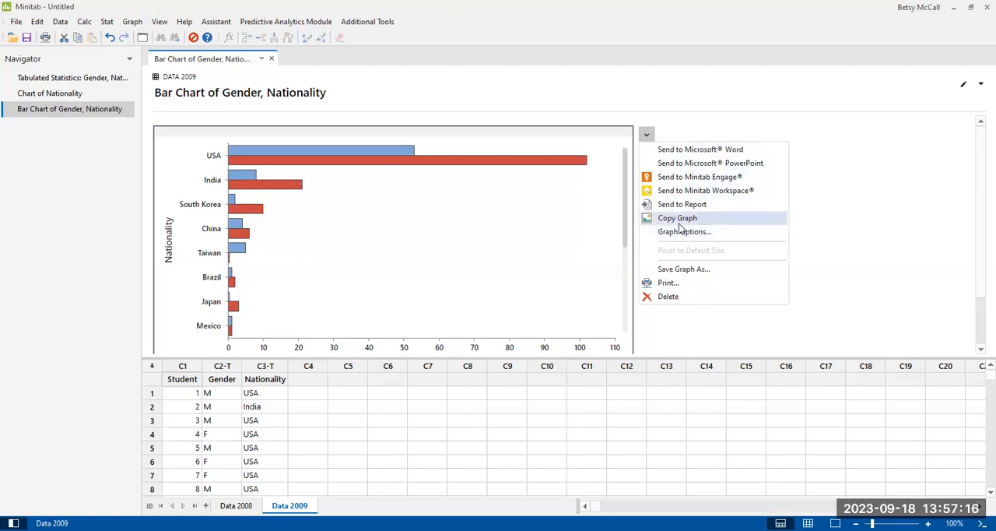
mouse_move(684, 232)
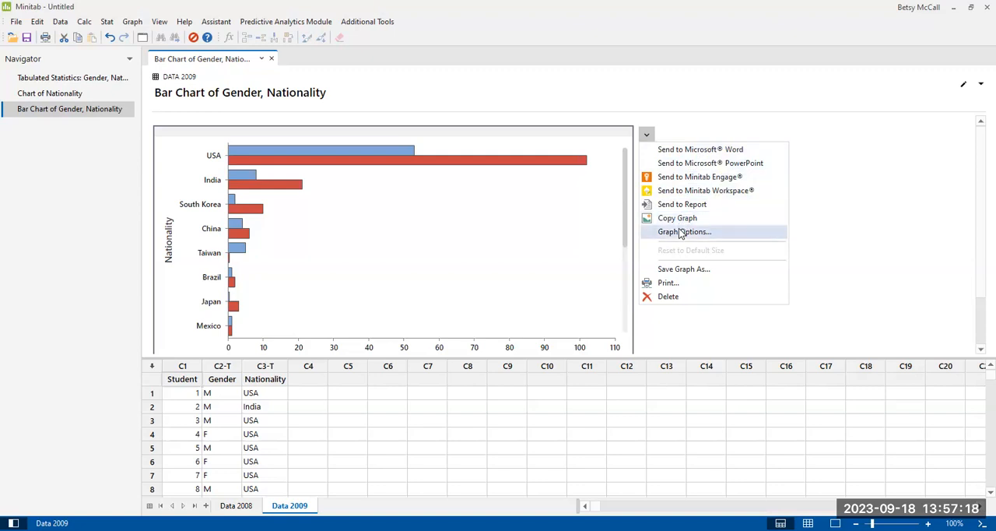
- Title the chart 'Graph of Business School Students by Gender and Nationality'
left_click(684, 231)
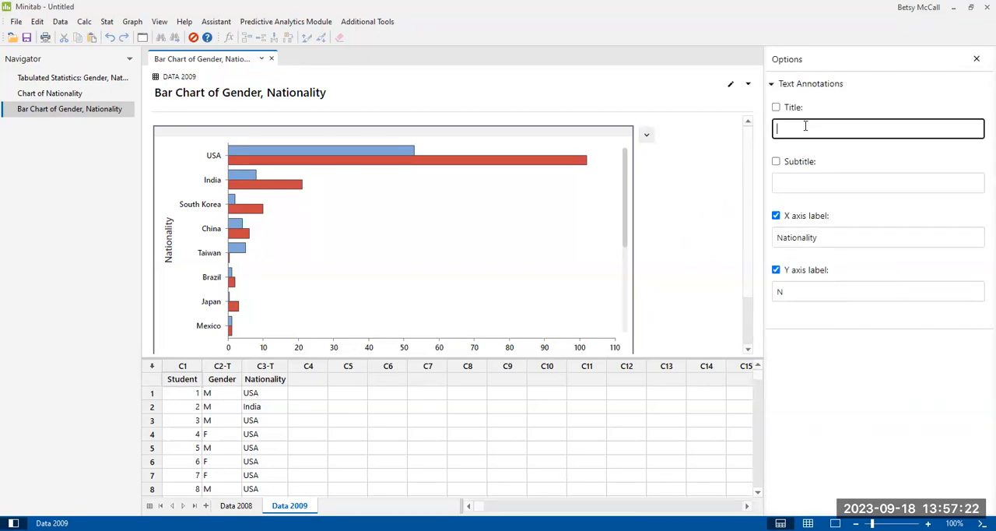
type("Graph")
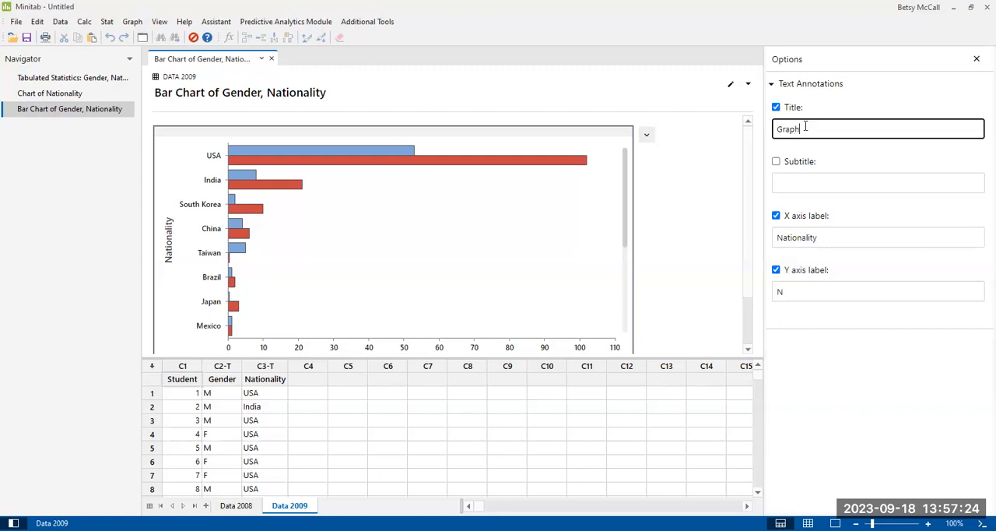
type("of Business School St")
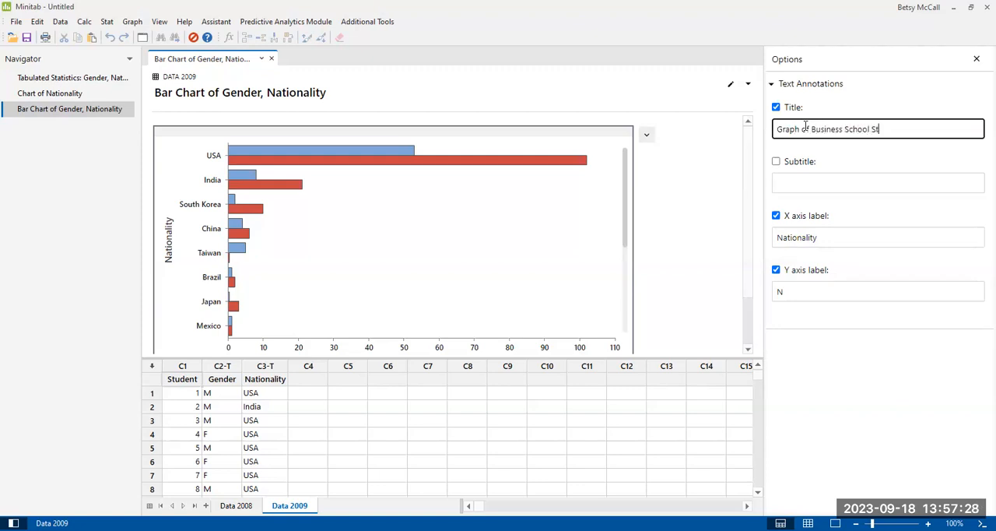
type("udents by")
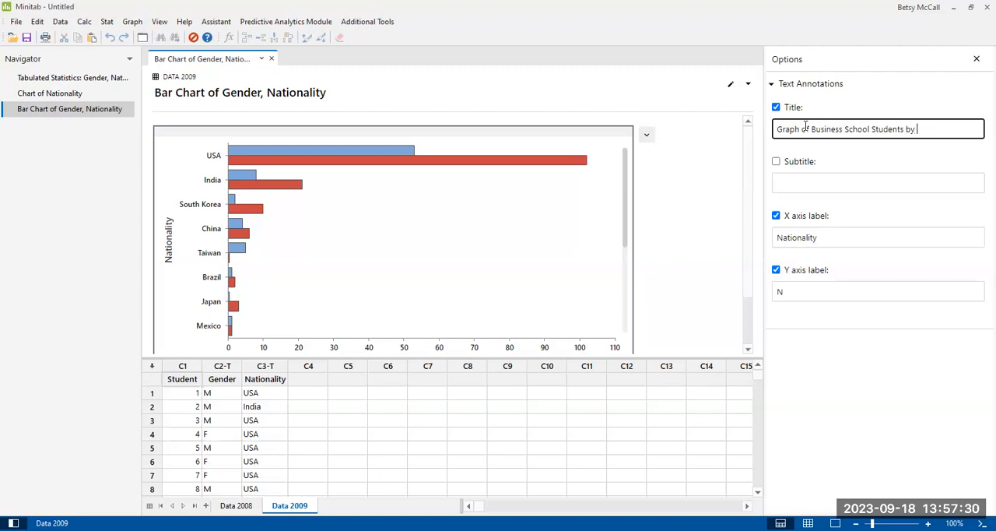
type("Gender")
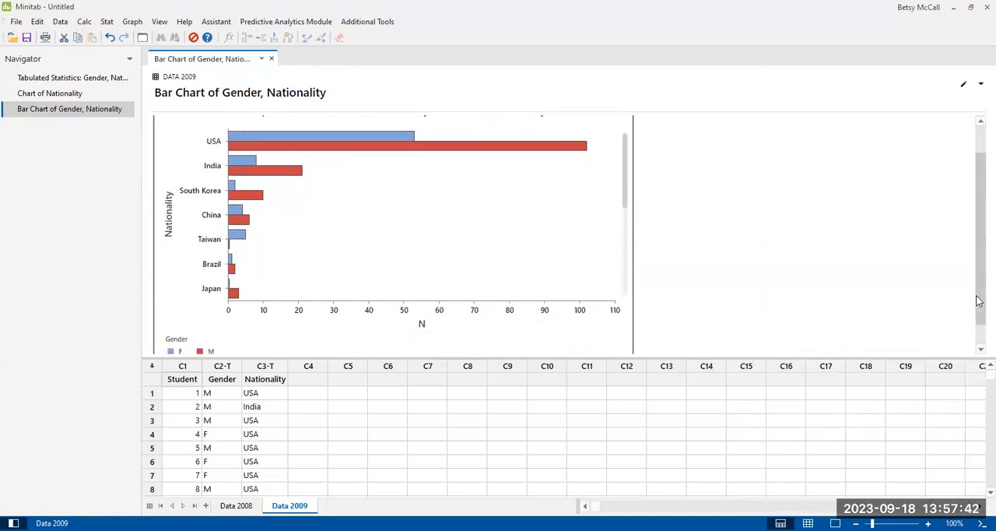
scroll("down", 3)
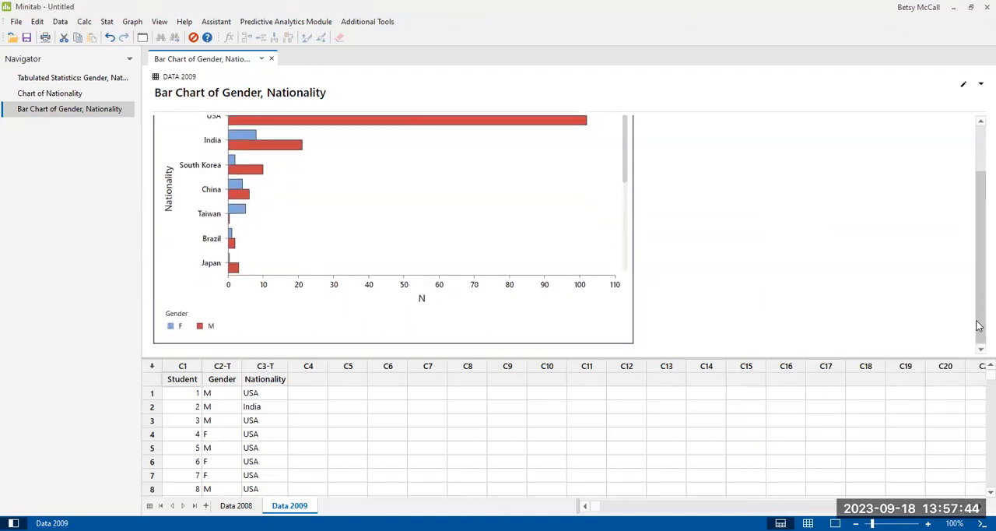
mouse_move(370, 249)
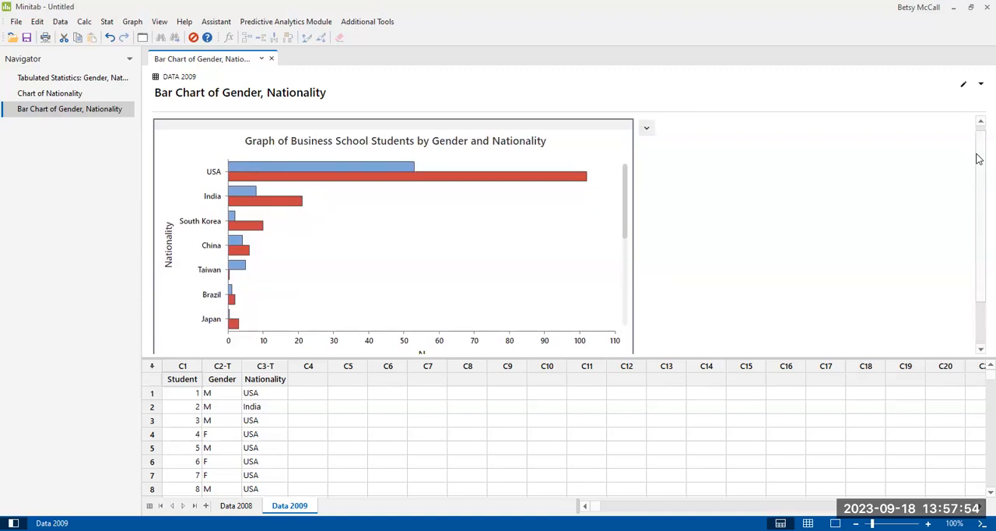
left_click(132, 21)
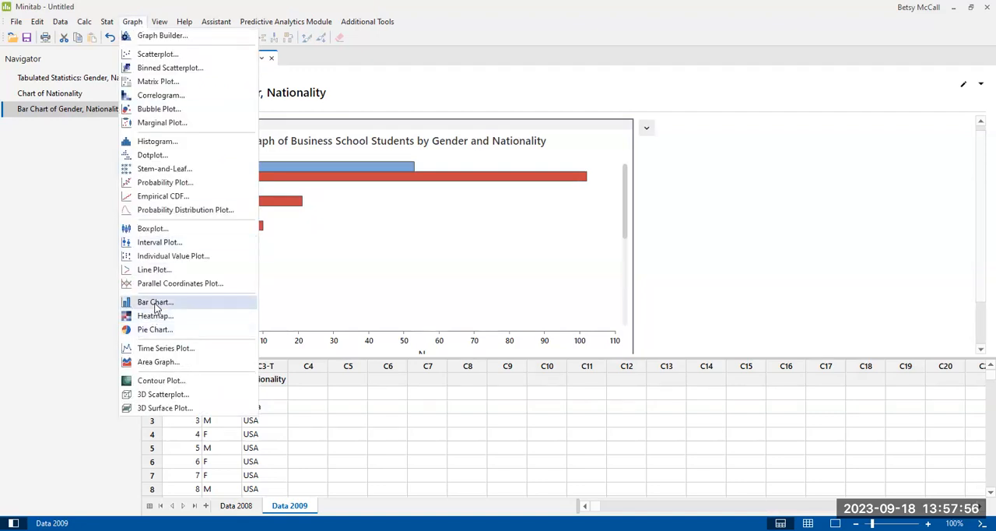
mouse_move(180, 283)
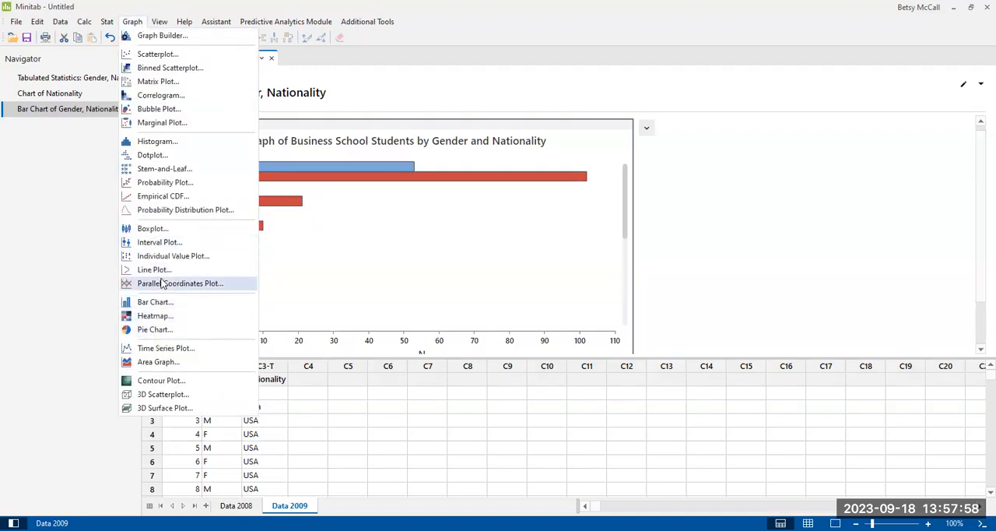
mouse_move(155, 302)
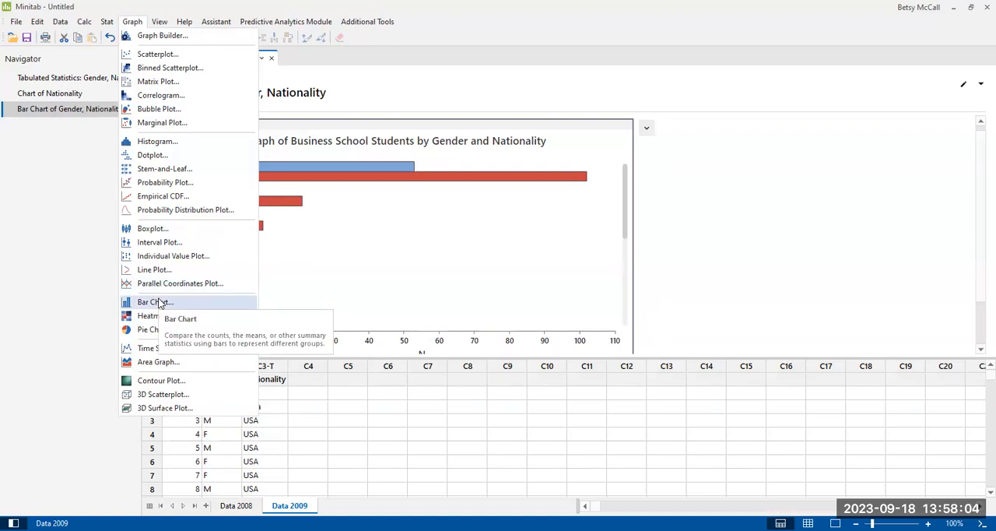
mouse_move(155, 302)
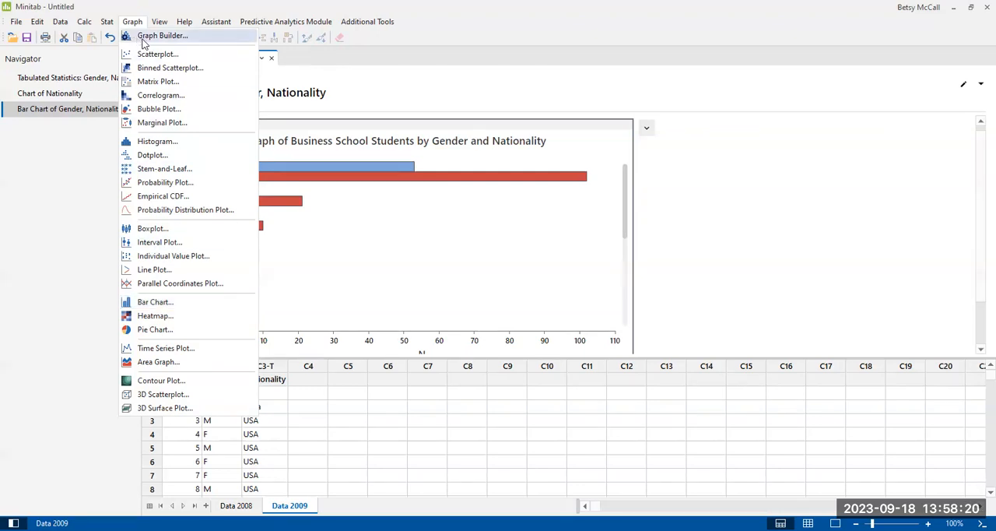
left_click(132, 21)
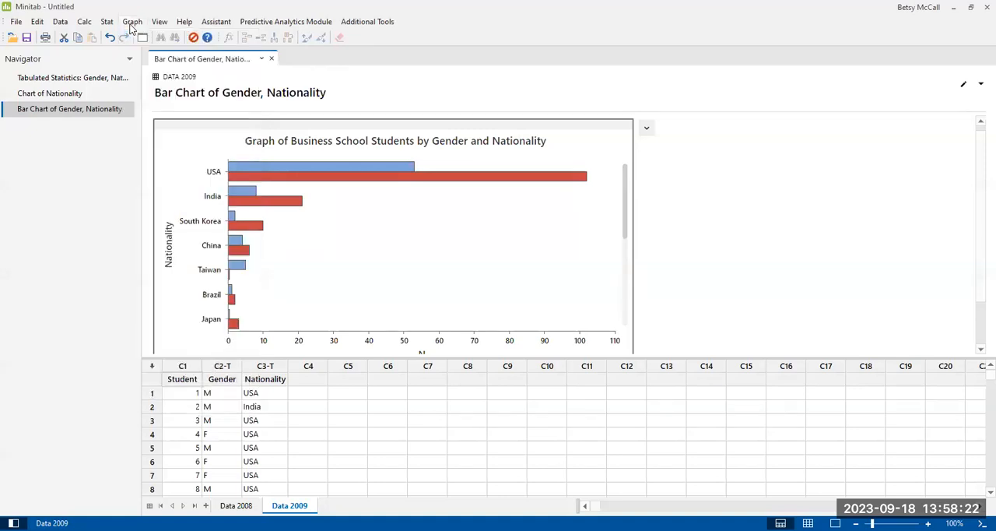
mouse_move(183, 21)
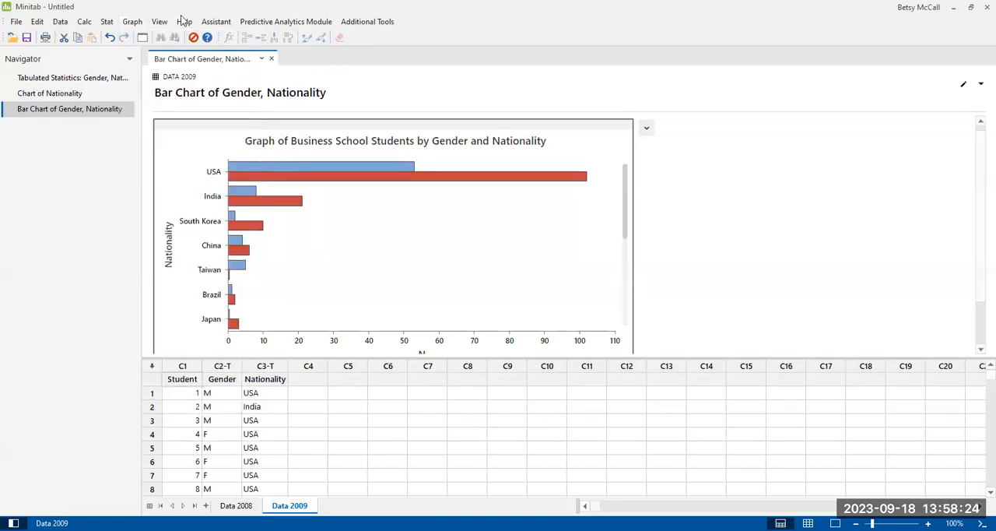
mouse_move(558, 6)
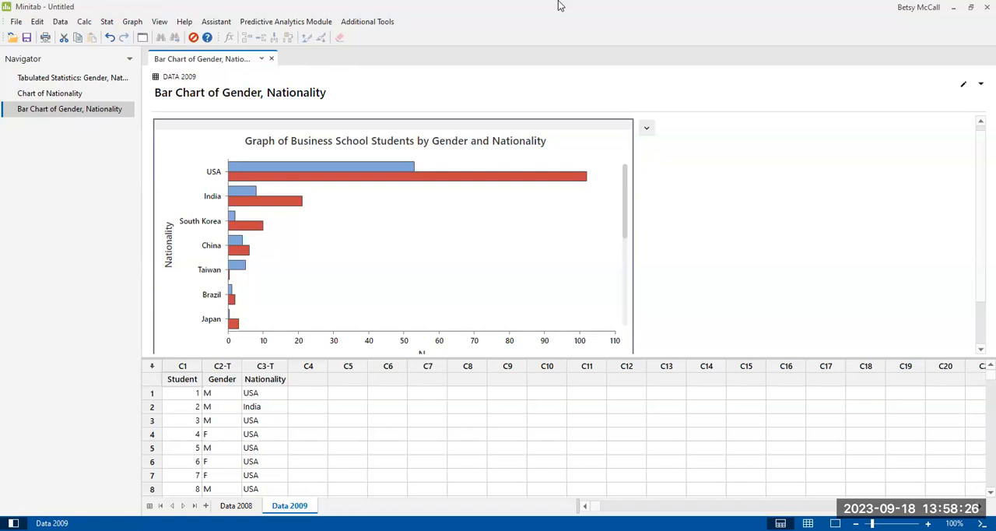